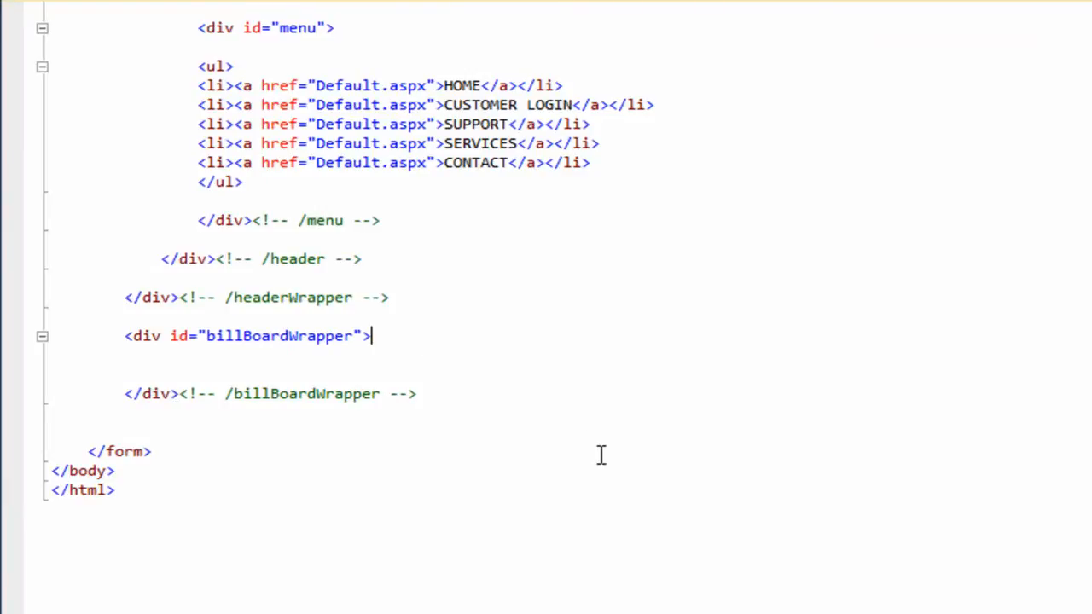
- Add an empty <div id="billBoardContent"> with its closing tag inside billBoardWrapper
{"action": "key", "text": "enter"}
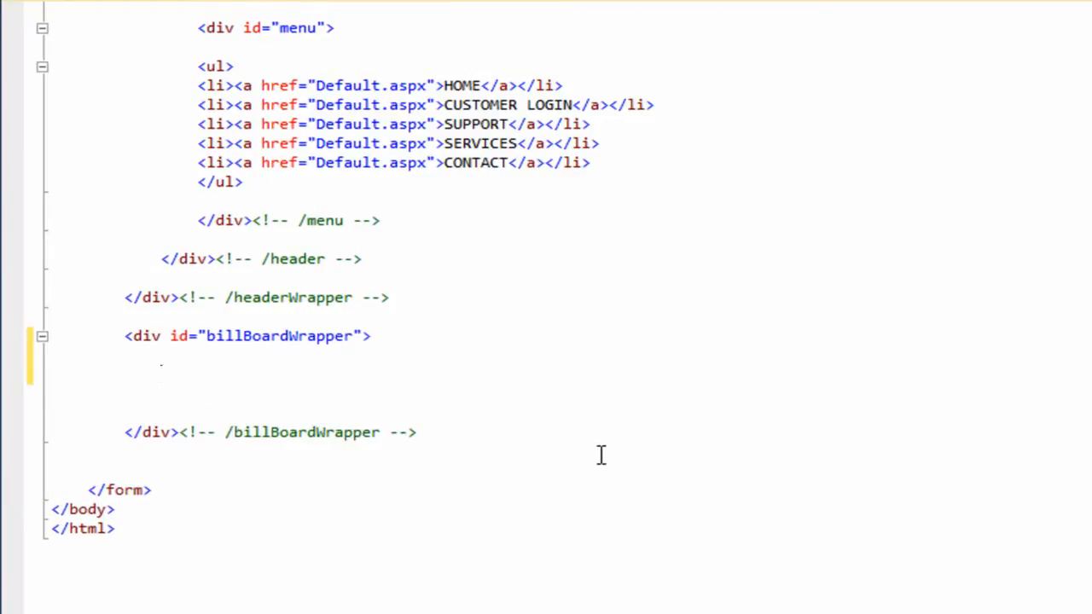
{"action": "type", "text": "<div"}
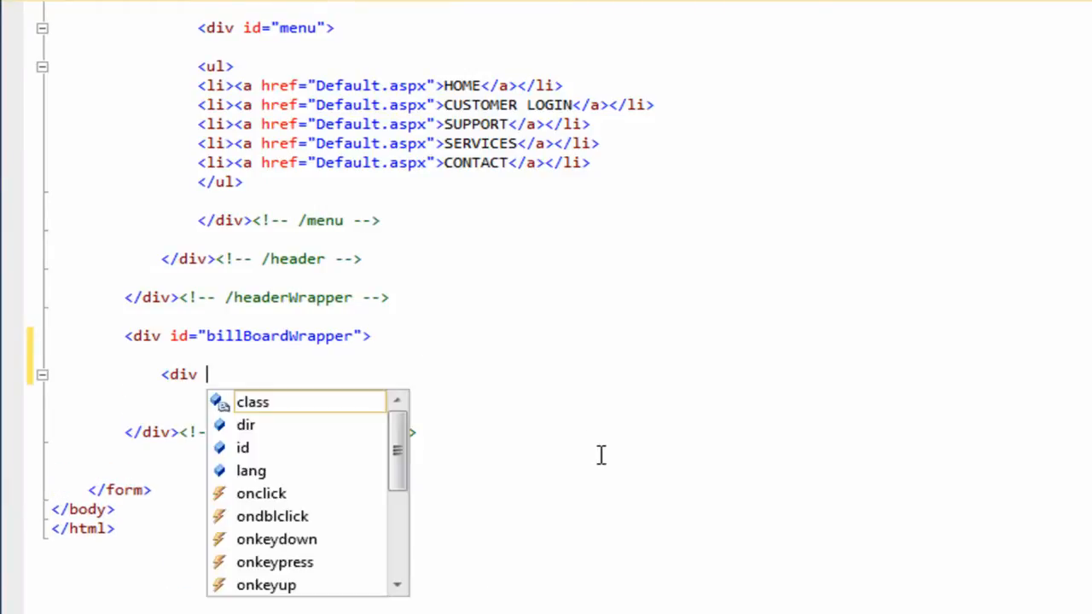
{"action": "type", "text": "id"}
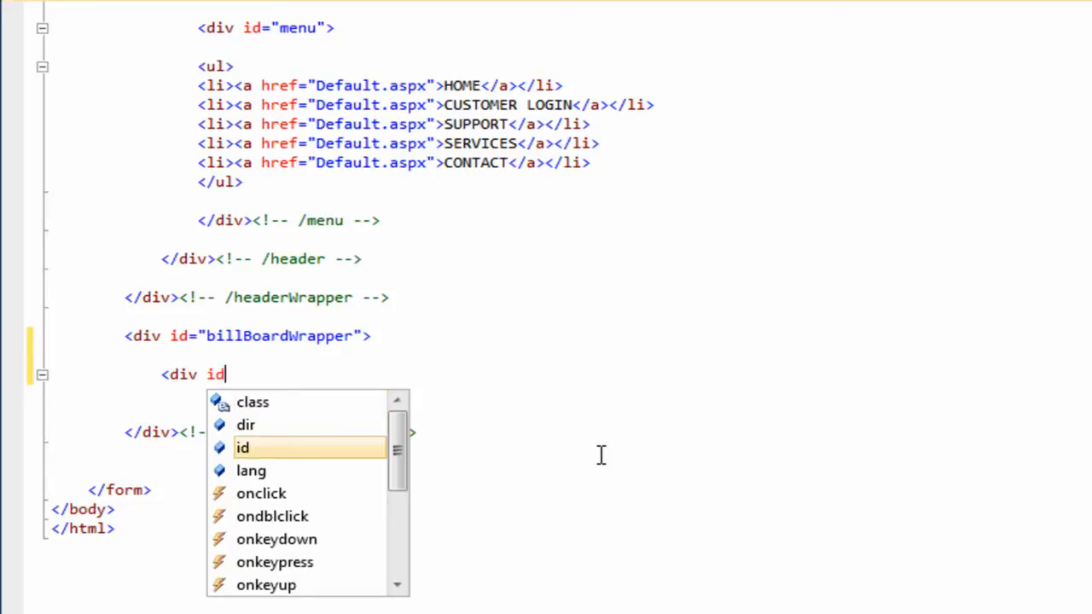
{"action": "type", "text": "=\"bill"}
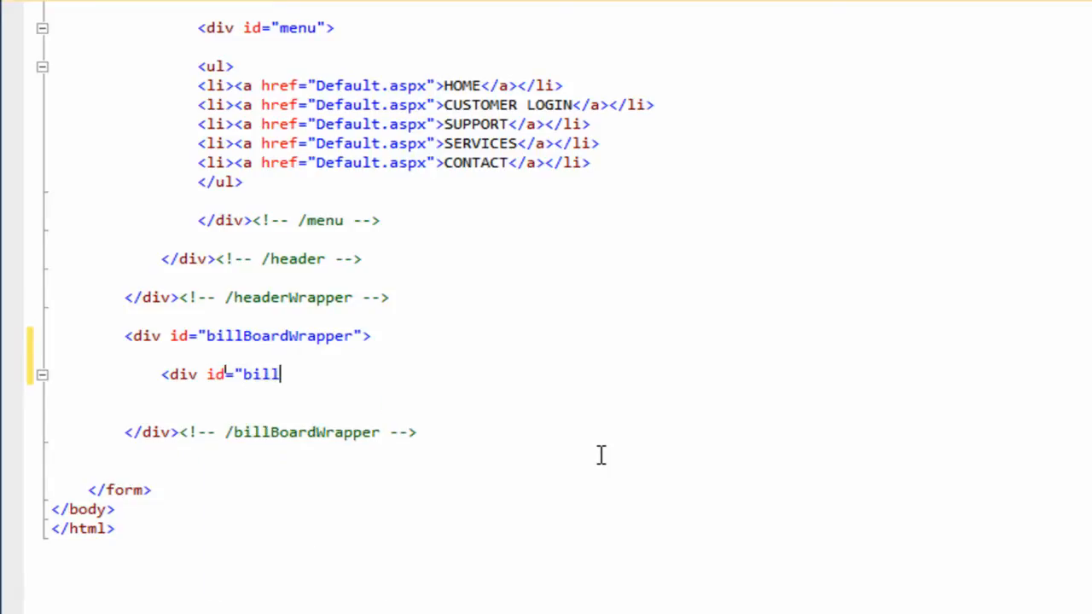
{"action": "type", "text": "BoardConte"}
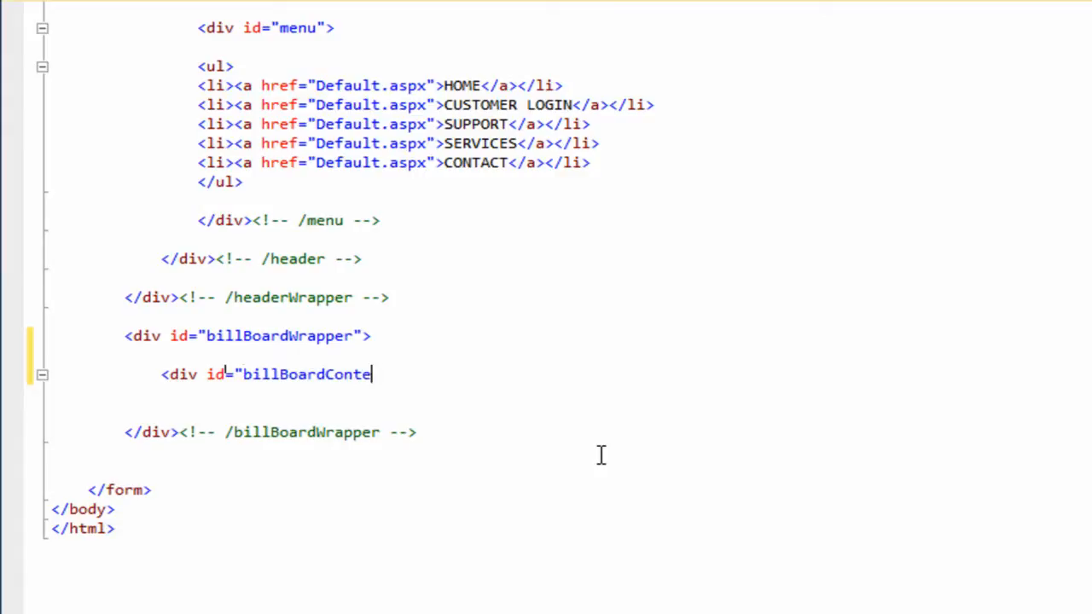
{"action": "type", "text": "nt\">"}
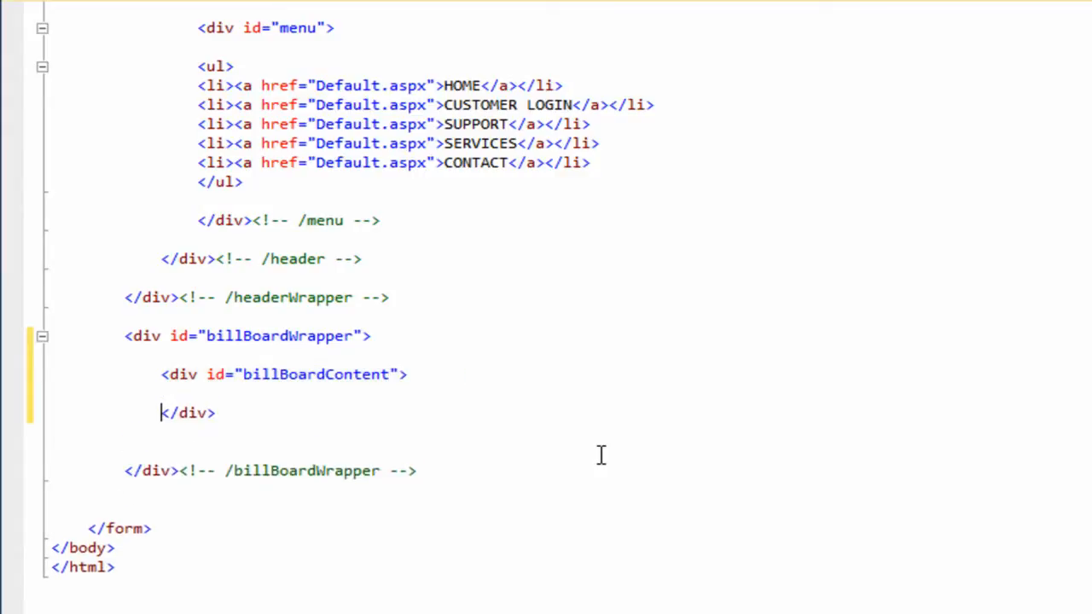
{"action": "key", "text": "enter"}
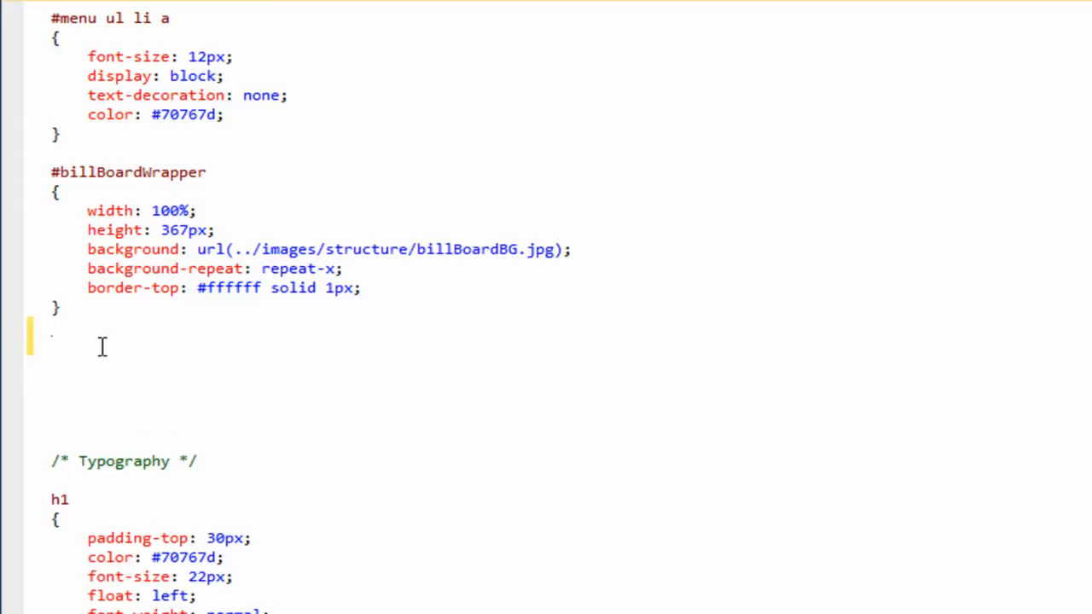
- Start a #billBoardContent rule with width: 1000px
{"action": "type", "text": "#billBoar"}
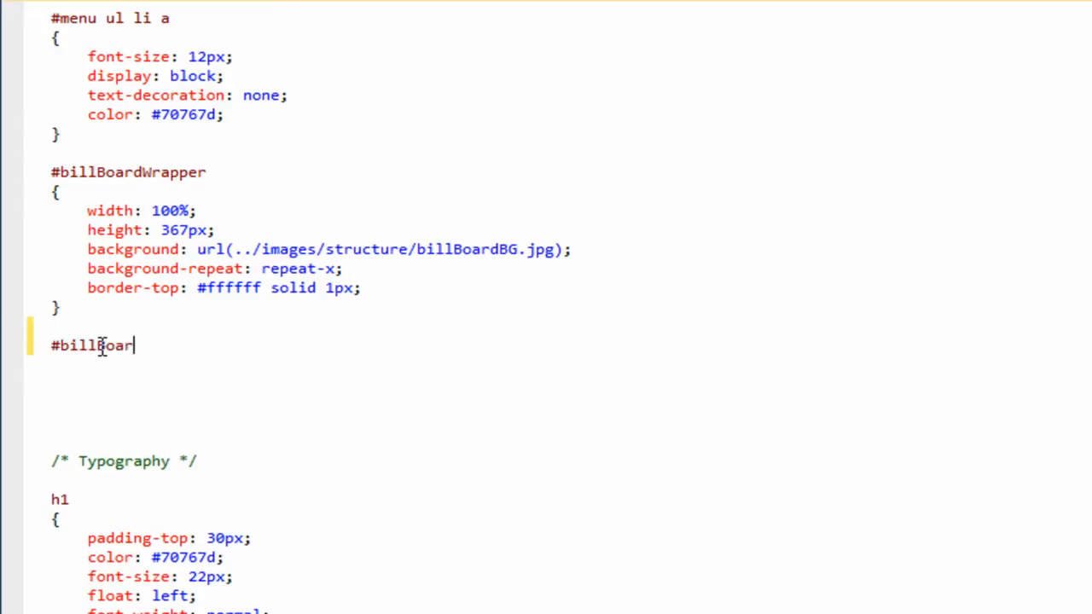
{"action": "type", "text": "dCont"}
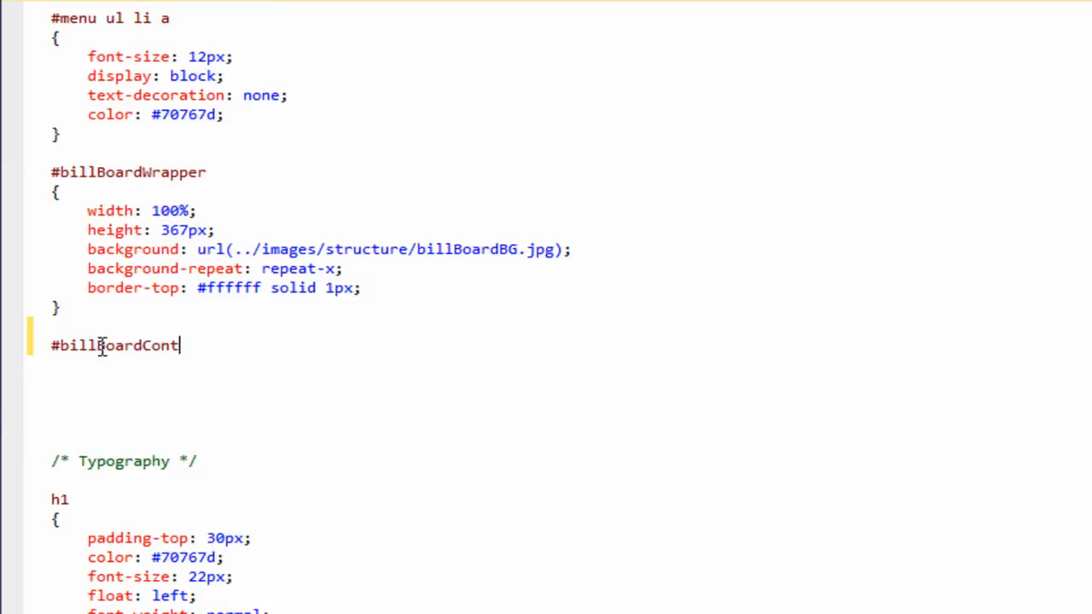
{"action": "type", "text": "ent"}
{"action": "type", "text": "{"}
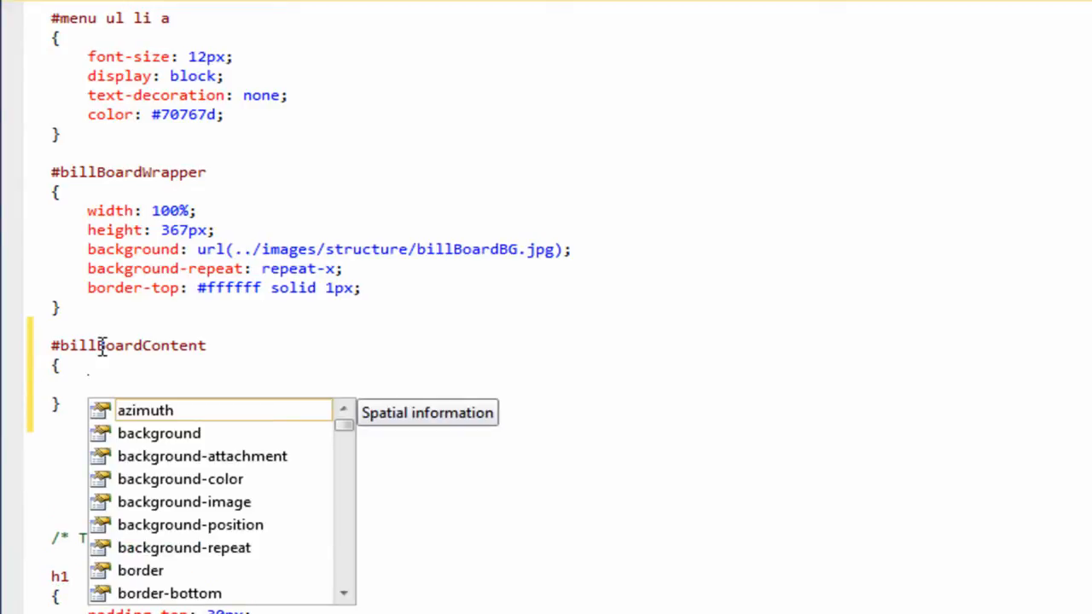
{"action": "type", "text": "width"}
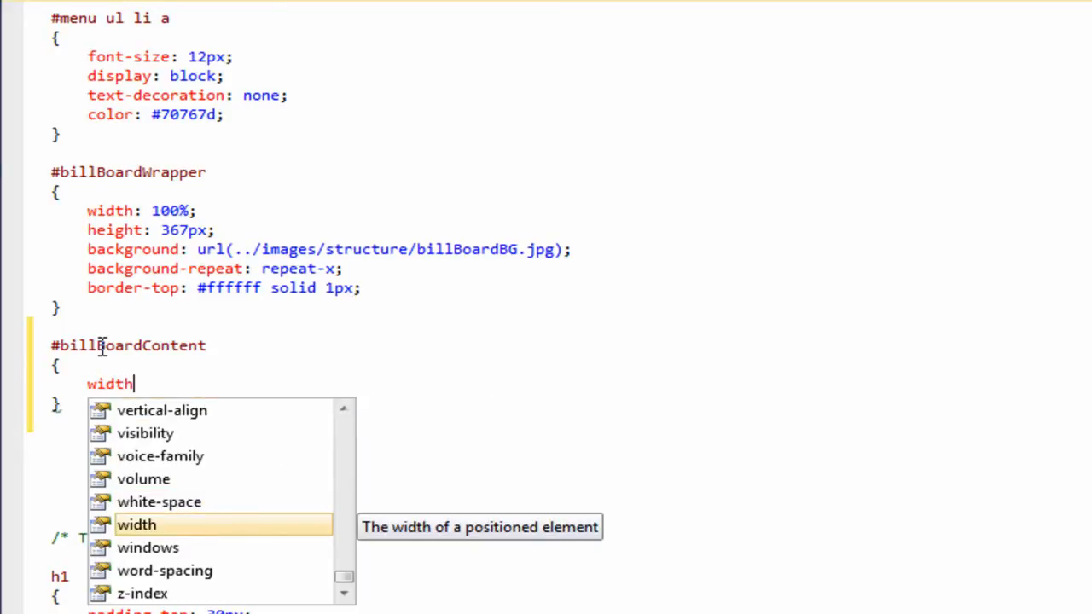
{"action": "type", "text": ": 1000"}
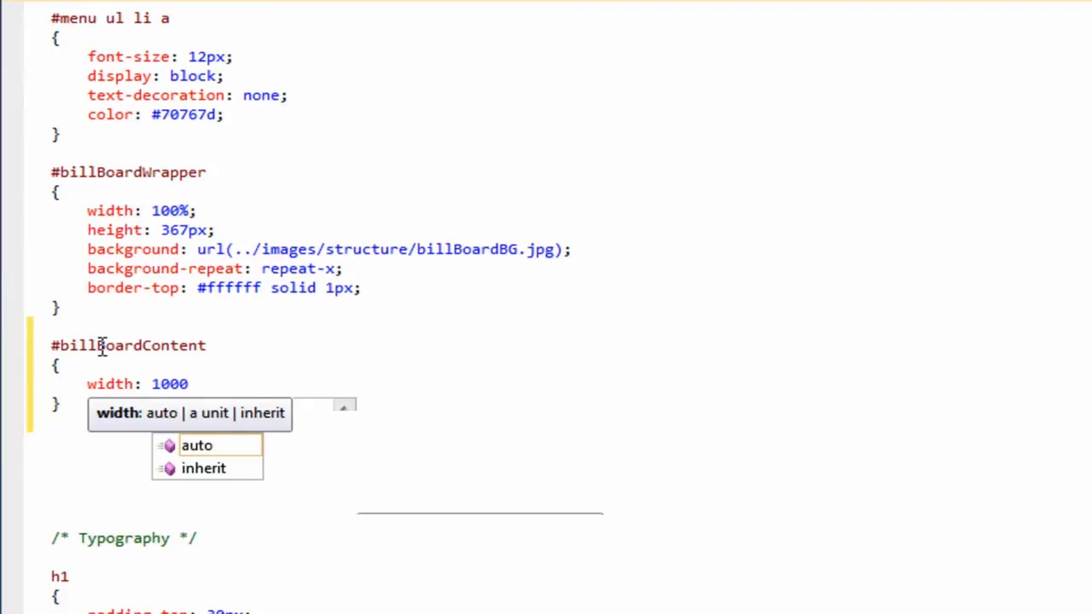
{"action": "type", "text": "px;"}
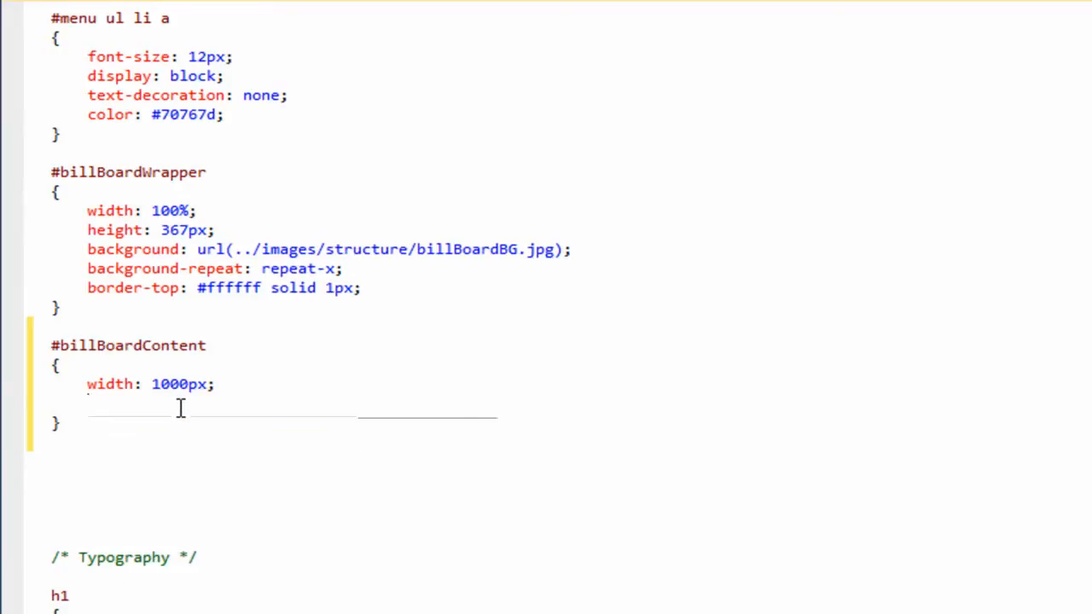
{"action": "mouse_move", "coordinate": [135, 525]}
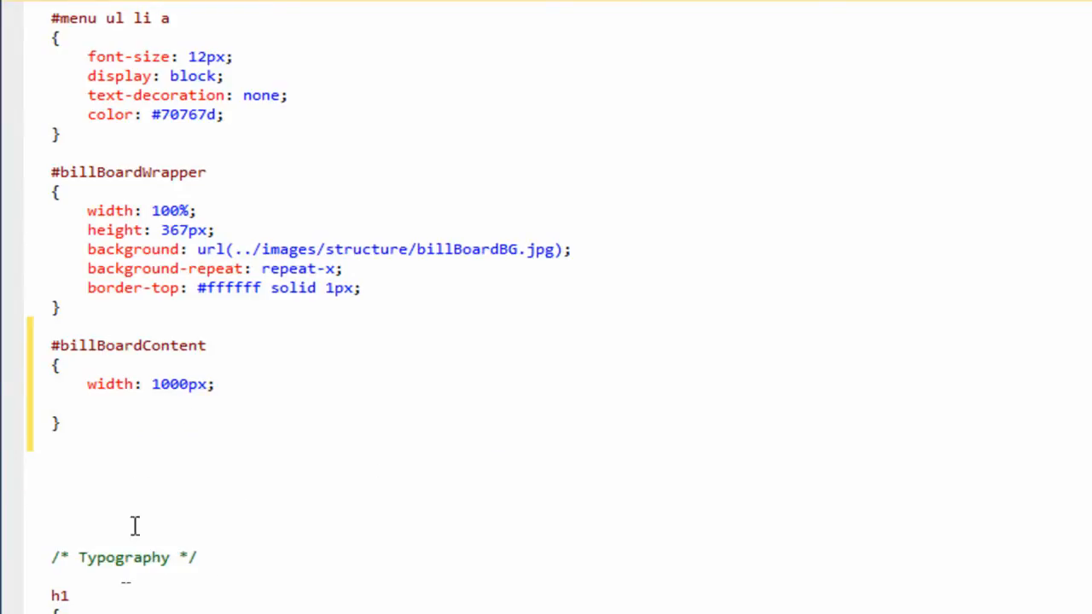
- Add height: 367px and margin: 0 auto 0 auto to #billBoardContent
{"action": "left_click", "coordinate": [217, 383]}
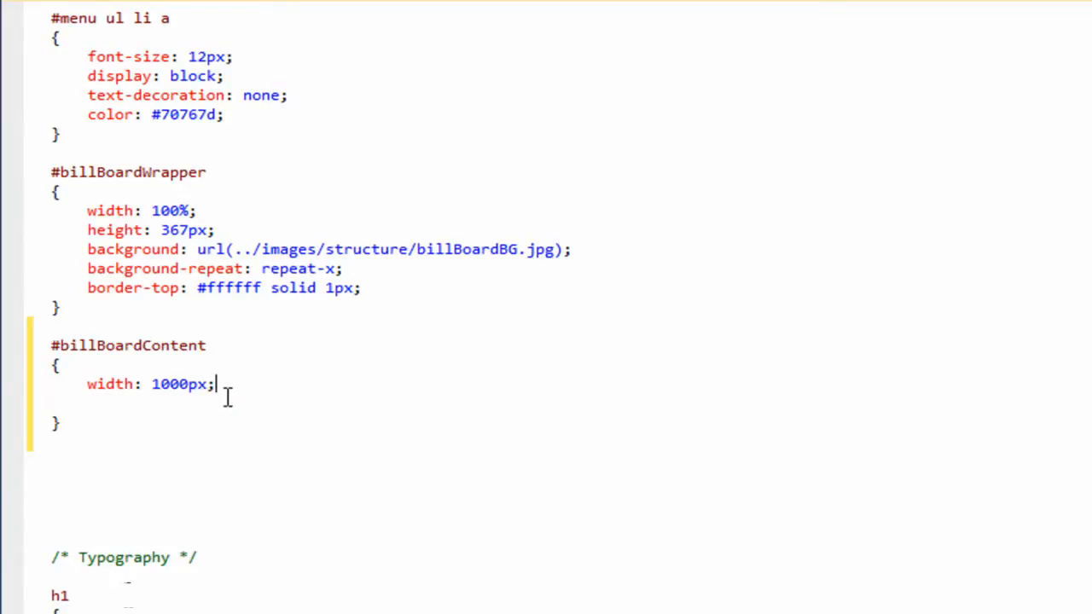
{"action": "type", "text": "height:"}
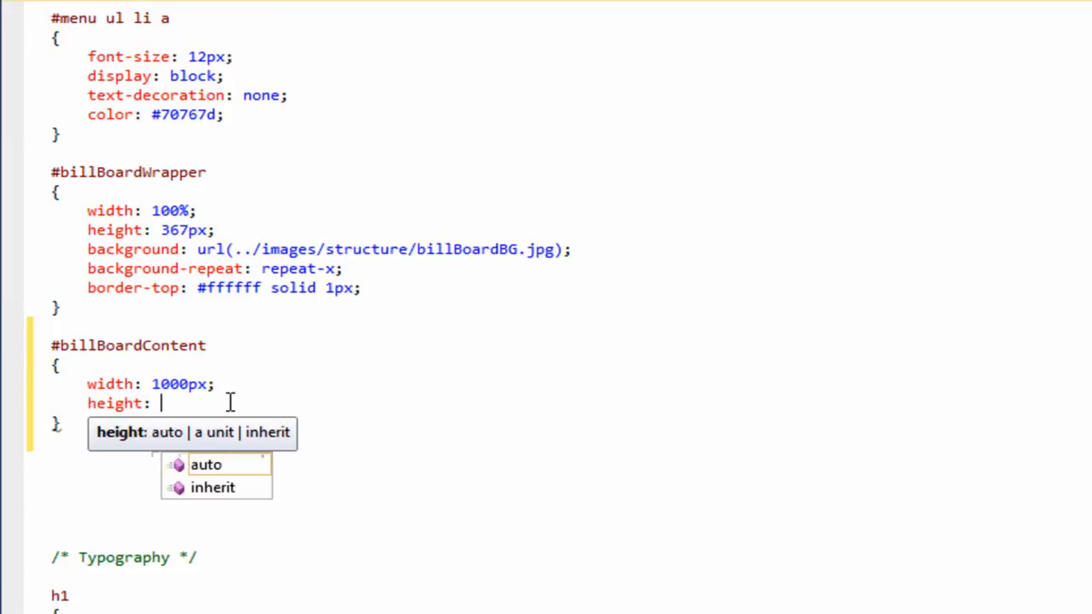
{"action": "type", "text": "367"}
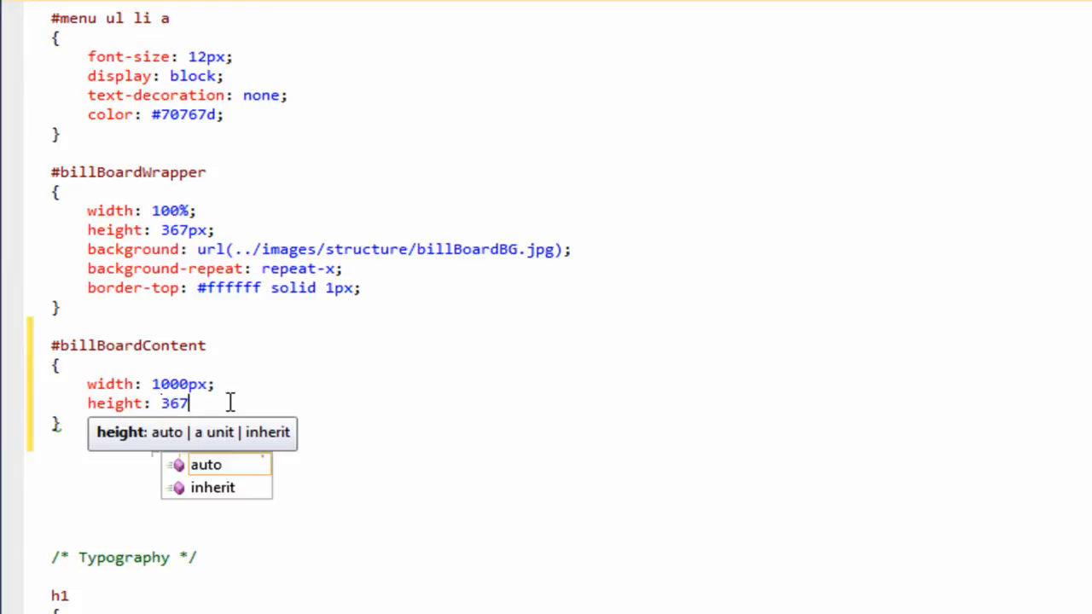
{"action": "type", "text": "px;"}
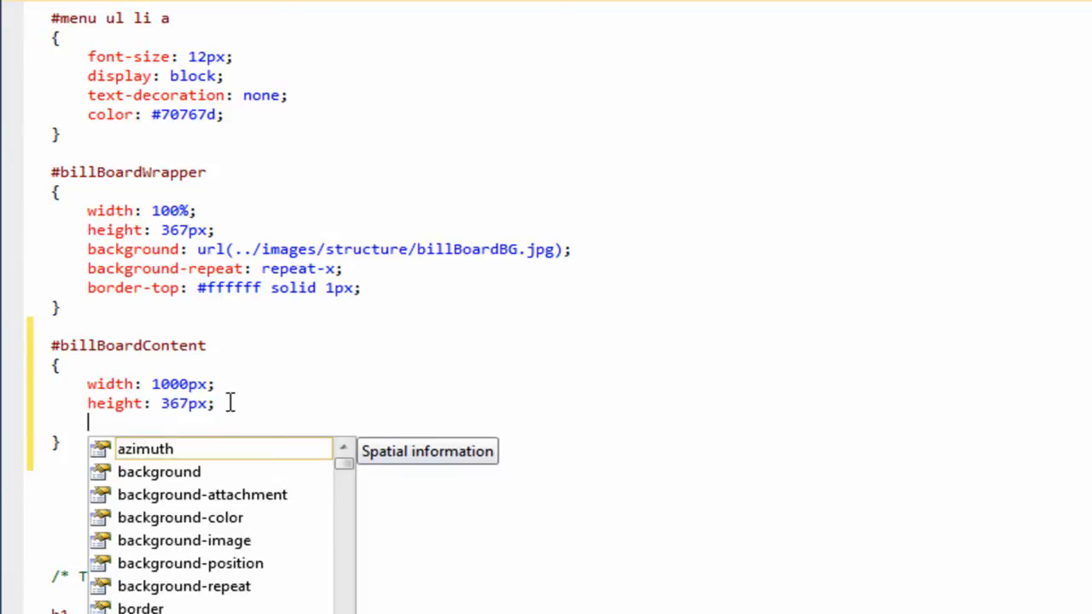
{"action": "type", "text": "margin"}
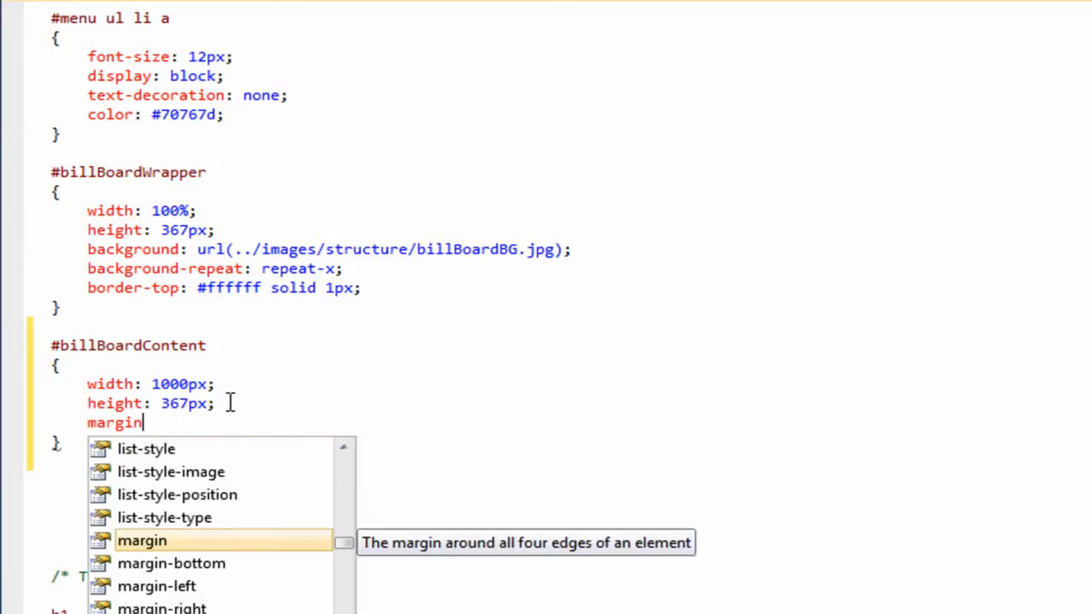
{"action": "type", "text": ": 0 auto"}
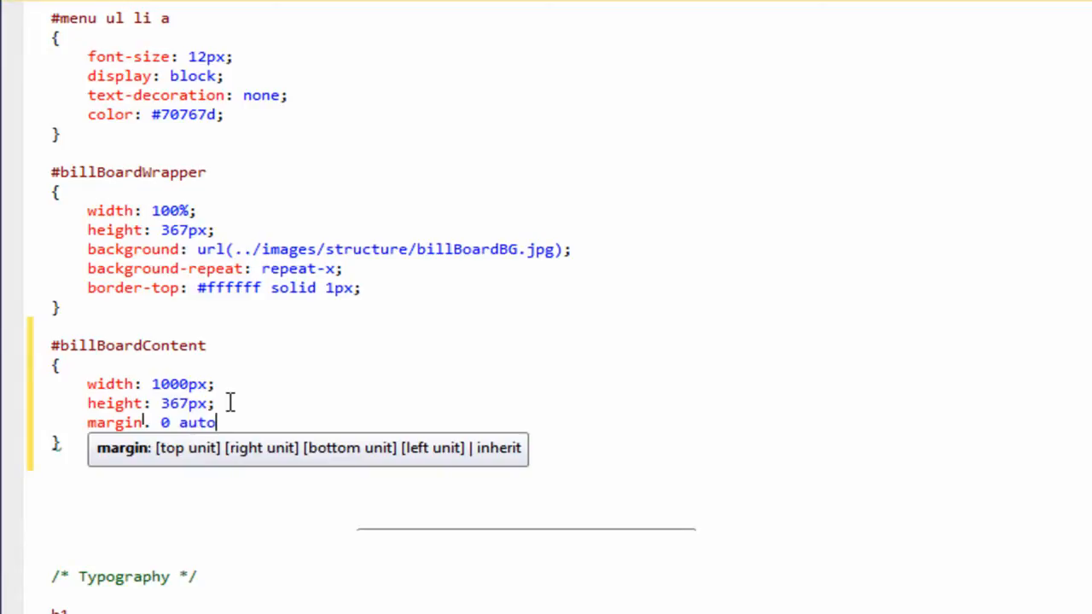
{"action": "type", "text": "0 au"}
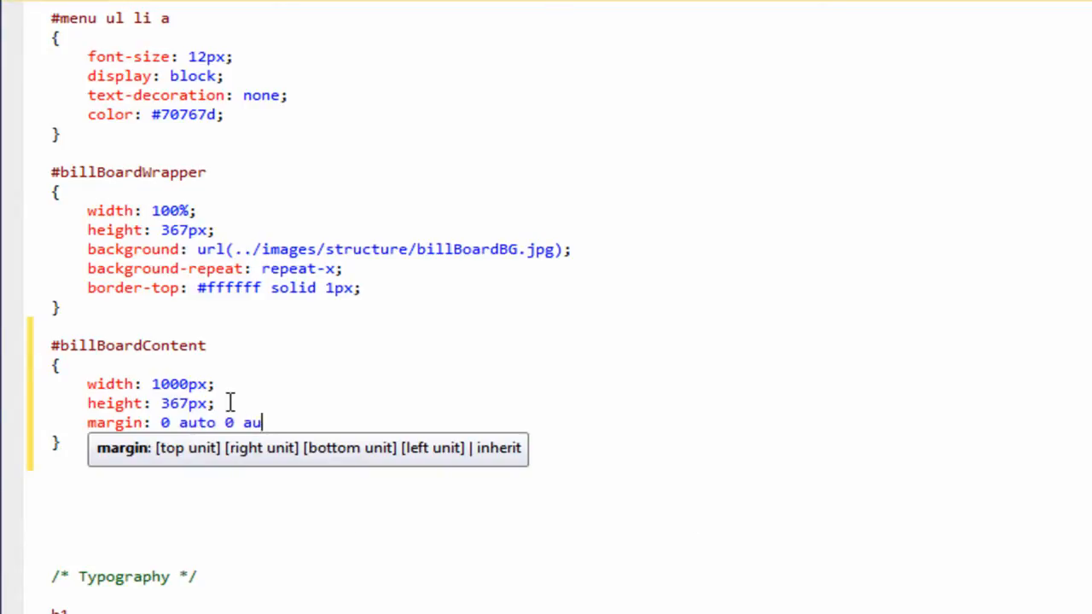
{"action": "type", "text": "ot;"}
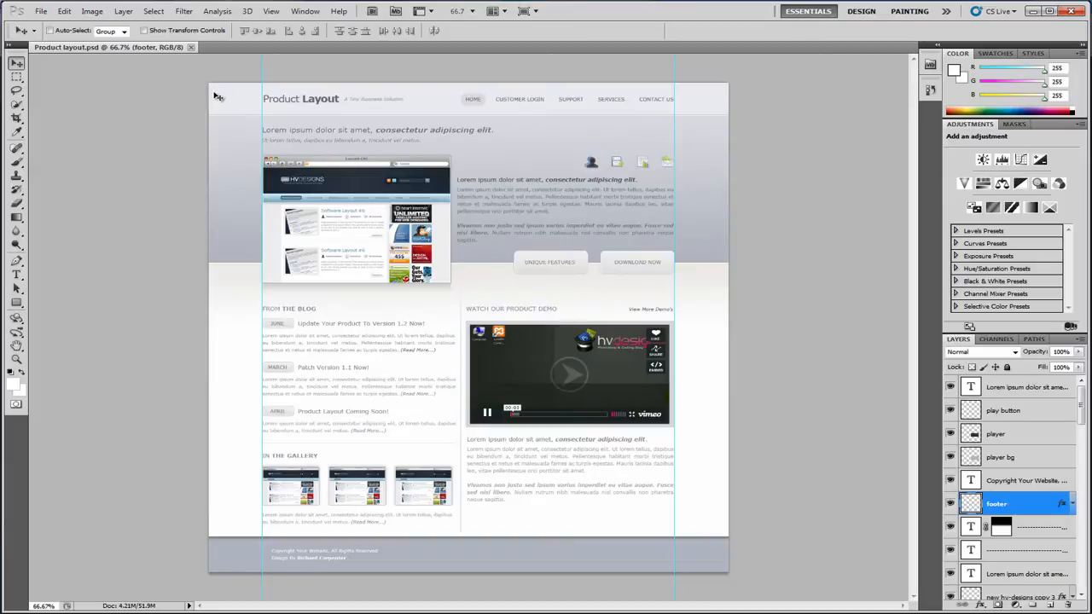
{"action": "mouse_move", "coordinate": [188, 437]}
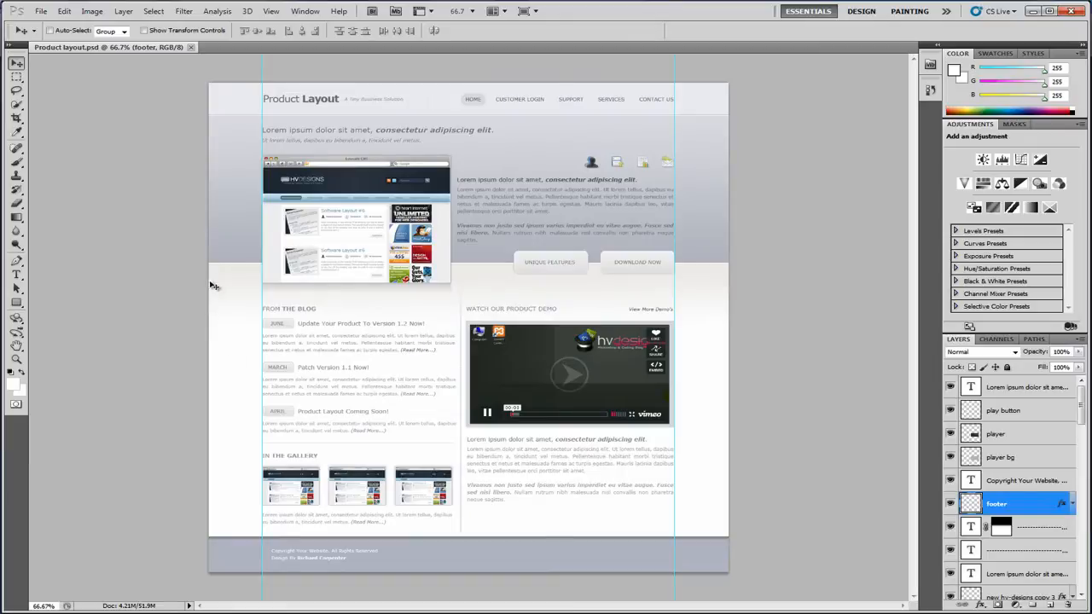
{"action": "mouse_move", "coordinate": [631, 518]}
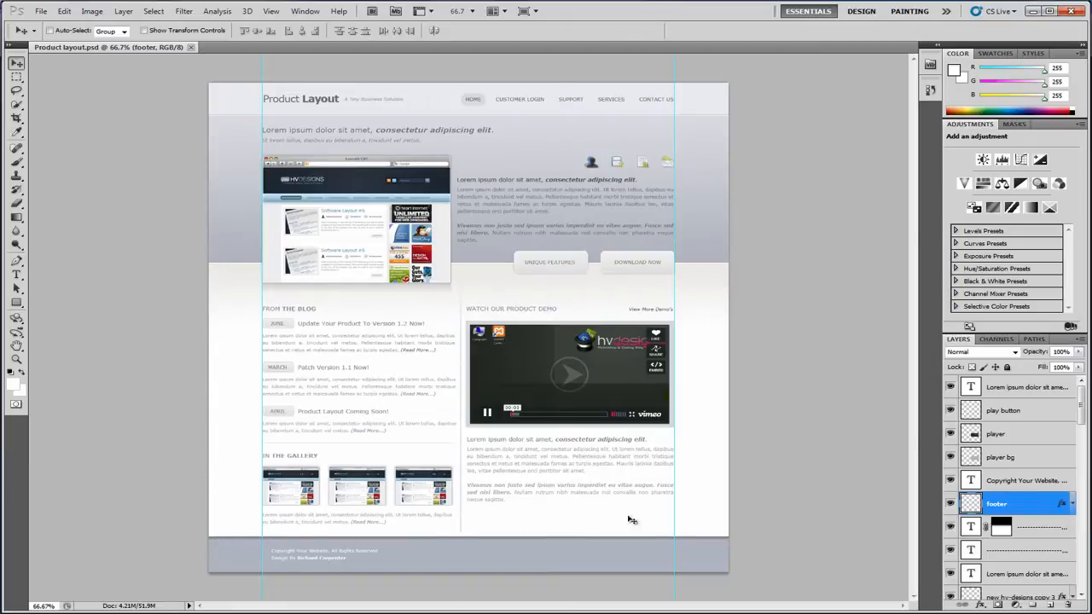
{"action": "mouse_move", "coordinate": [241, 357]}
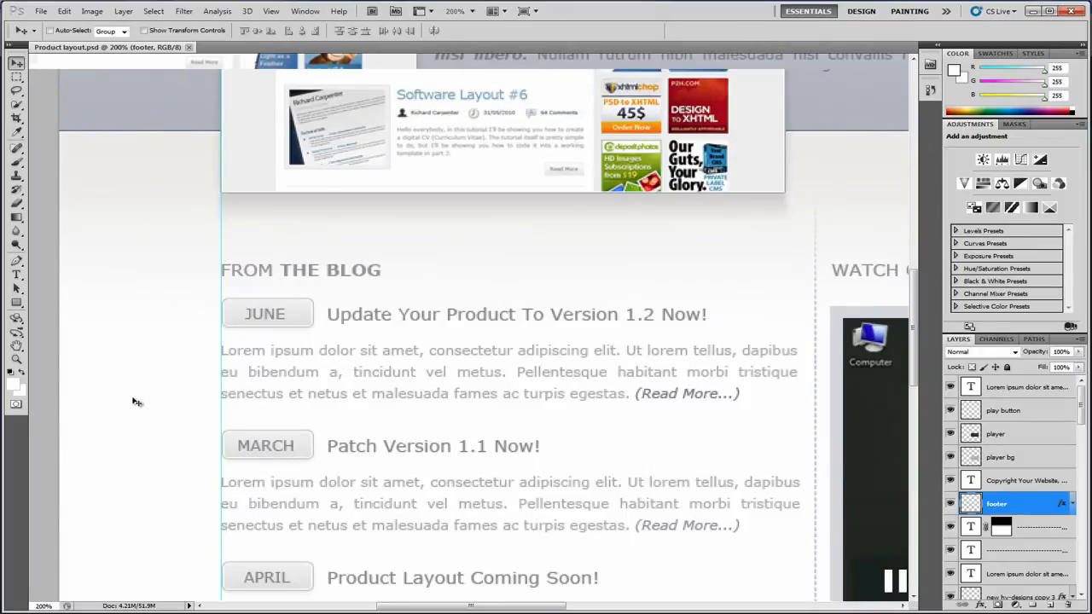
{"action": "mouse_move", "coordinate": [109, 328]}
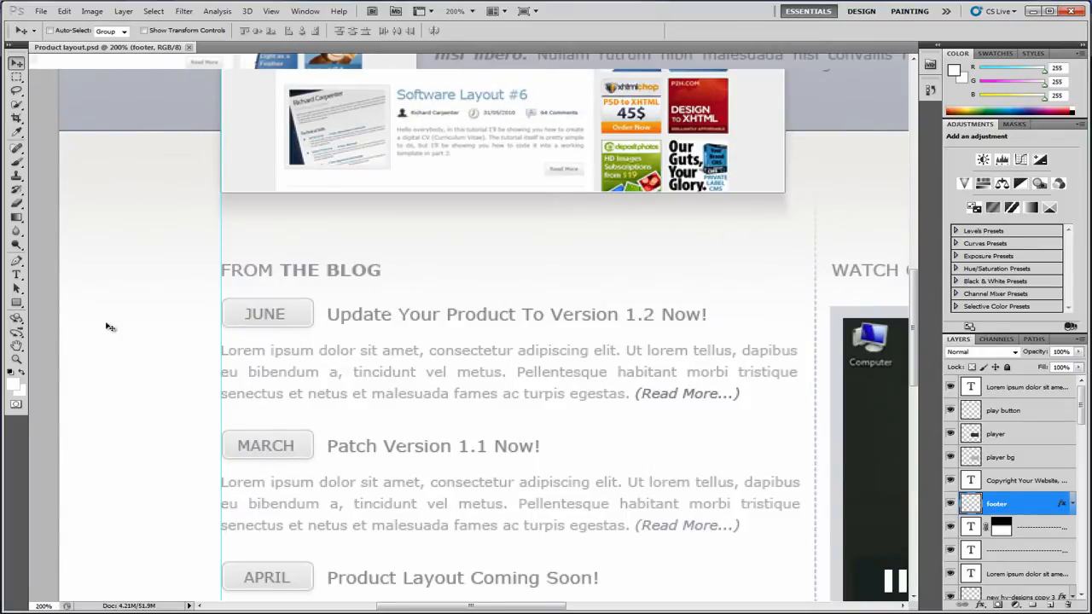
{"action": "mouse_move", "coordinate": [72, 167]}
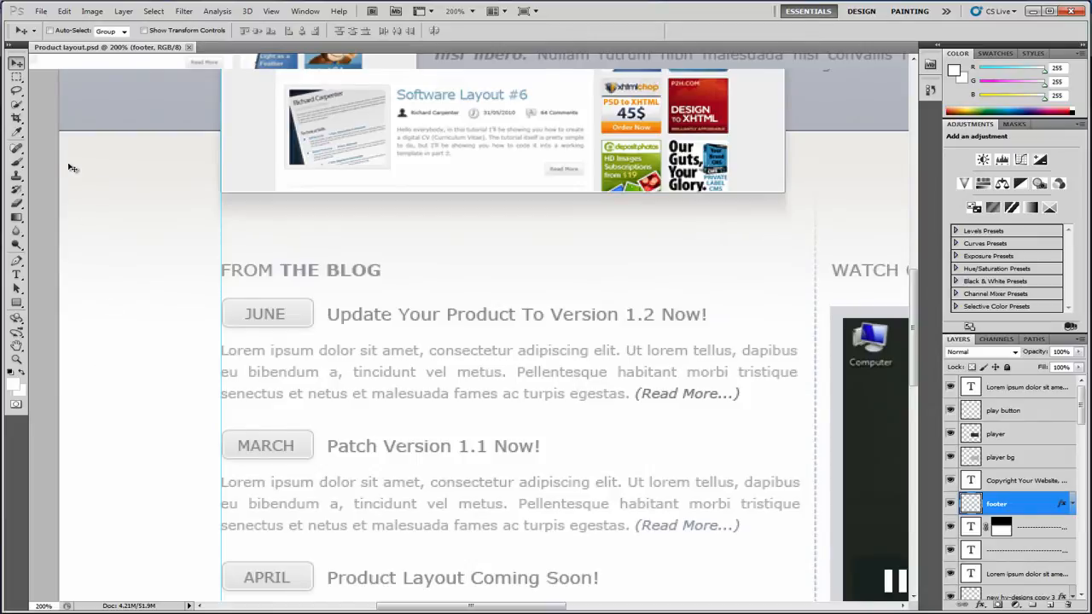
{"action": "mouse_move", "coordinate": [205, 242]}
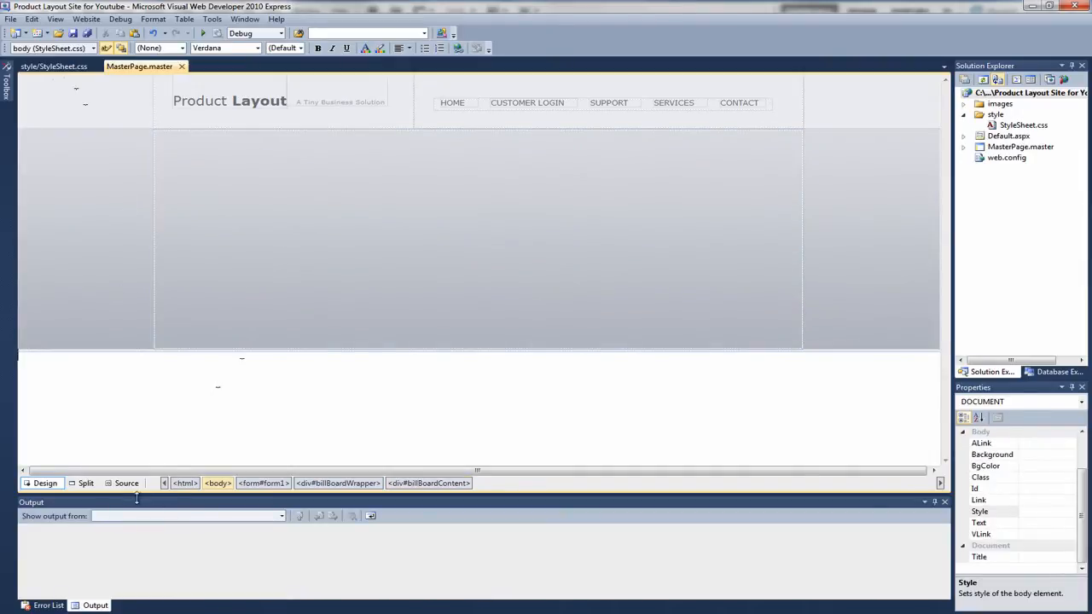
- Add a <div id="mainContentWrapper"> with closing tag after billBoardWrapper in the master page source
{"action": "left_click", "coordinate": [126, 483]}
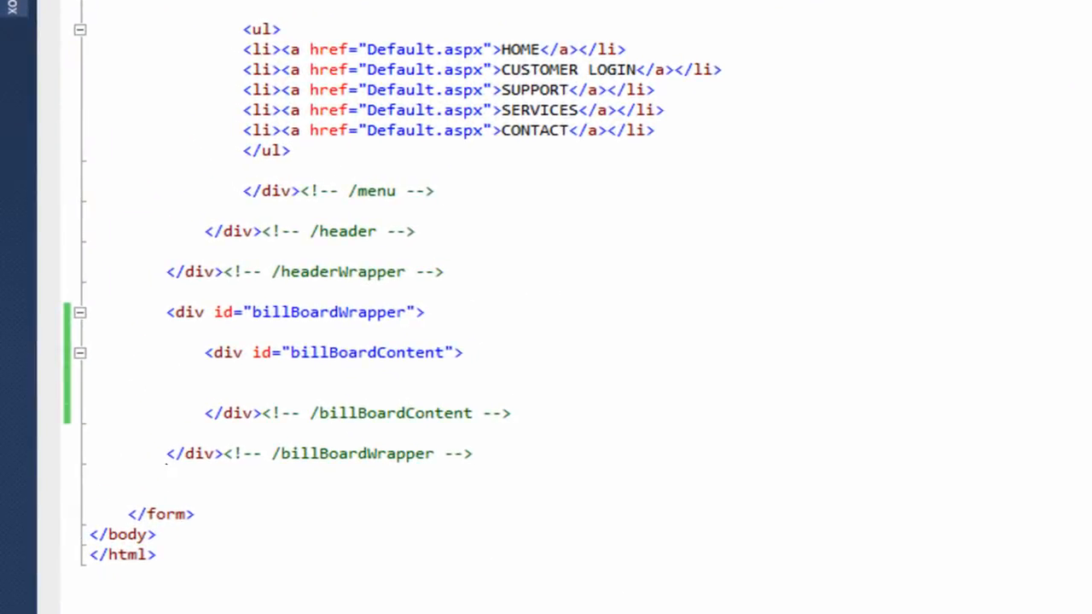
{"action": "type", "text": "<"}
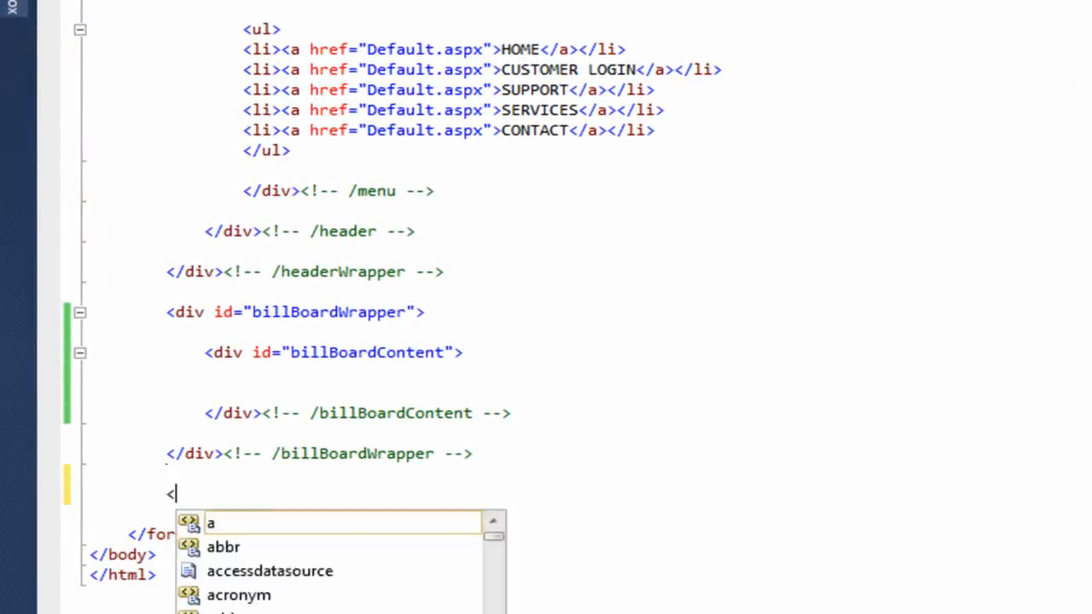
{"action": "type", "text": "div id=\""}
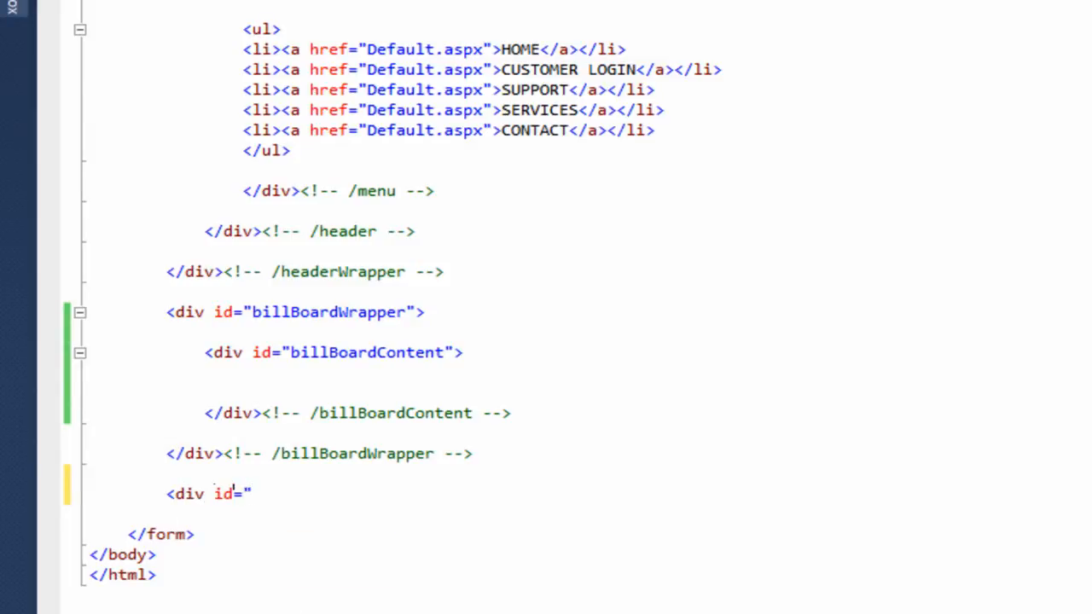
{"action": "type", "text": "main"}
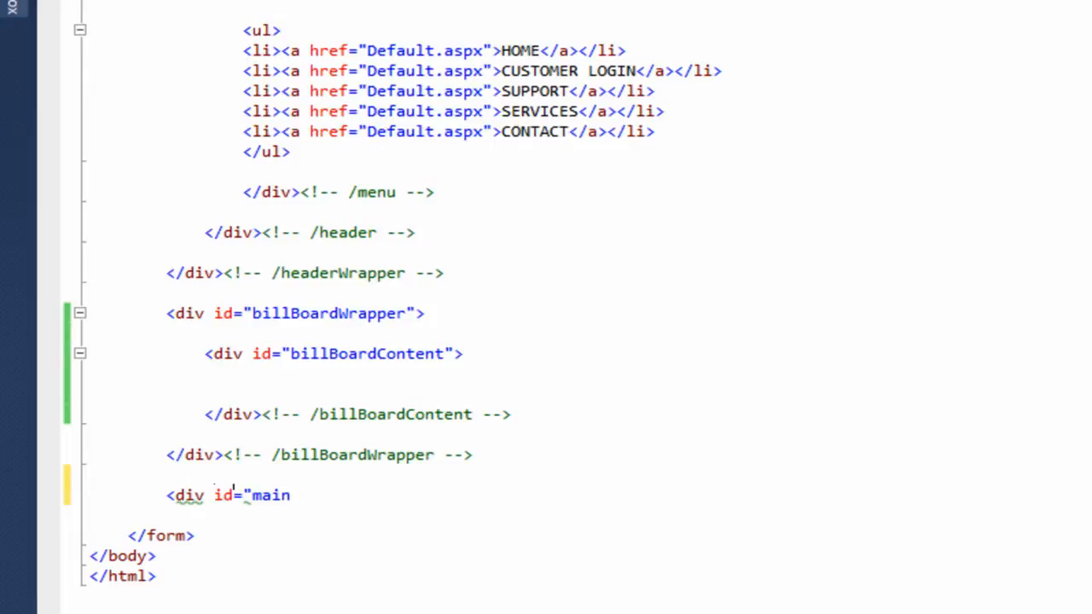
{"action": "type", "text": "Content"}
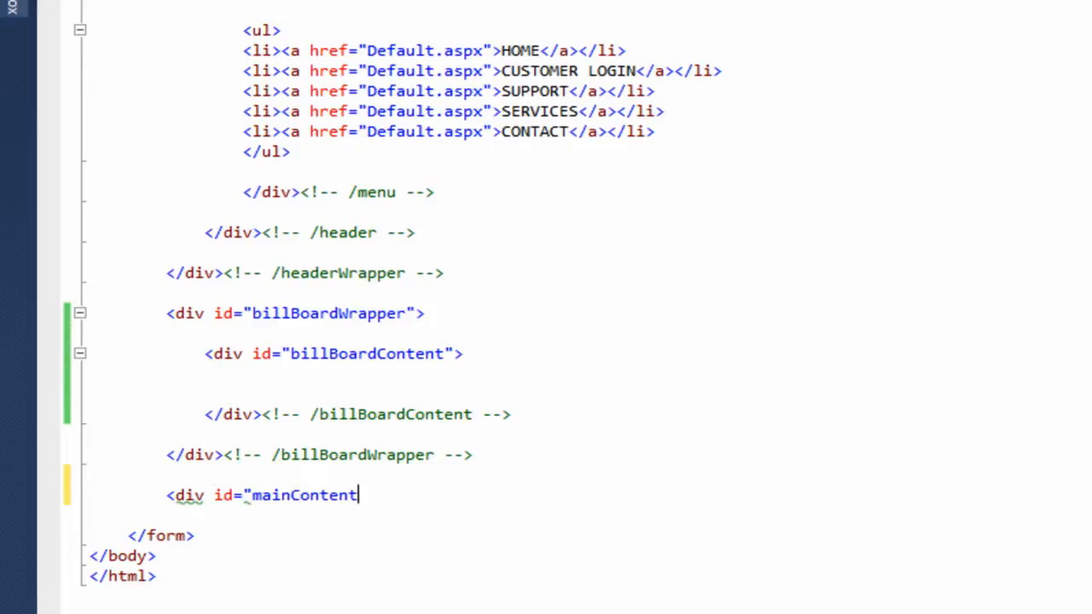
{"action": "type", "text": "Wrapper\"></div>"}
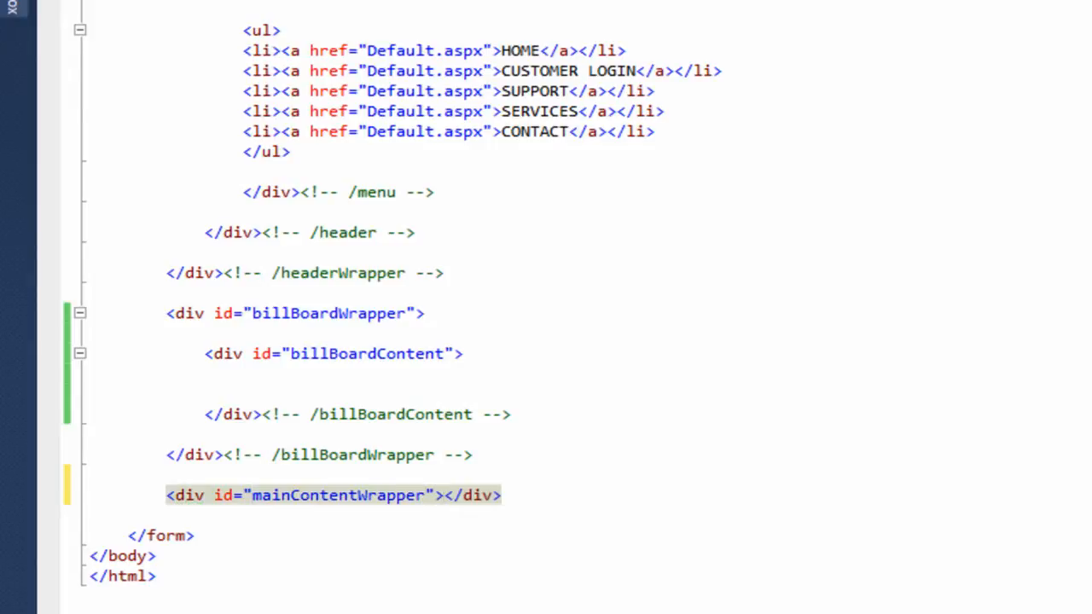
{"action": "key", "text": "Enter"}
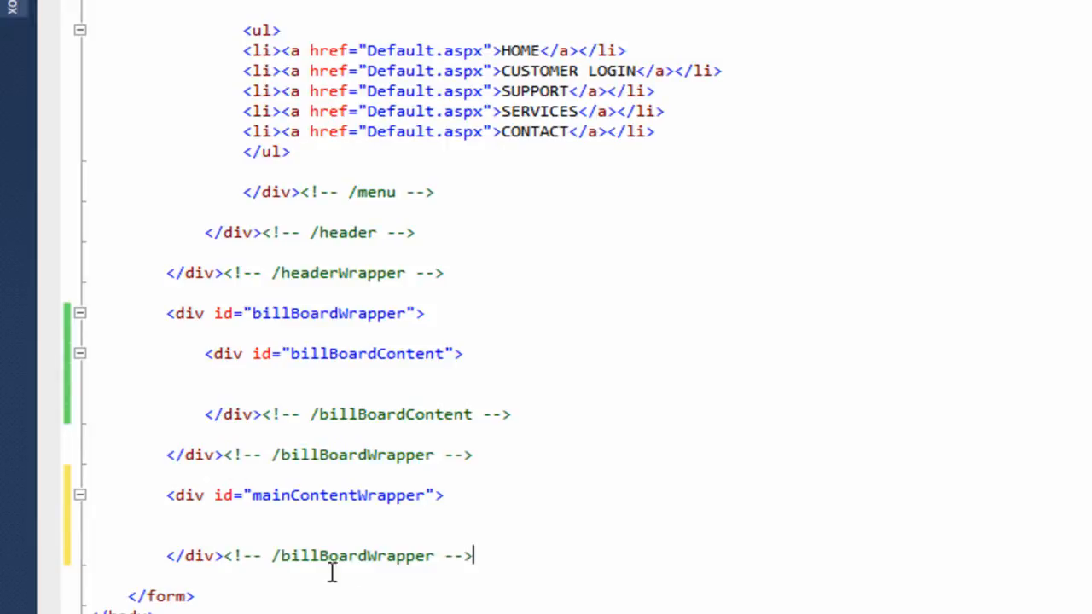
- Rename the copied closing comment to /mainContentWrapper and select the id for reuse
{"action": "double_click", "coordinate": [335, 495]}
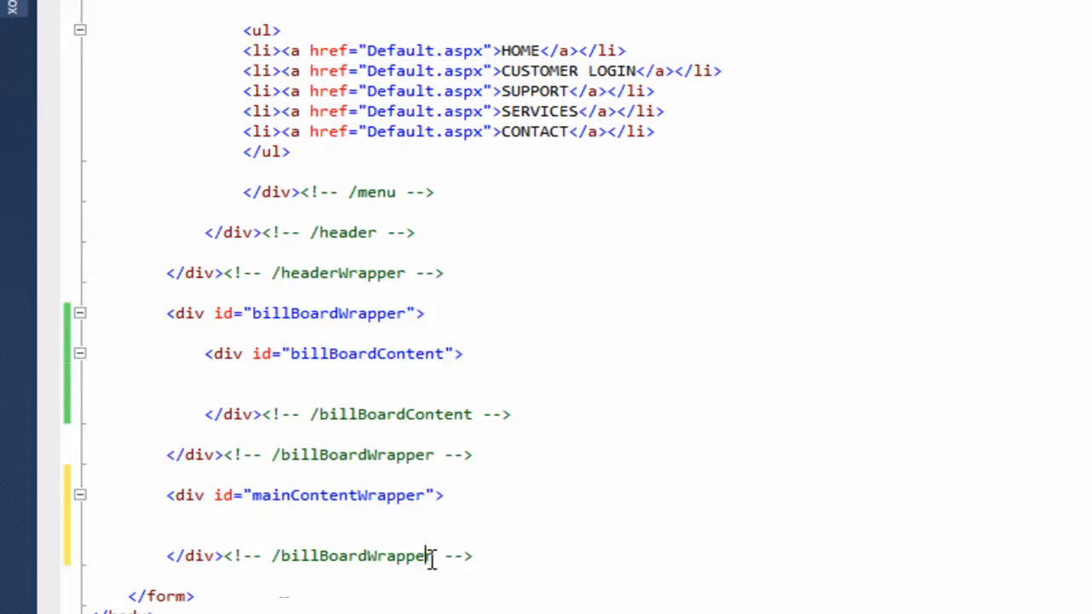
{"action": "type", "text": "mainContentWrapper"}
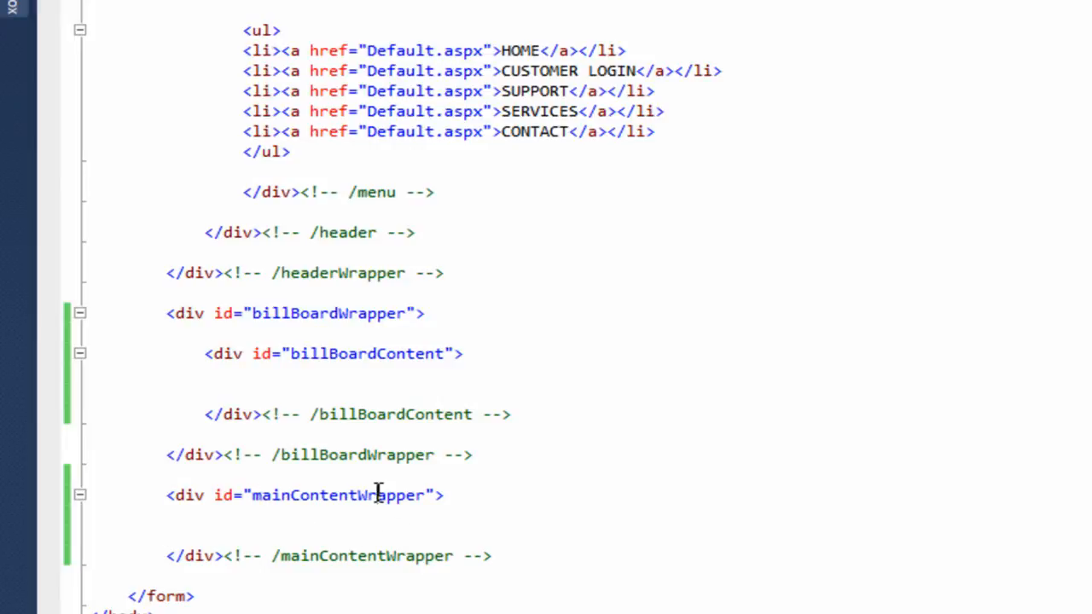
{"action": "double_click", "coordinate": [338, 494]}
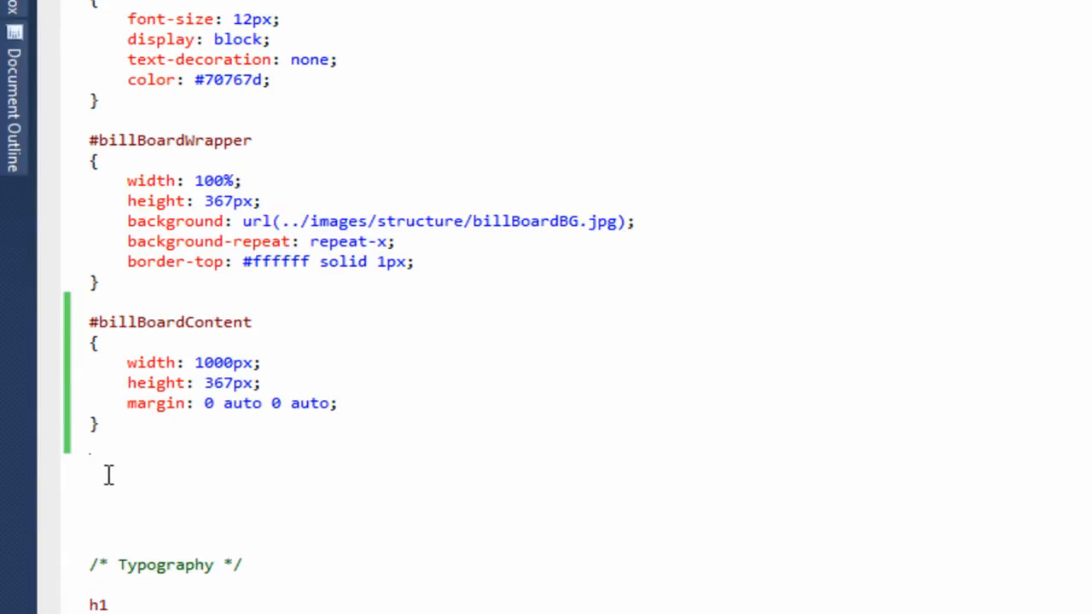
- Write a #mainContentWrapper rule with width: 100% and height: auto
{"action": "type", "text": "#mainContentWrapper"}
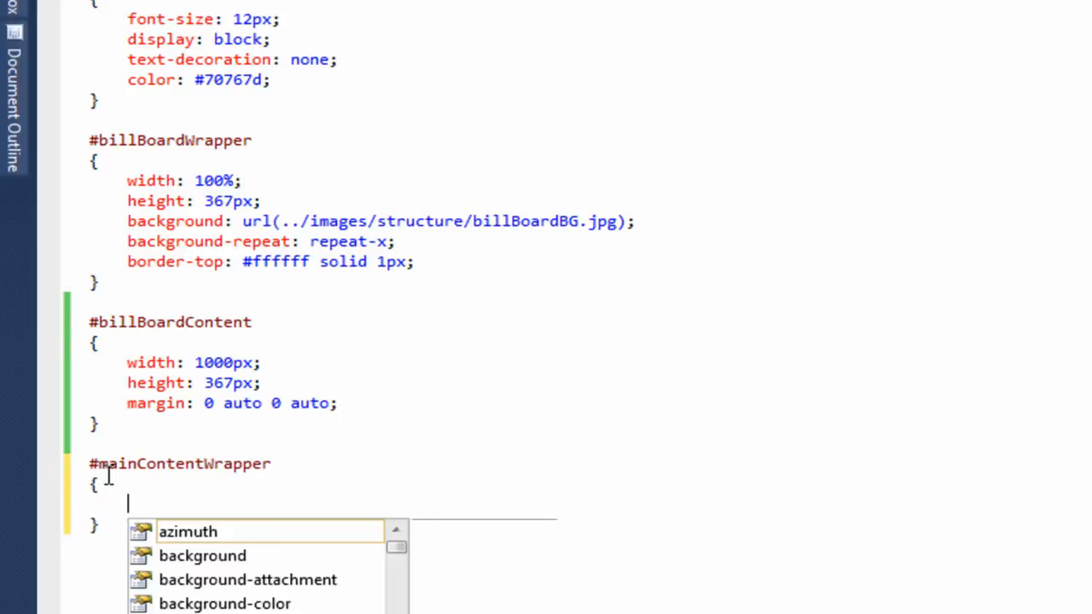
{"action": "type", "text": "width"}
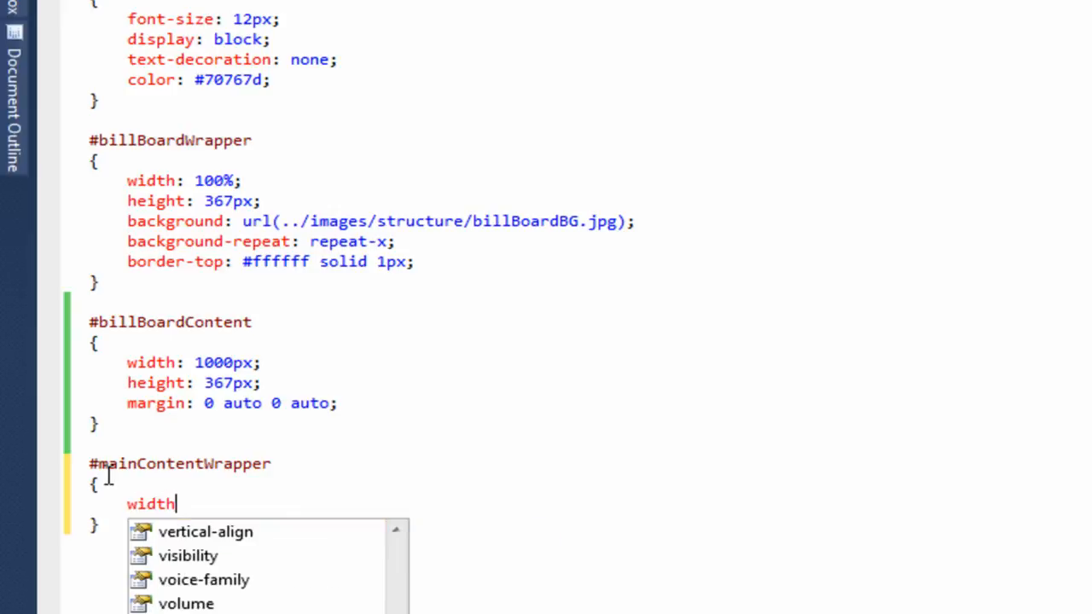
{"action": "type", "text": ": 100"}
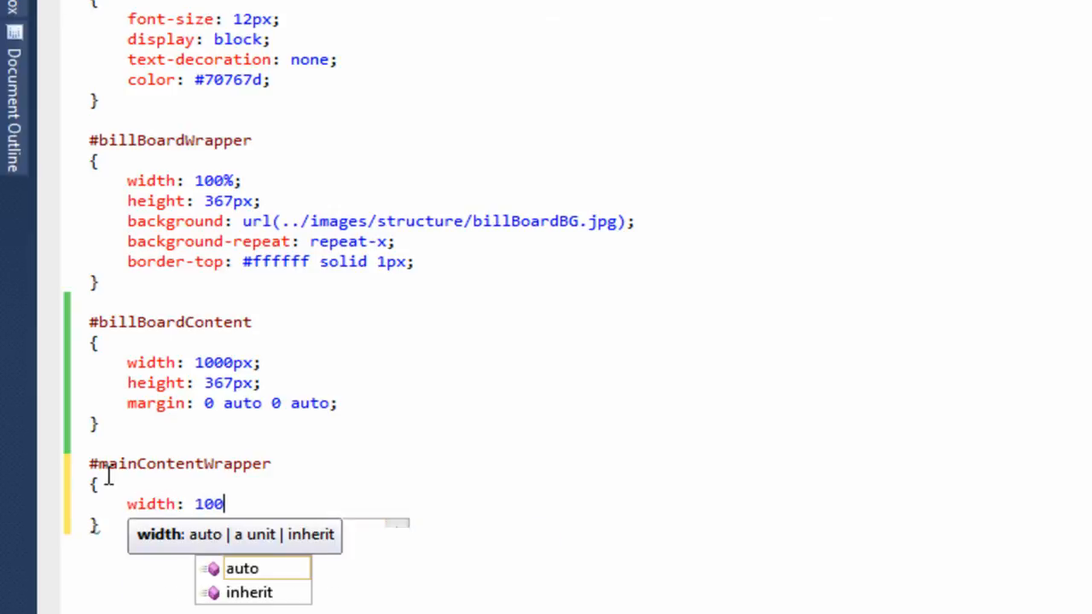
{"action": "type", "text": "%"}
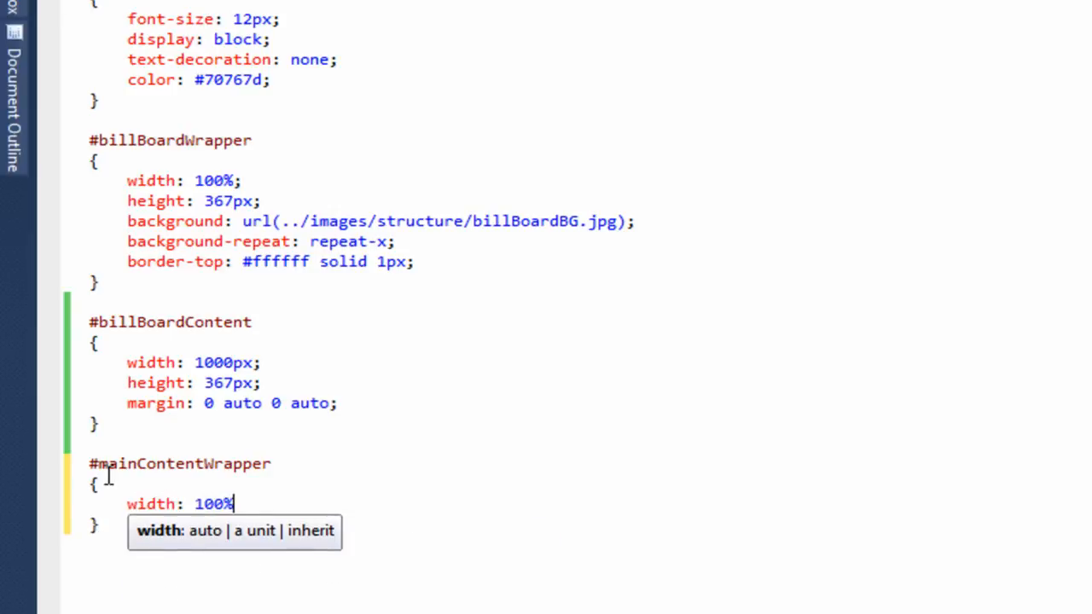
{"action": "type", "text": ";"}
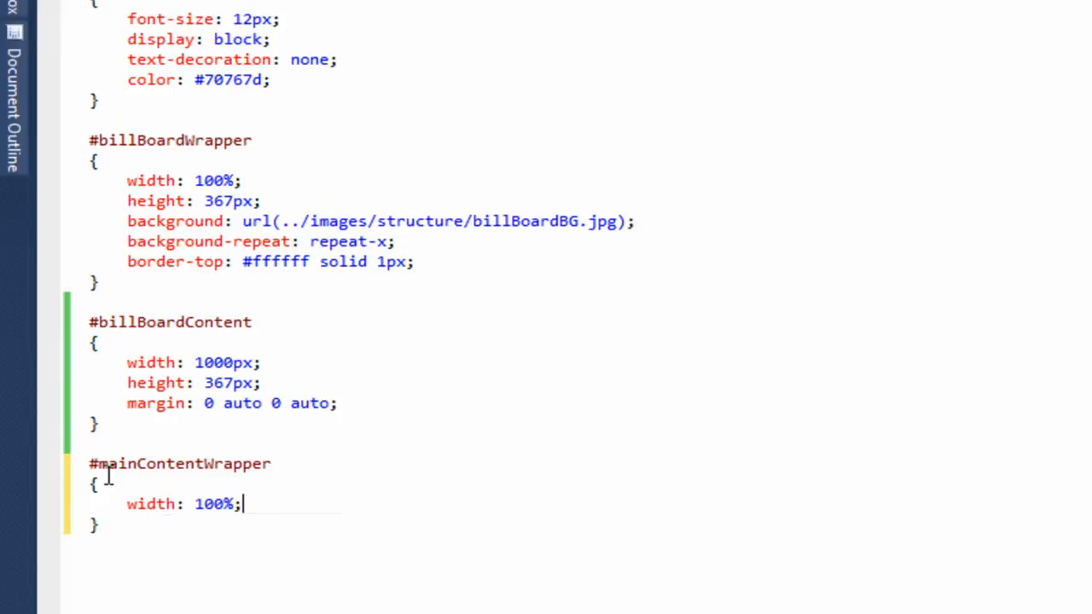
{"action": "type", "text": "h"}
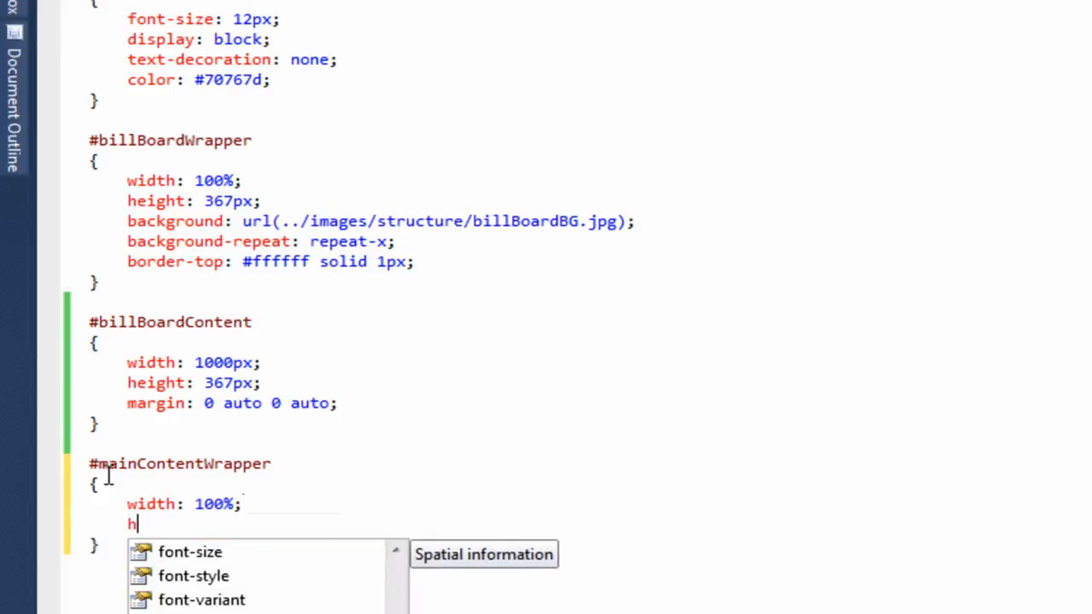
{"action": "type", "text": "eight"}
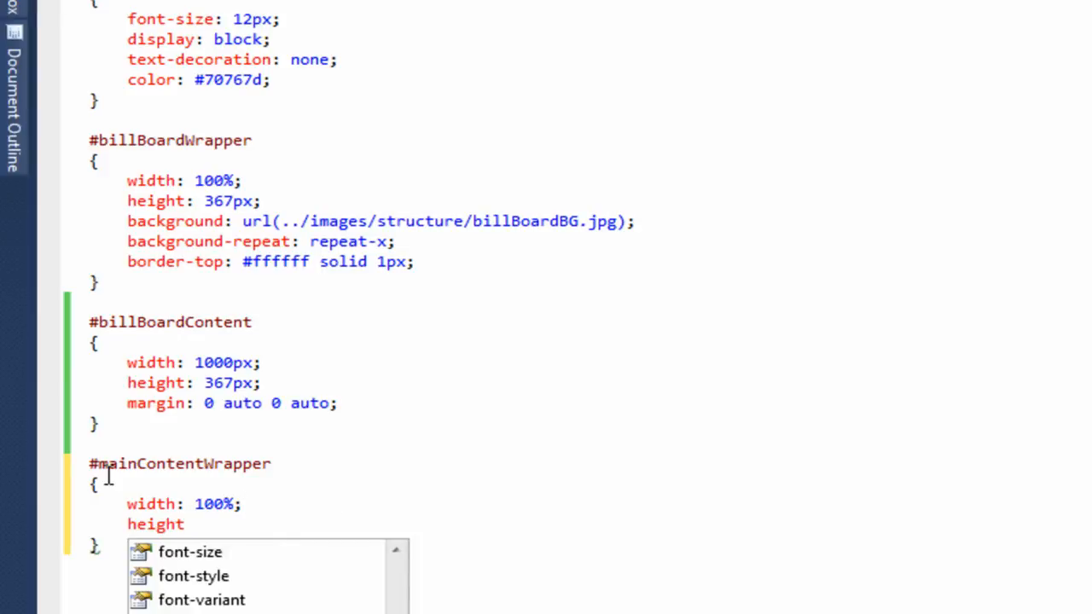
{"action": "type", "text": ":"}
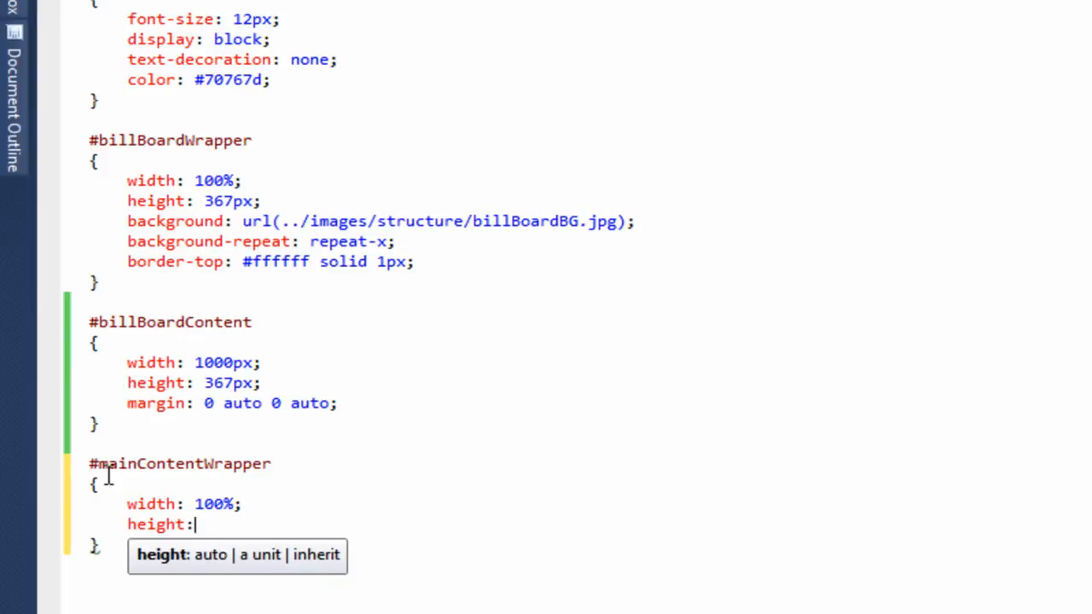
{"action": "type", "text": "auto"}
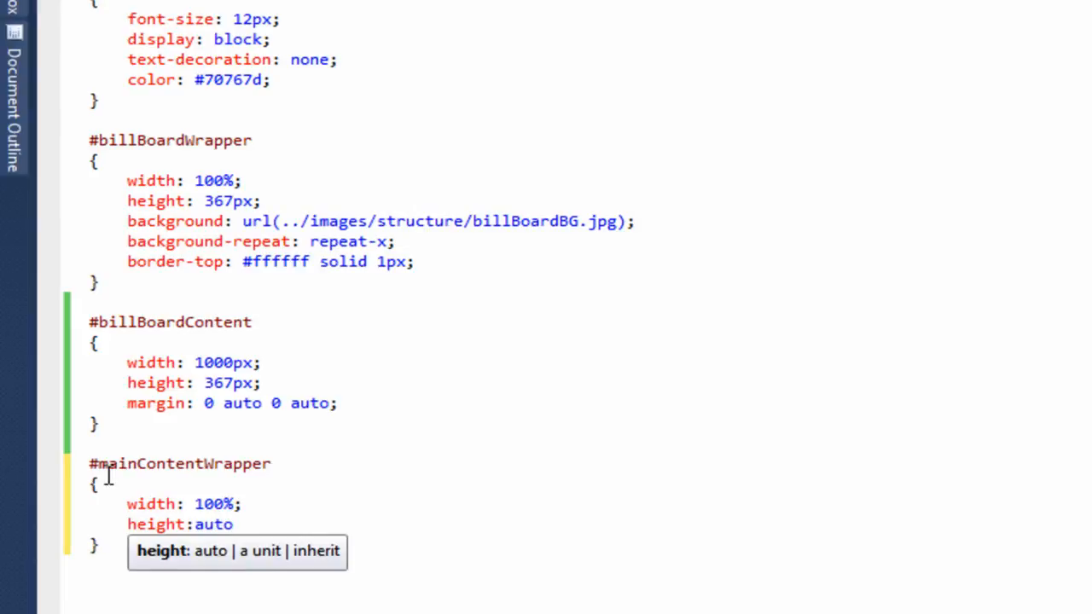
{"action": "type", "text": ";"}
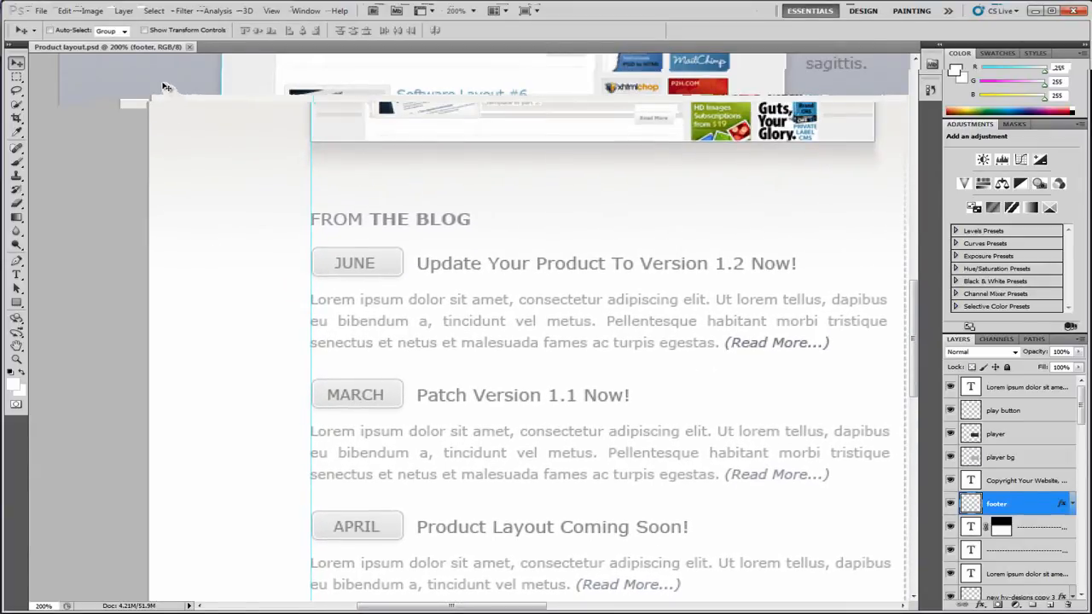
{"action": "mouse_move", "coordinate": [178, 216]}
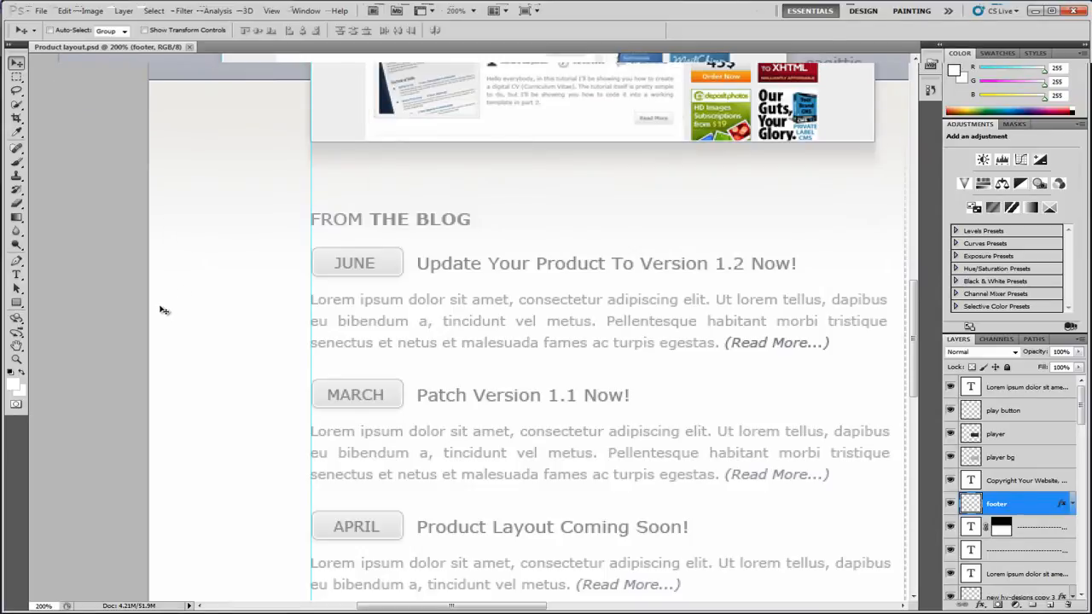
- Crop the Photoshop design down to a narrow strip of the page edge
{"action": "left_click", "coordinate": [17, 117]}
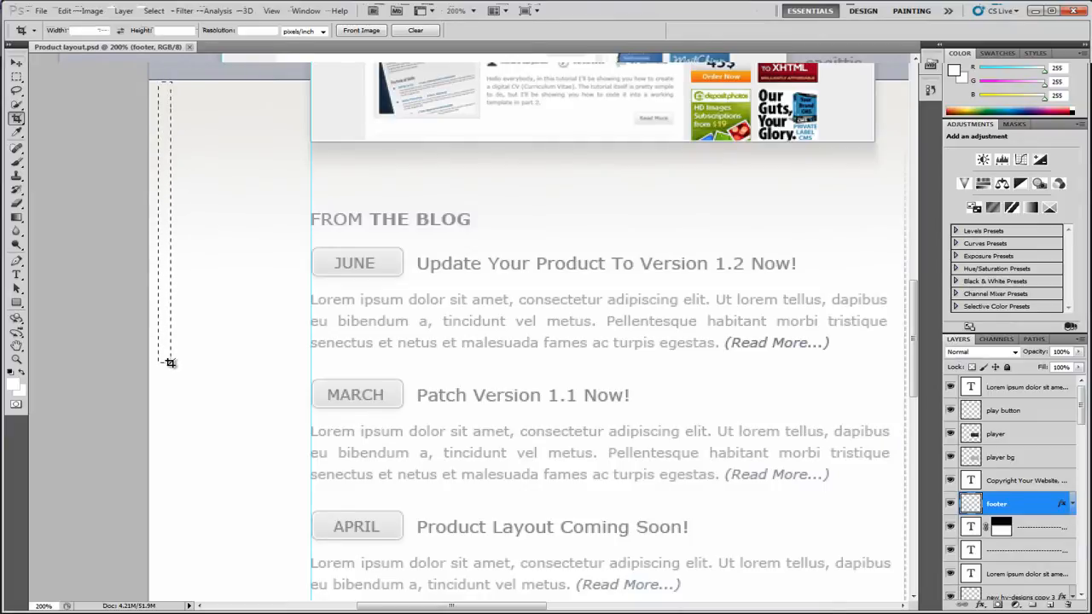
{"action": "left_click", "coordinate": [15, 65]}
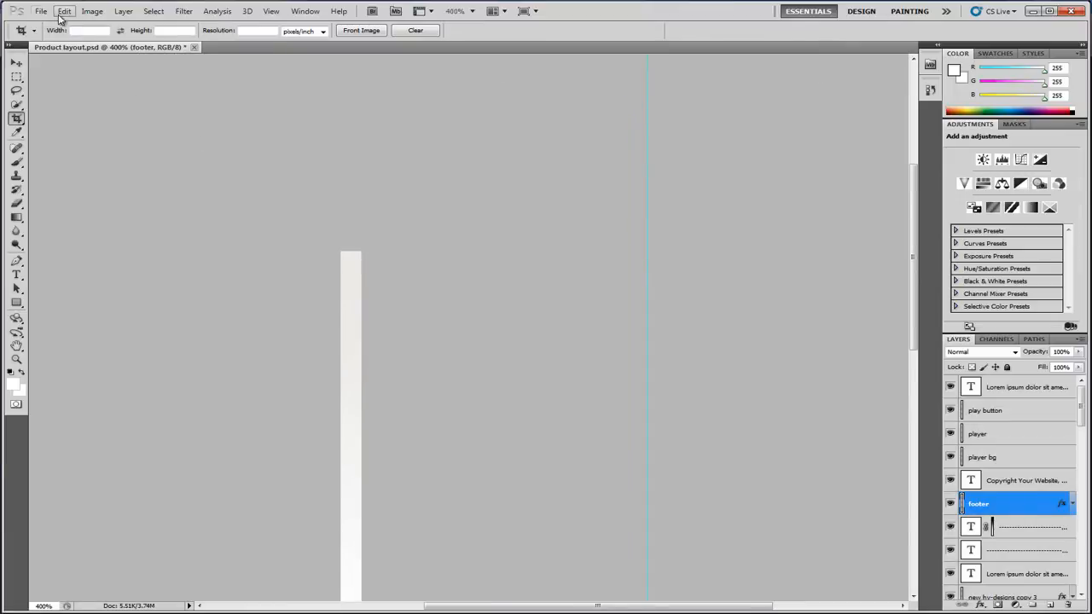
- Start Save for Web and choose the export image format for the strip
{"action": "left_click", "coordinate": [41, 10]}
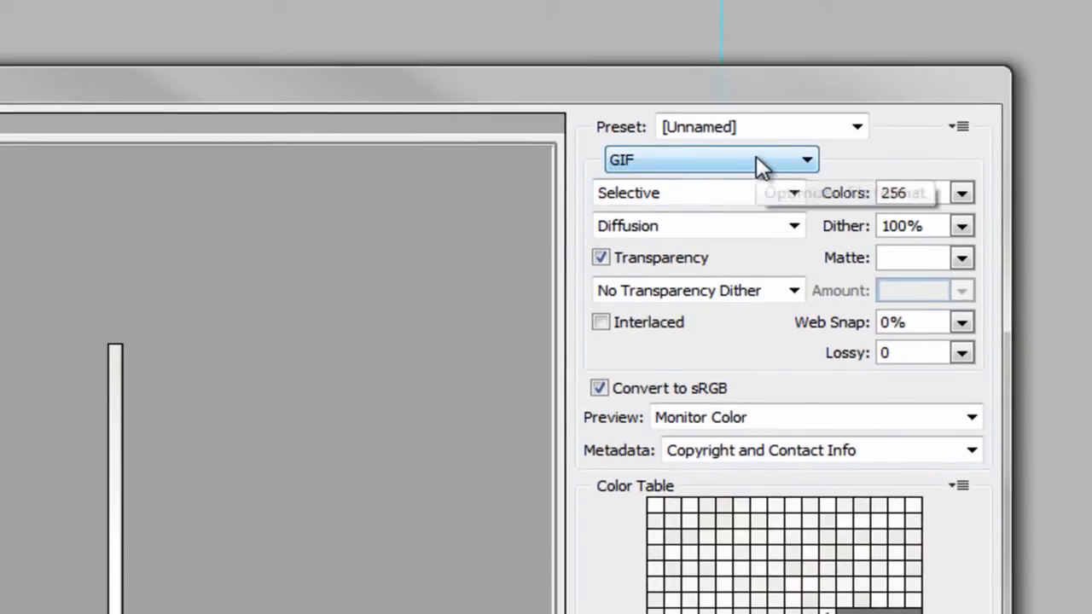
{"action": "left_click", "coordinate": [713, 160]}
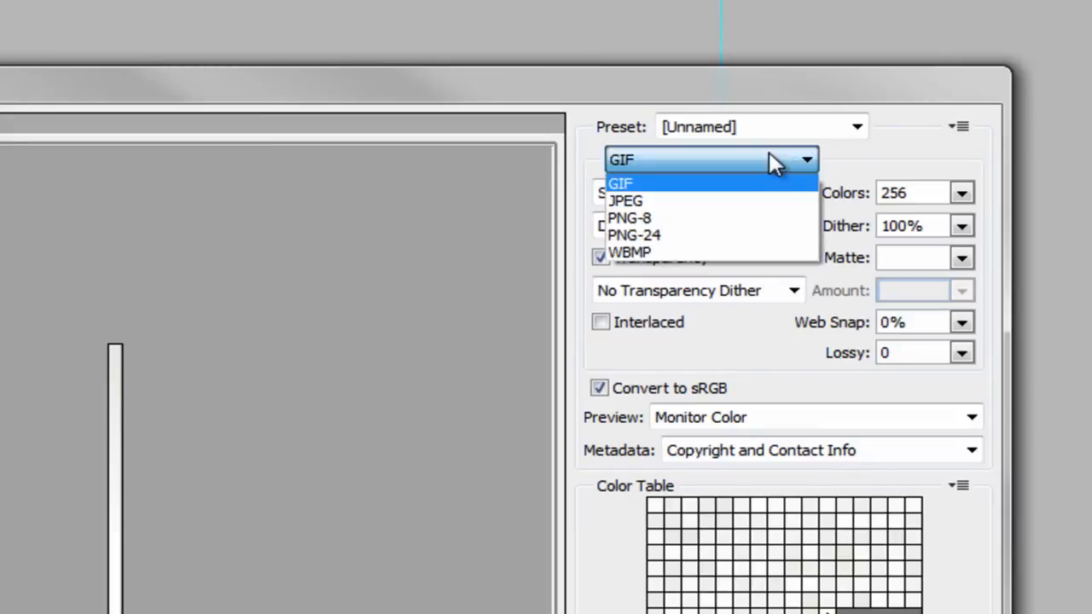
{"action": "left_click", "coordinate": [621, 182]}
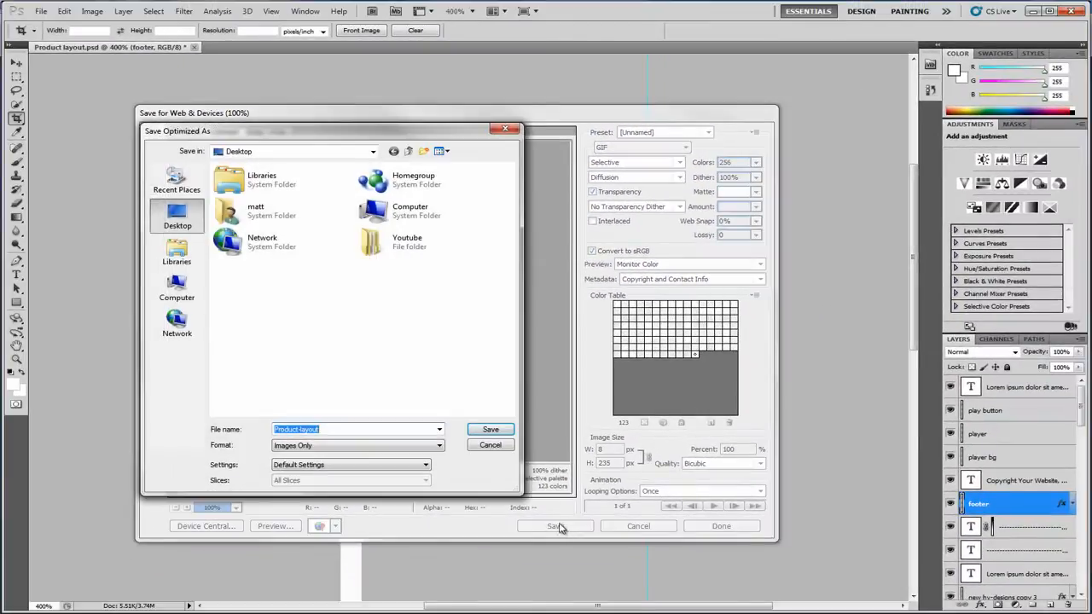
- Save it as mainContentBG in Product Layout Site for Youtube > images > structure
{"action": "double_click", "coordinate": [371, 242]}
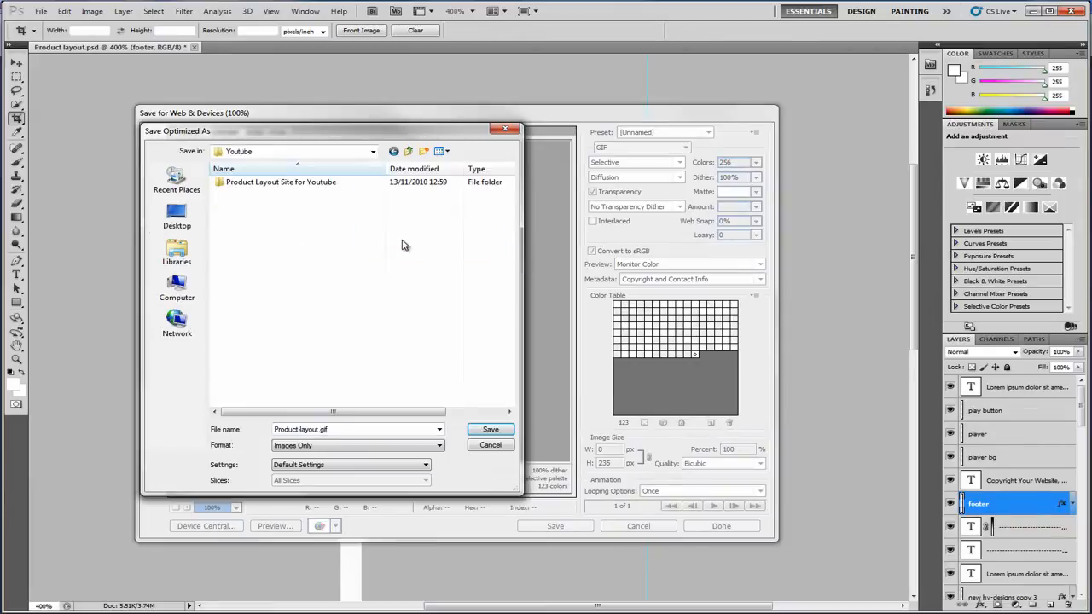
{"action": "double_click", "coordinate": [279, 181]}
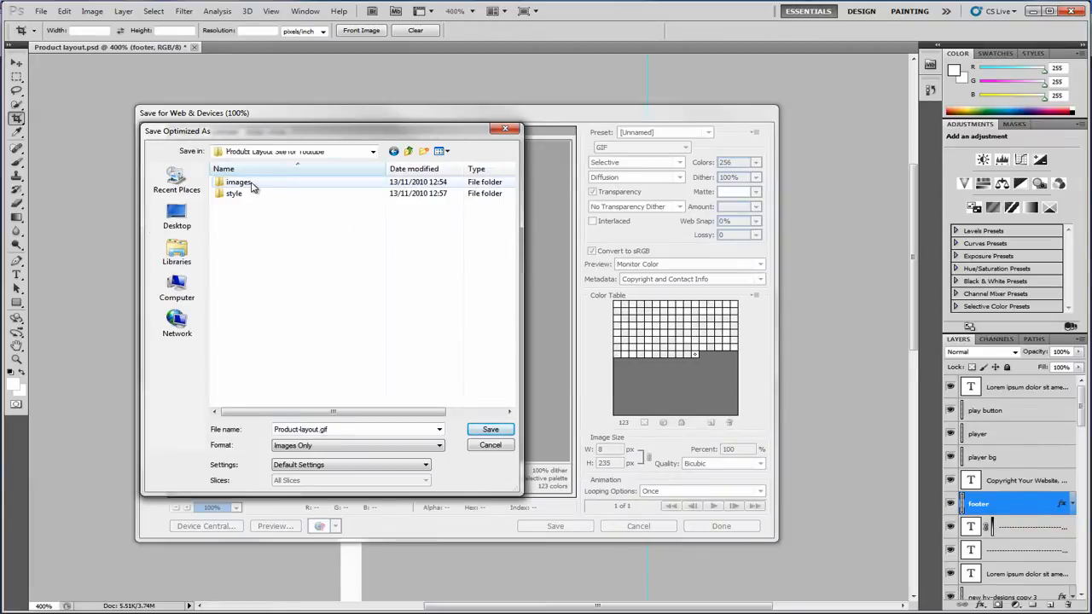
{"action": "double_click", "coordinate": [238, 181]}
{"action": "type", "text": "mainContentBG"}
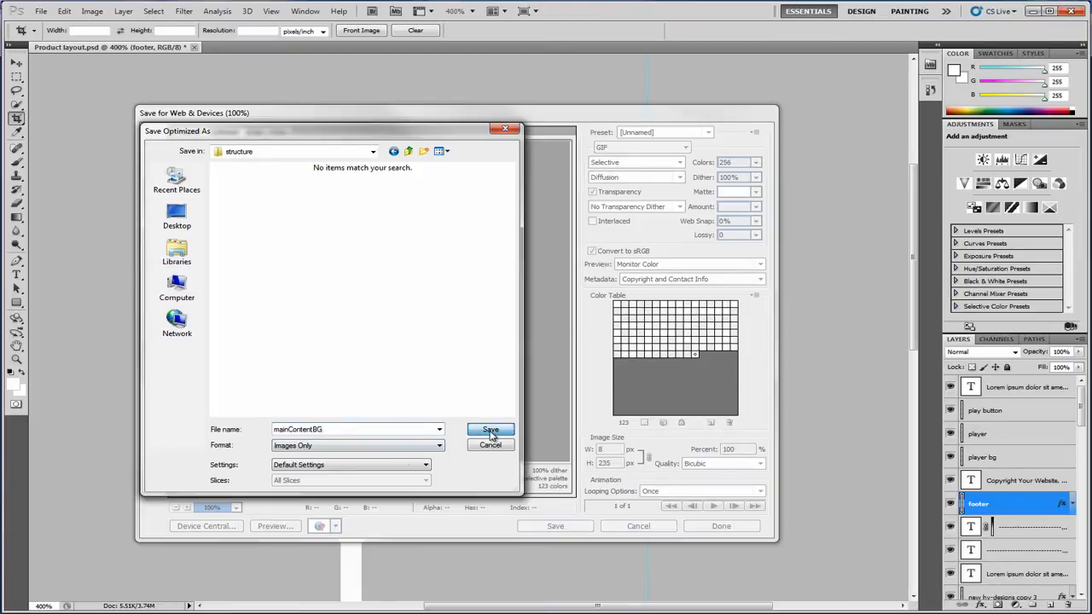
{"action": "left_click", "coordinate": [491, 430]}
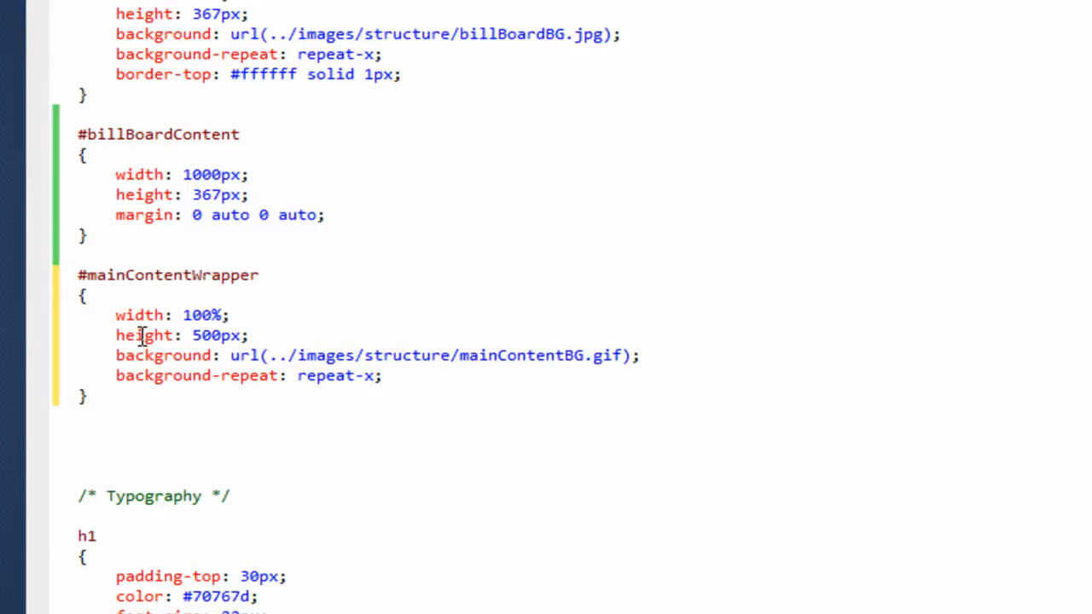
{"action": "mouse_move", "coordinate": [220, 334]}
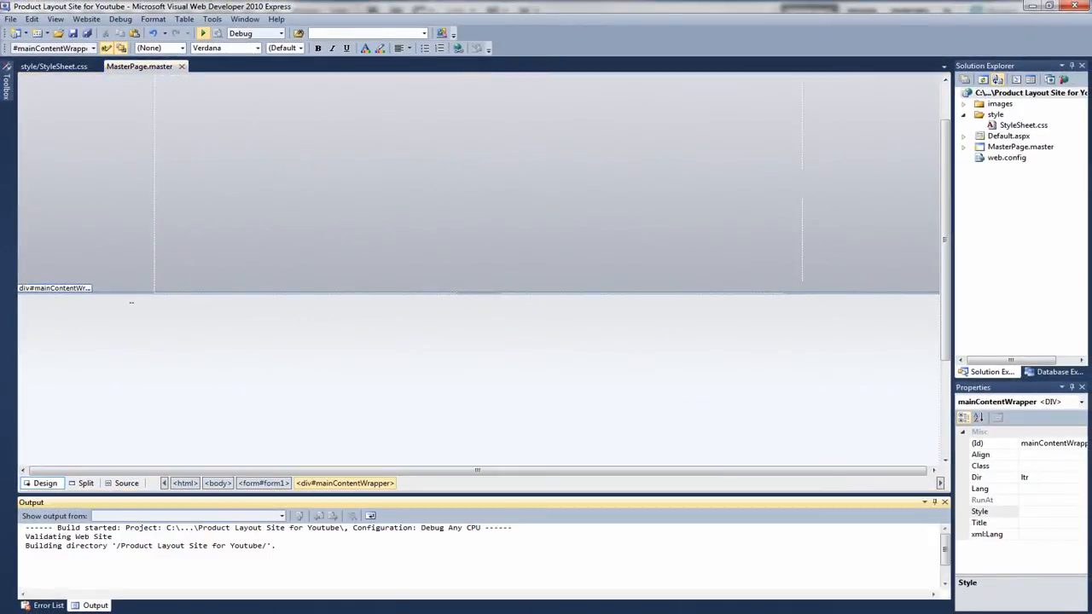
- Run the site in debug mode to preview the master page
{"action": "left_click", "coordinate": [203, 33]}
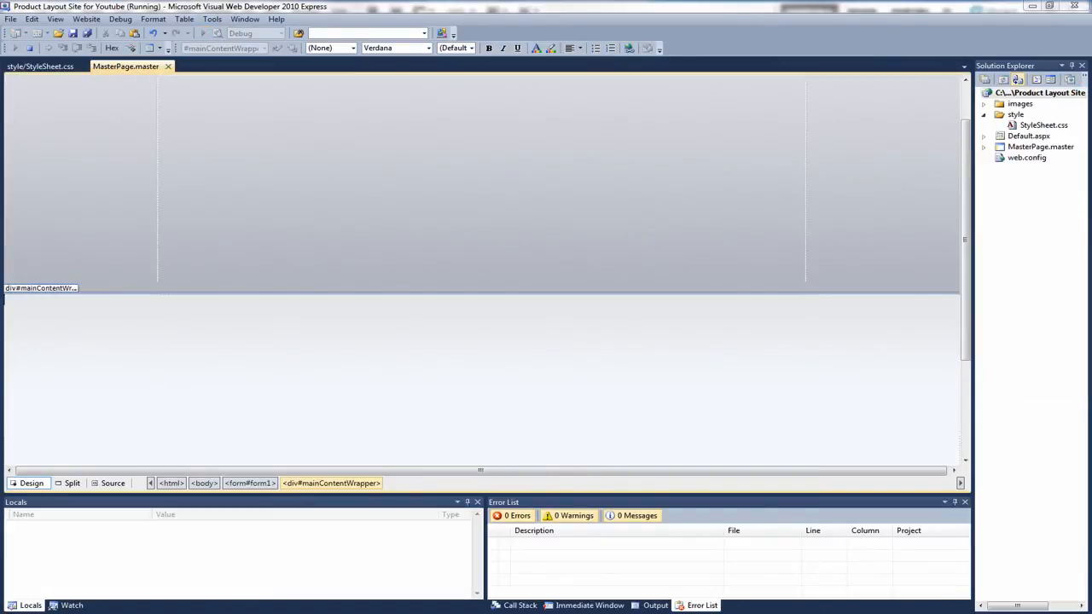
{"action": "mouse_move", "coordinate": [827, 330]}
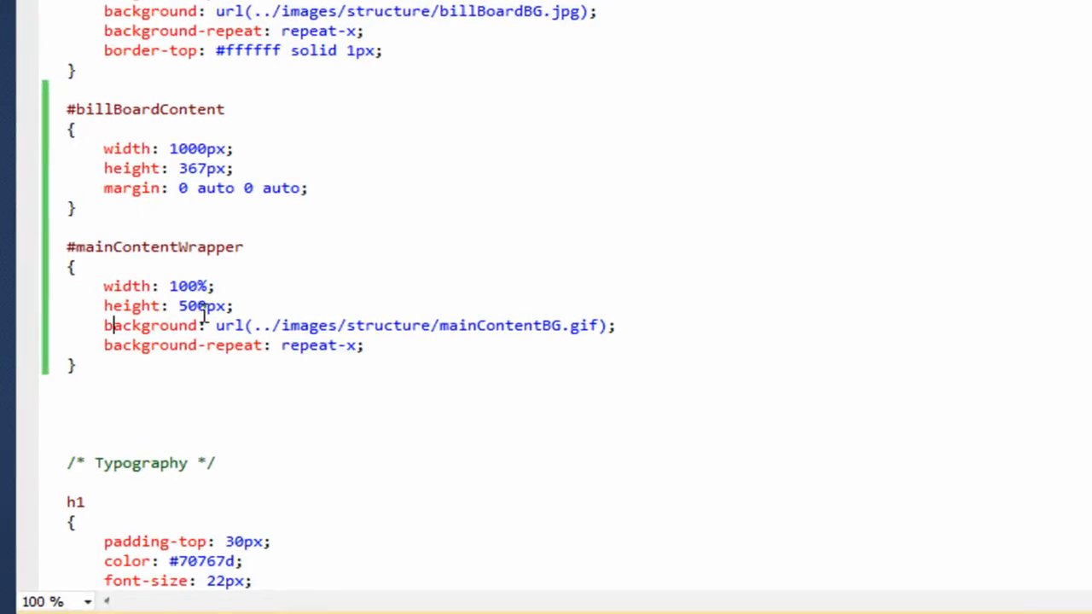
- Change #mainContentWrapper height from 500px to auto and return to MasterPage.master
{"action": "double_click", "coordinate": [201, 306]}
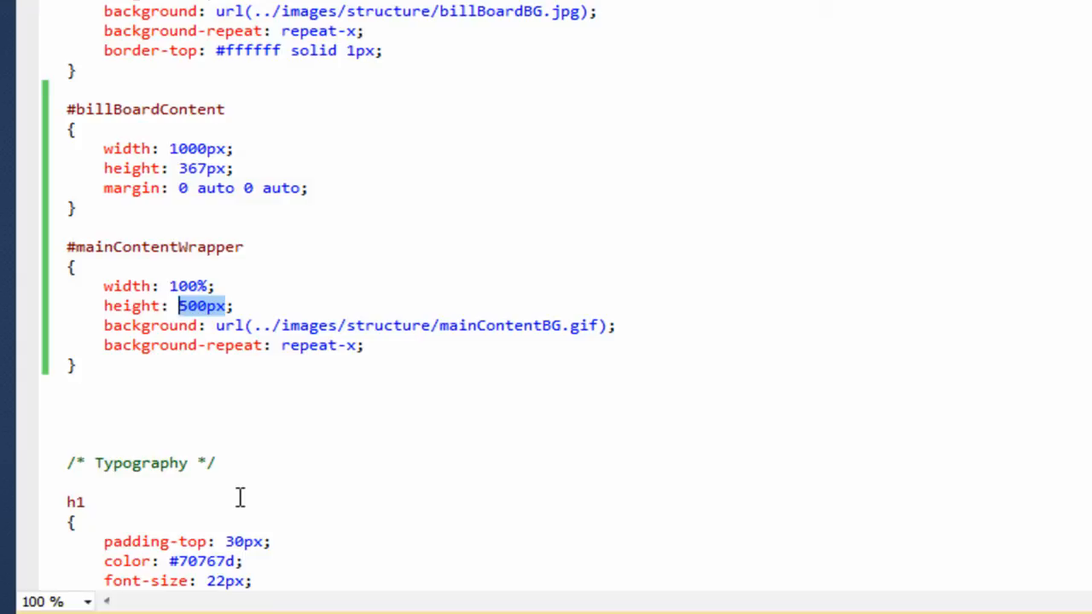
{"action": "type", "text": "auto"}
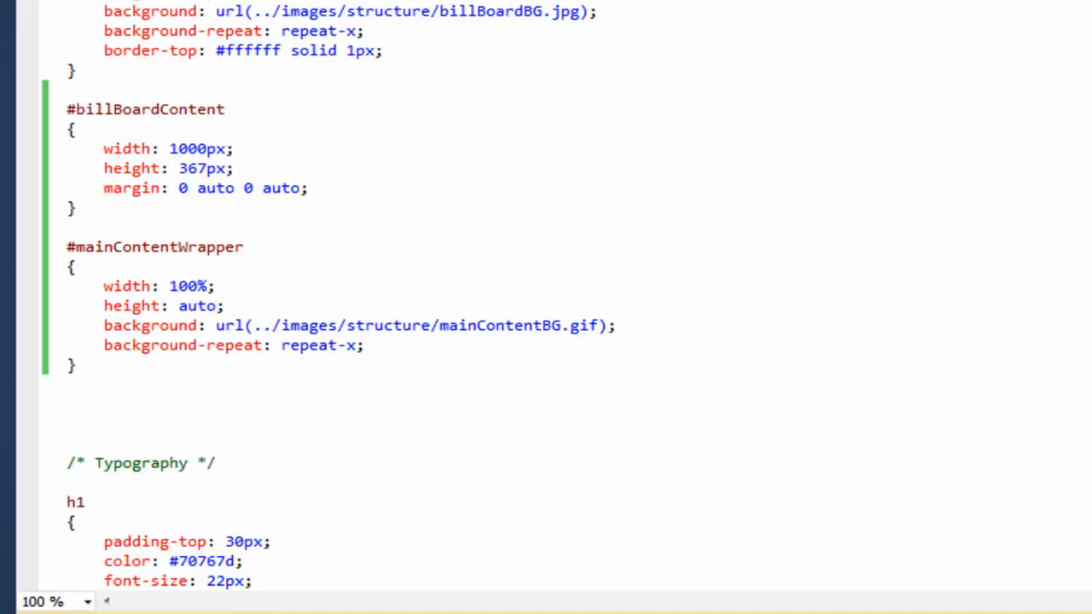
{"action": "left_click", "coordinate": [140, 65]}
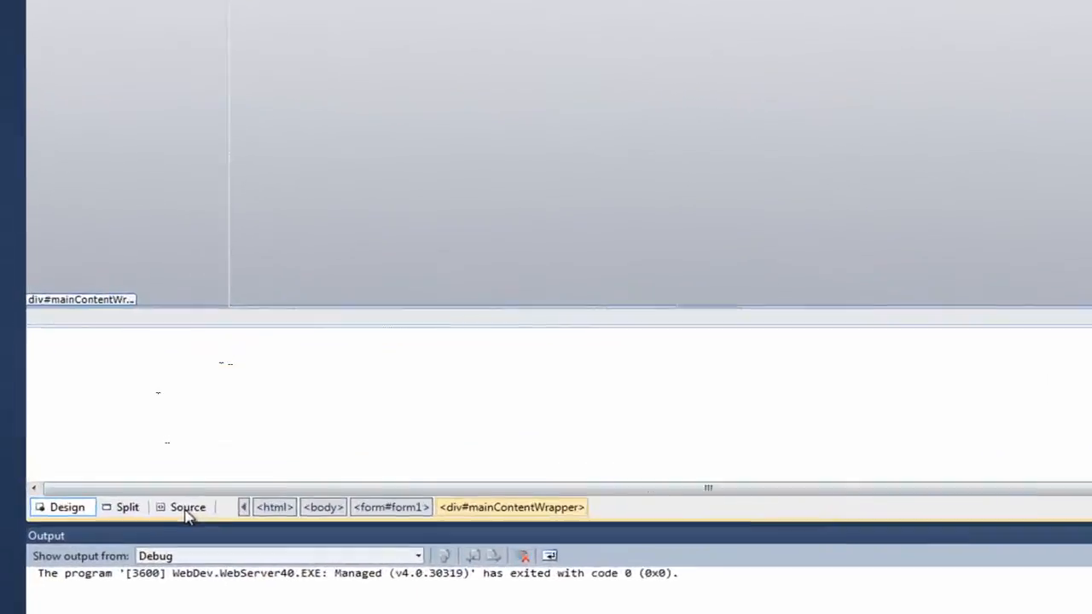
- Add a <div id="mainContent"> inside mainContentWrapper and rename its closing comment to /mainContent
{"action": "left_click", "coordinate": [188, 506]}
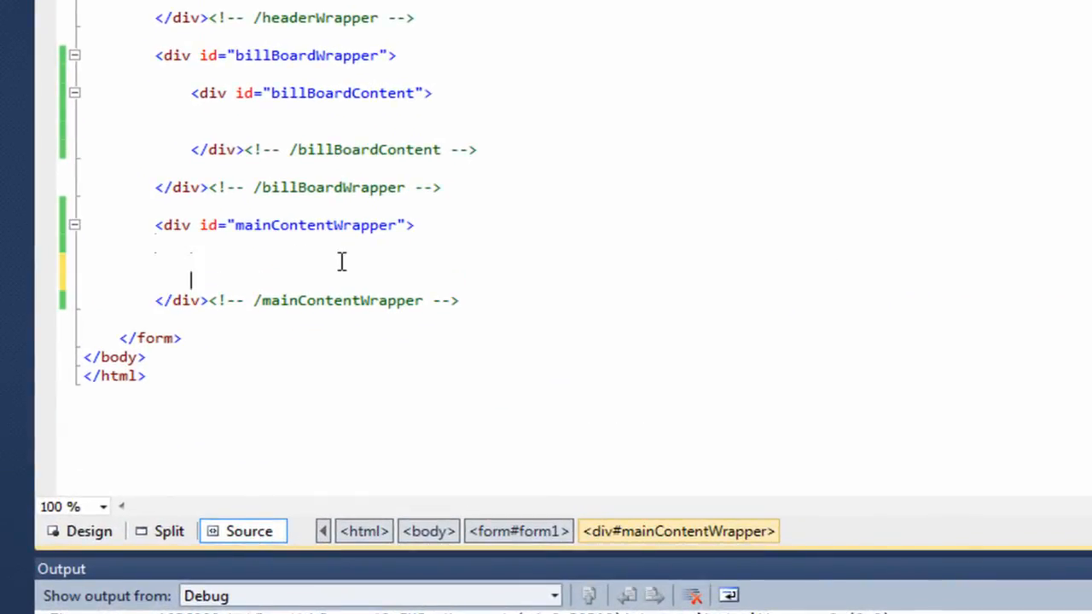
{"action": "type", "text": "<div id"}
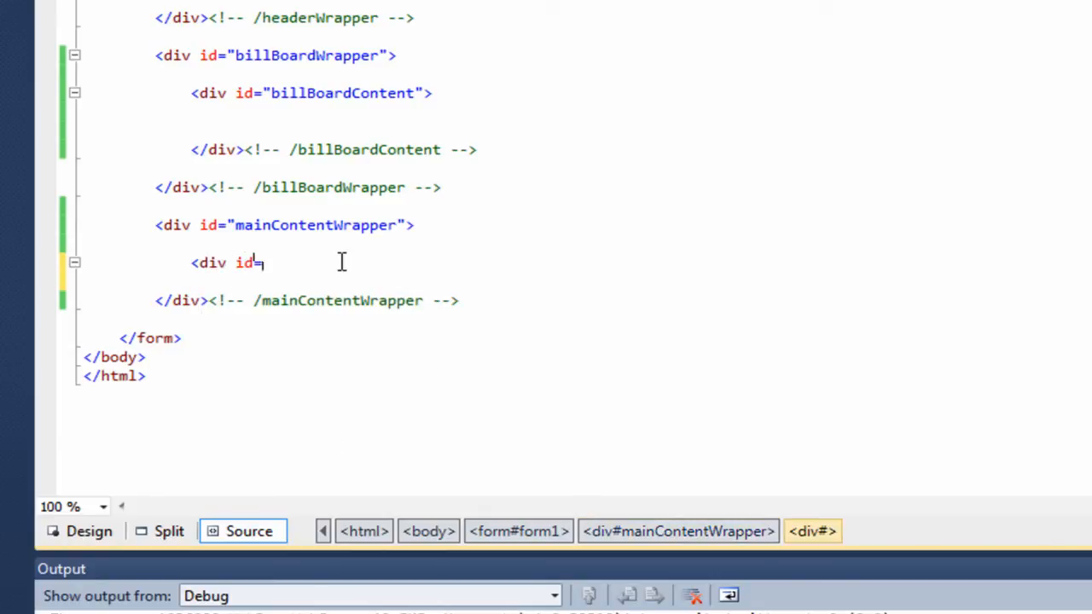
{"action": "type", "text": "=\"mai"}
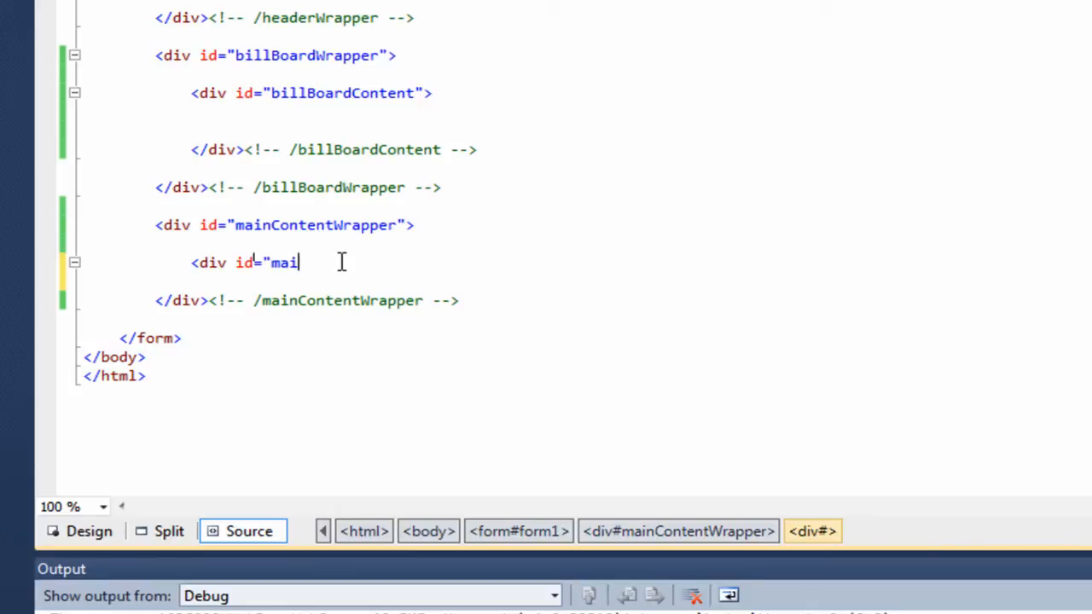
{"action": "type", "text": "nContent\">"}
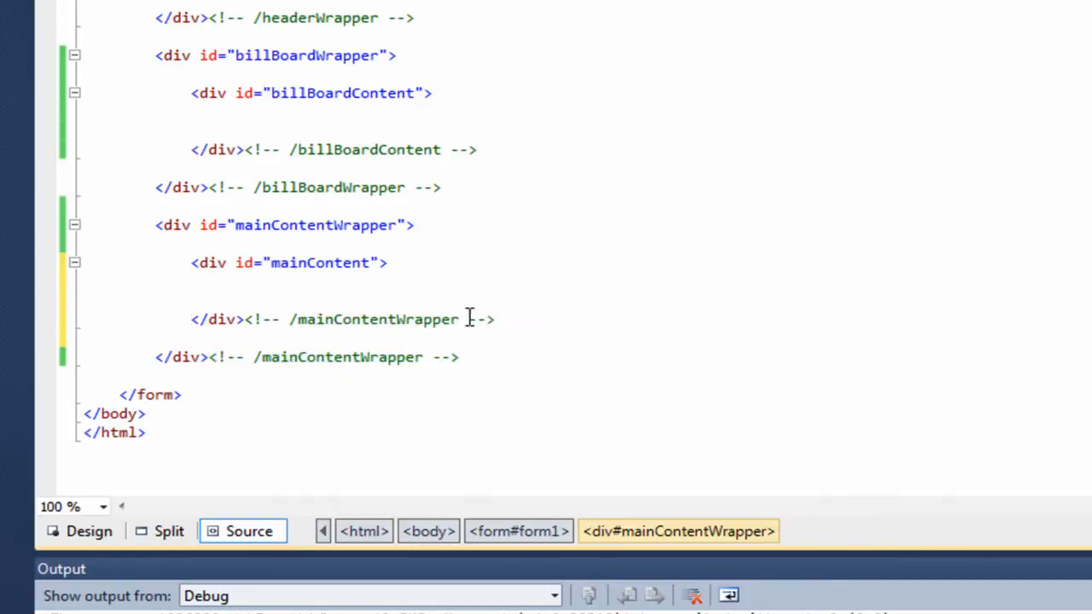
{"action": "double_click", "coordinate": [427, 319]}
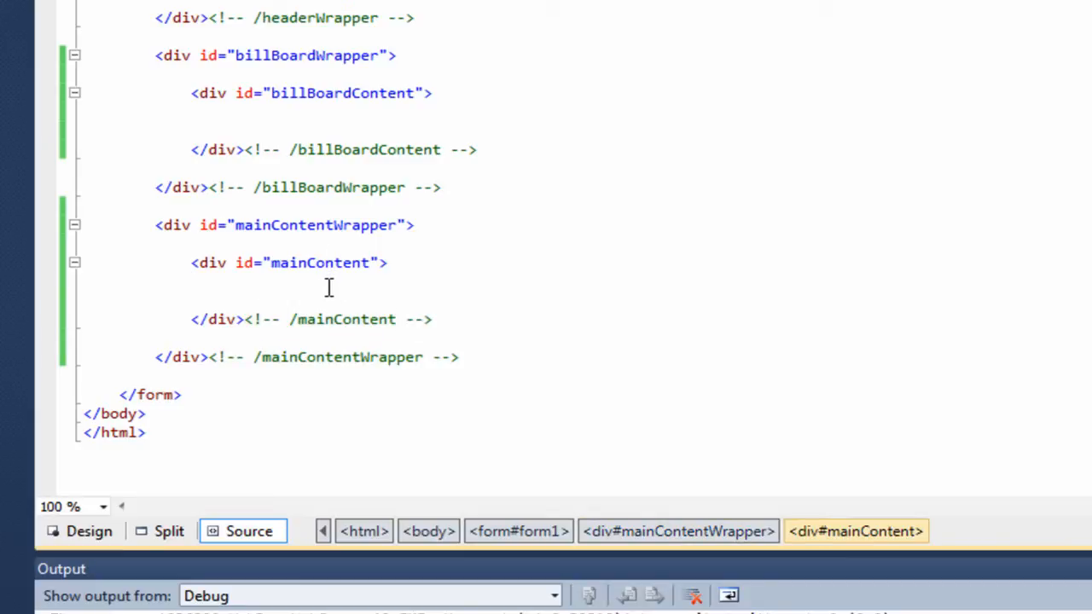
{"action": "right_click", "coordinate": [328, 288]}
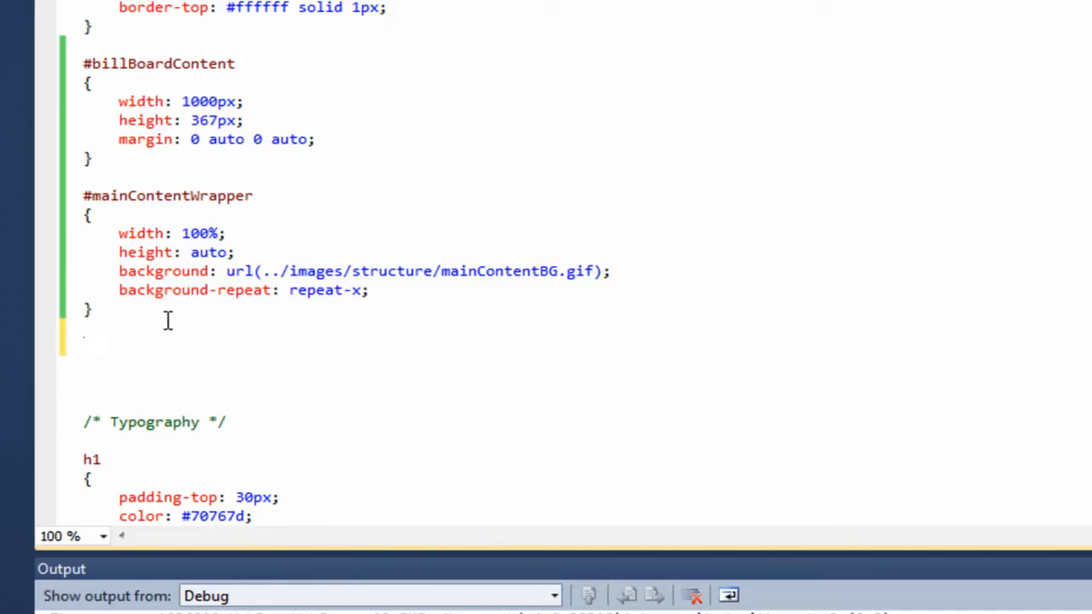
- Start a #mainContent rule with width:1000px
{"action": "type", "text": "#mainContent"}
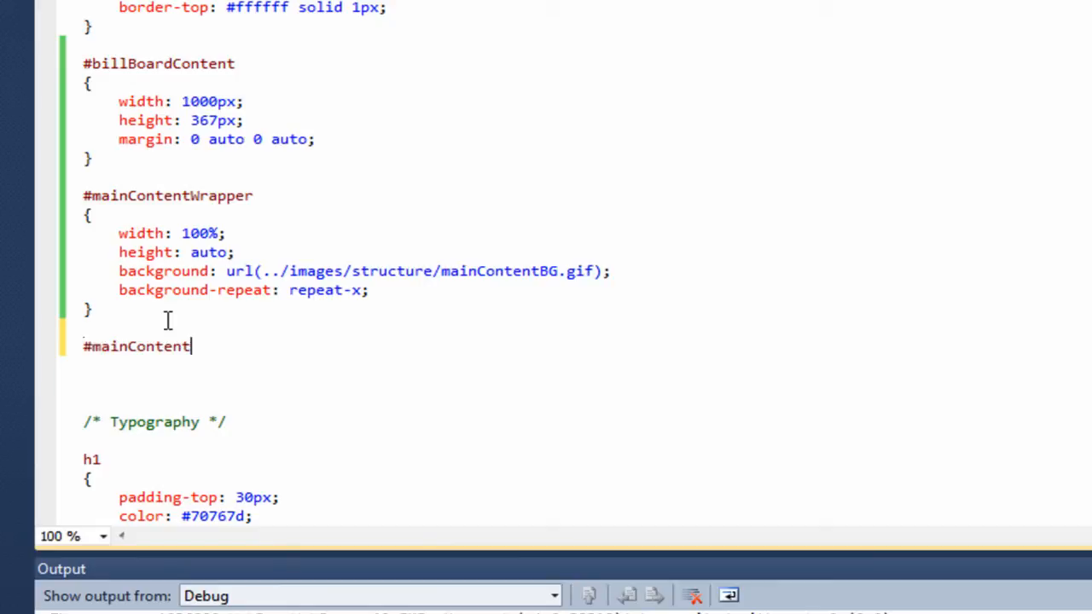
{"action": "key", "text": "Enter"}
{"action": "type", "text": "{"}
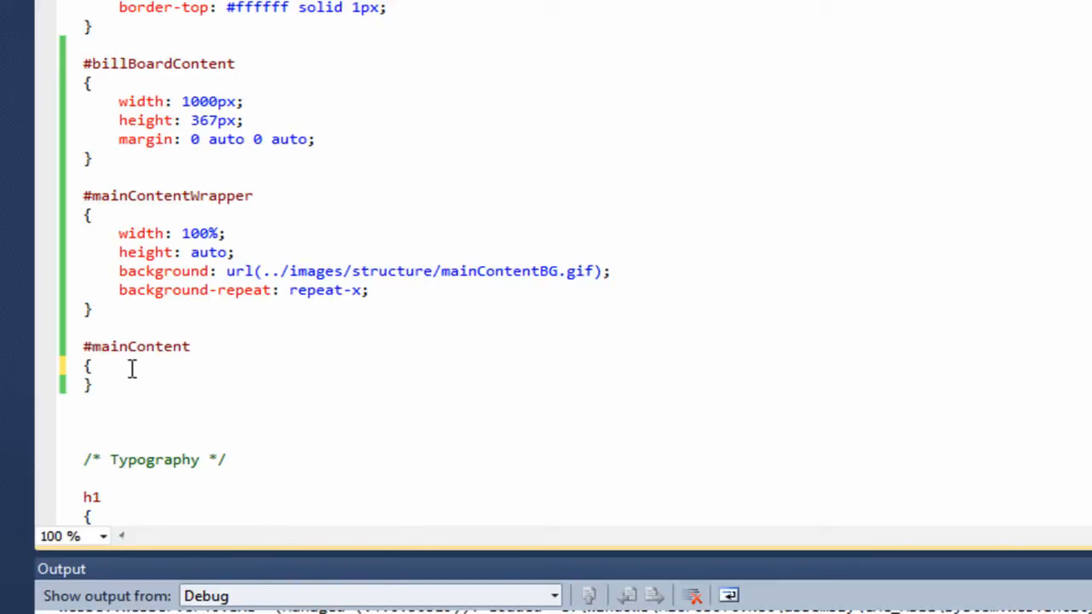
{"action": "type", "text": "width:1000px;"}
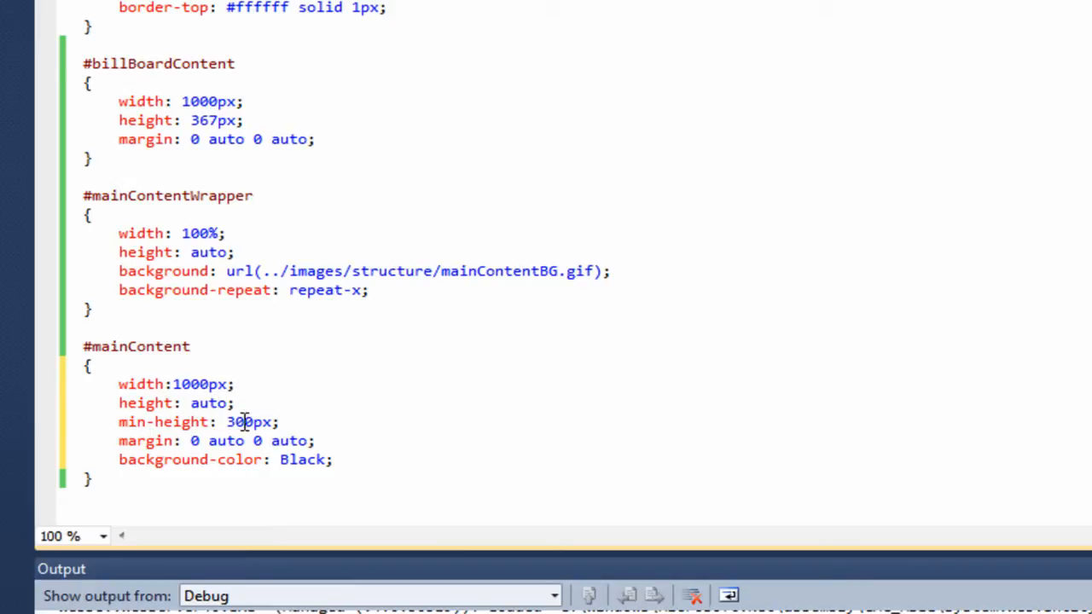
{"action": "mouse_move", "coordinate": [191, 440]}
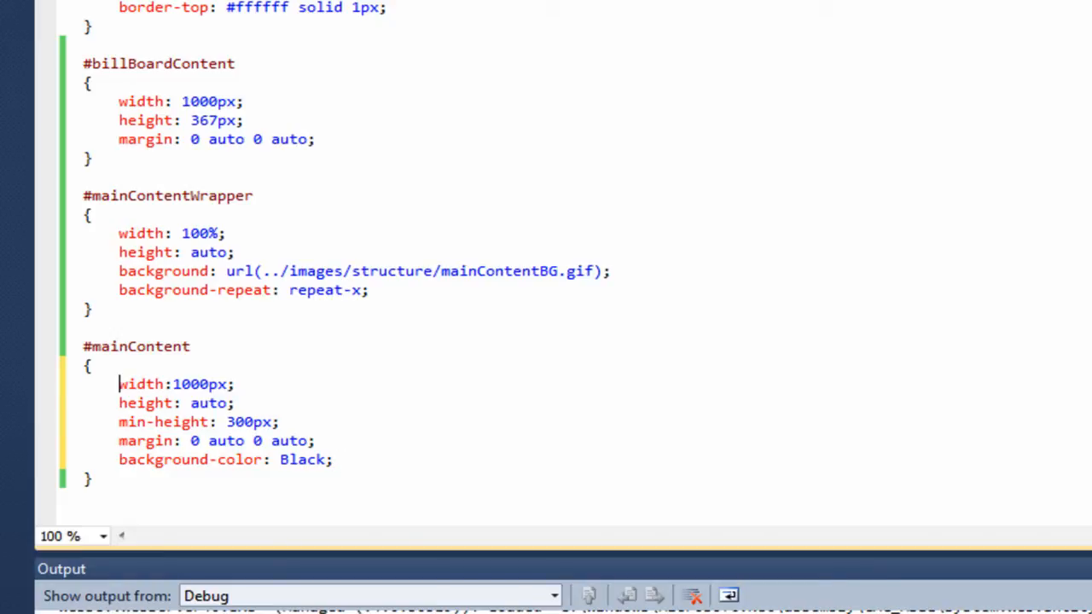
- View MasterPage.master in Design with the black mainContent block, then run the site to preview it
{"action": "left_click", "coordinate": [249, 530]}
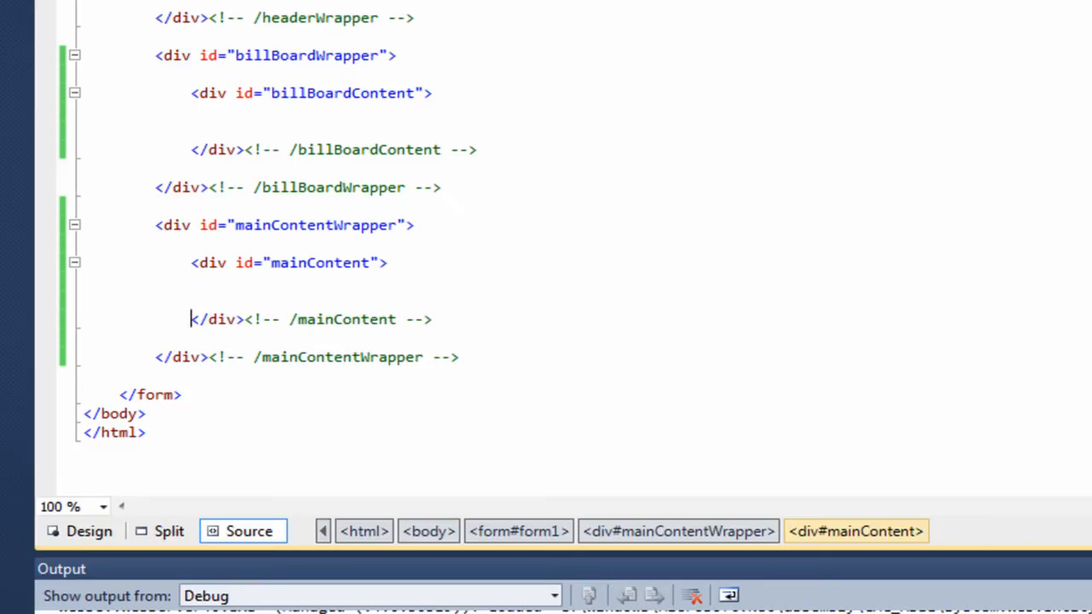
{"action": "left_click", "coordinate": [78, 530]}
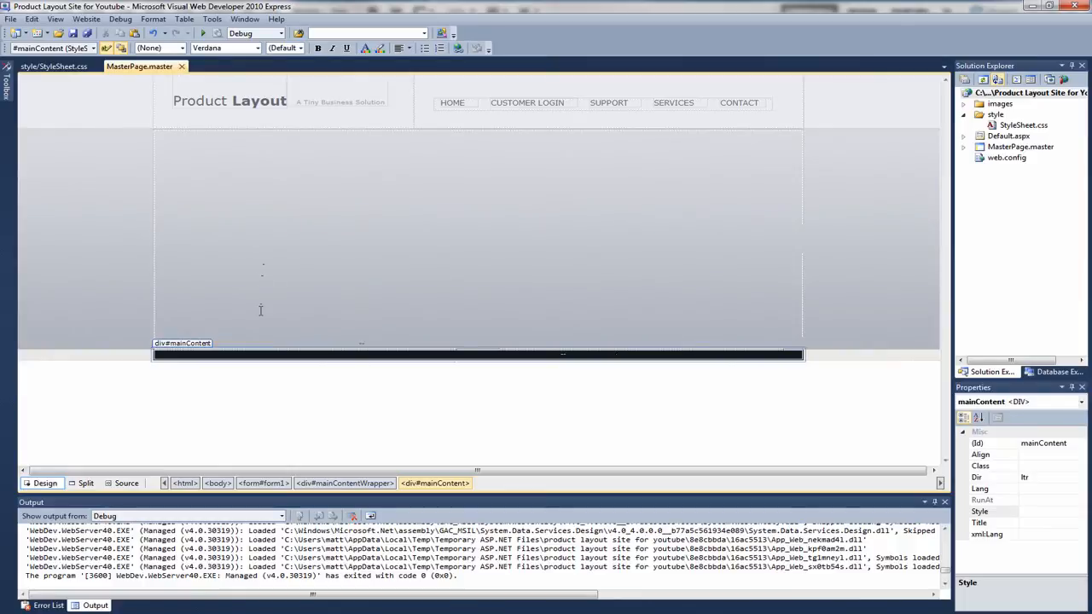
{"action": "mouse_move", "coordinate": [203, 34]}
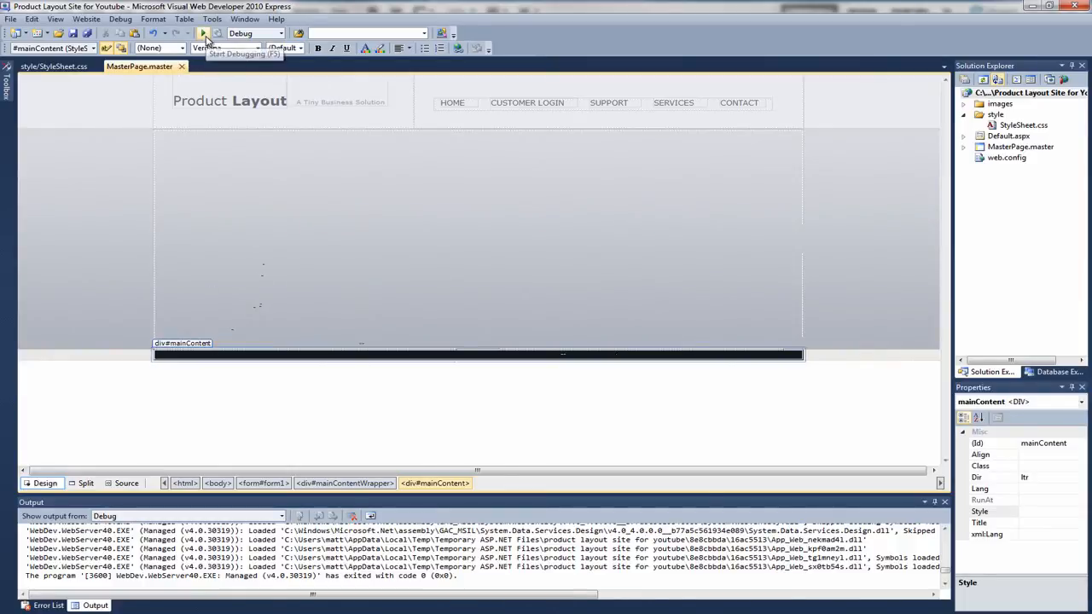
{"action": "left_click", "coordinate": [203, 32]}
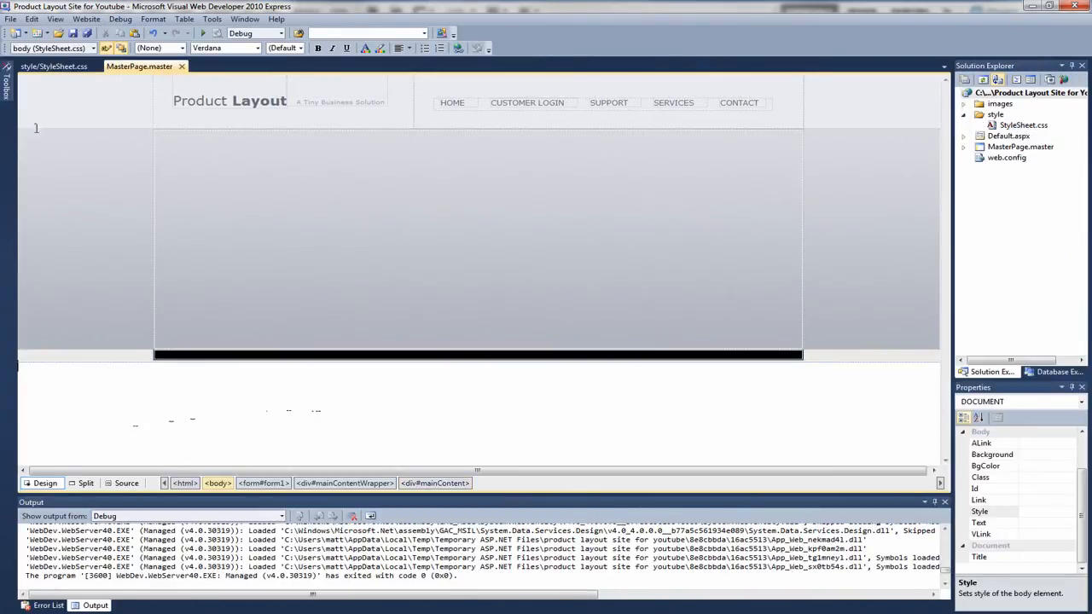
{"action": "left_click", "coordinate": [53, 65]}
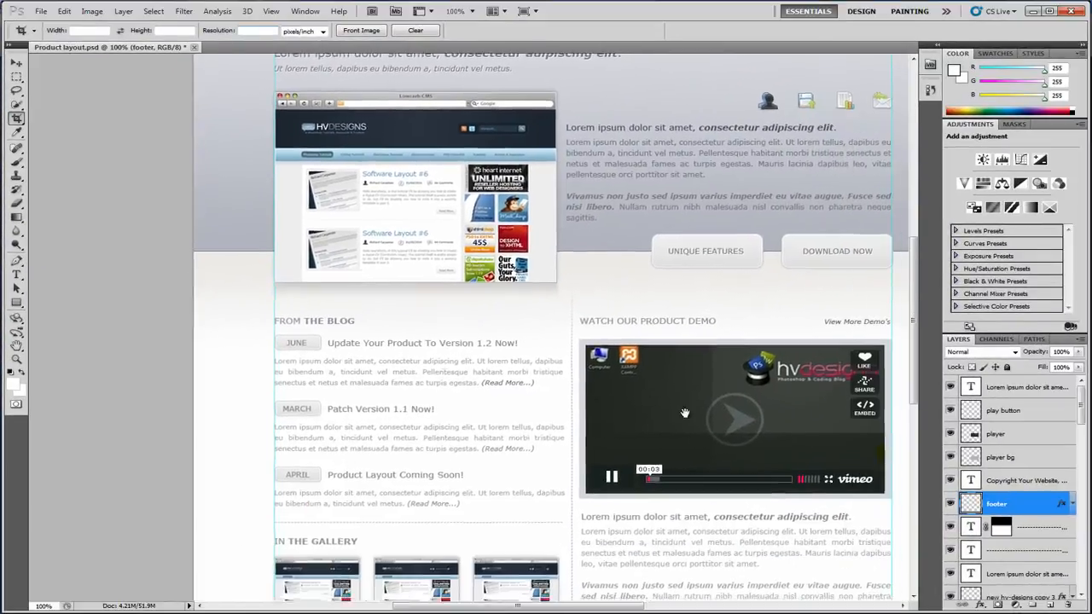
- Sample the blue-grey #717d8f from the line under the billboard with the Eyedropper and Color Picker
{"action": "scroll", "scroll_direction": "down", "scroll_amount": 3}
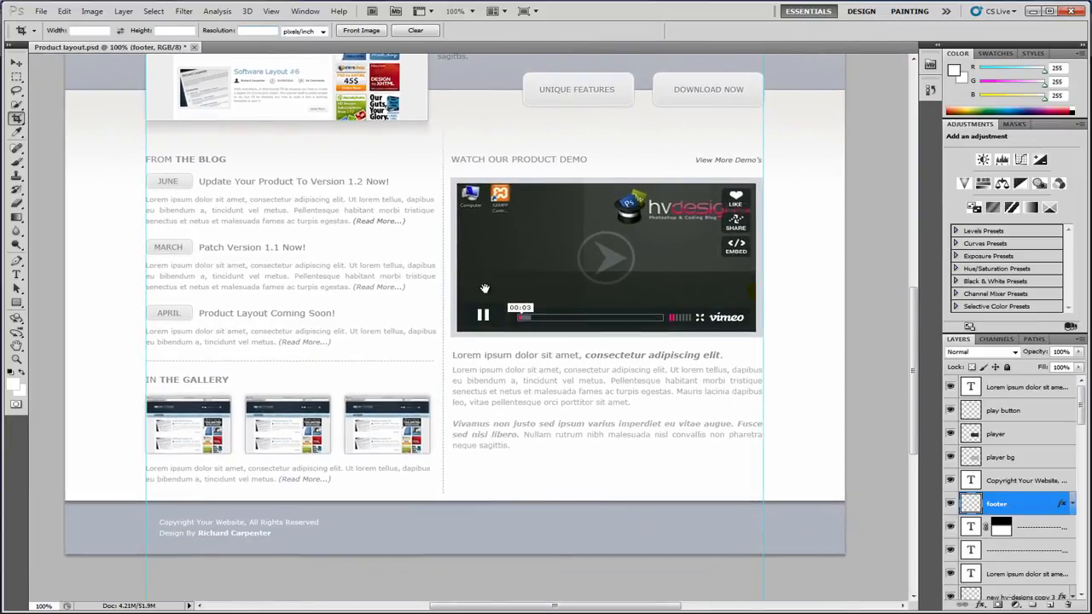
{"action": "mouse_move", "coordinate": [109, 239]}
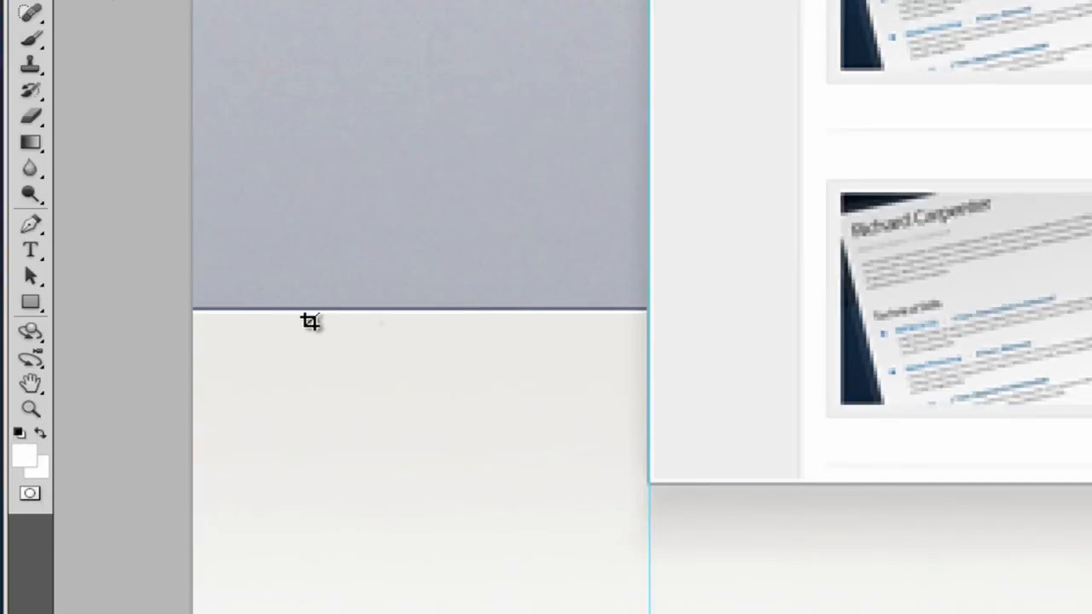
{"action": "mouse_move", "coordinate": [339, 328]}
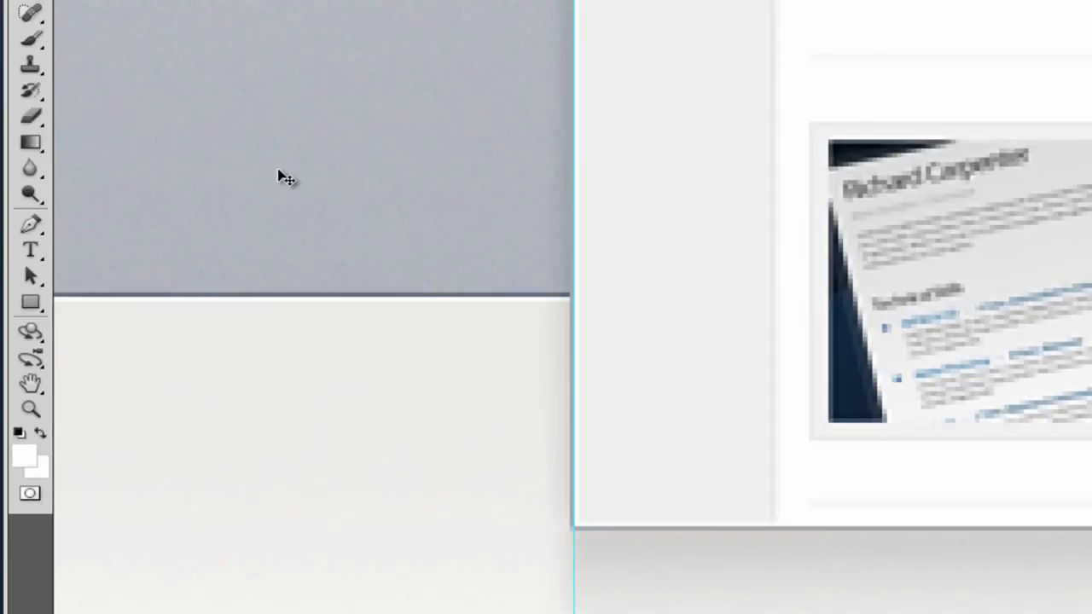
{"action": "left_click", "coordinate": [24, 456]}
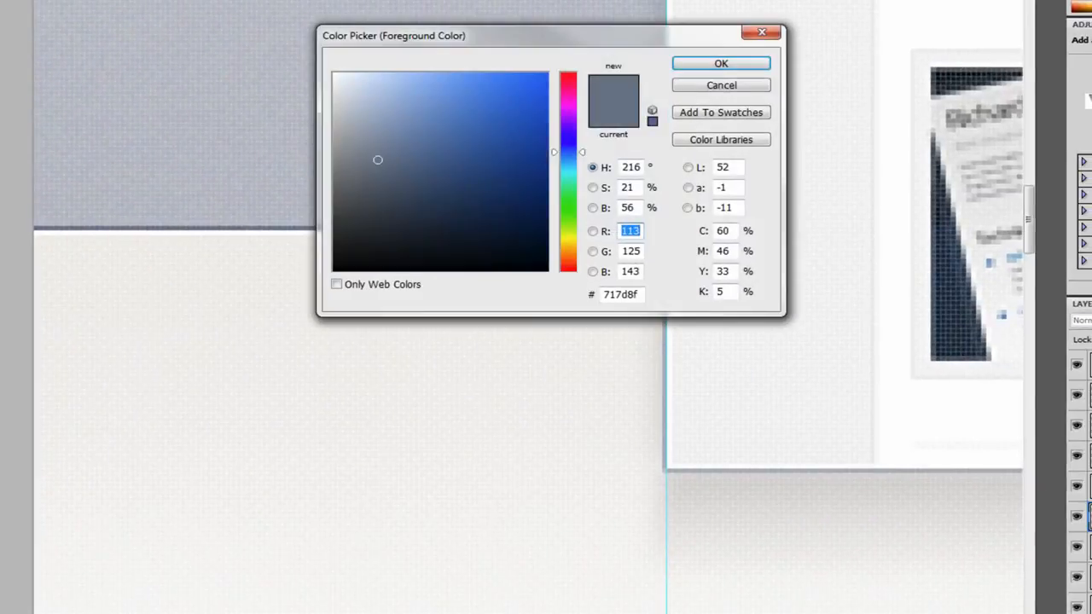
{"action": "left_click", "coordinate": [621, 293]}
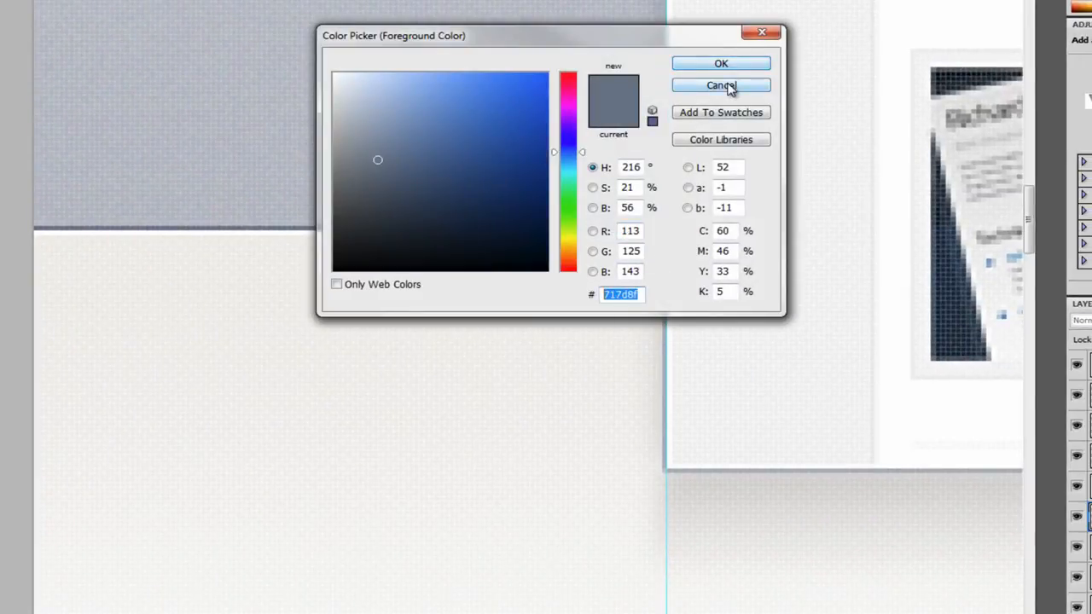
{"action": "left_click", "coordinate": [720, 85]}
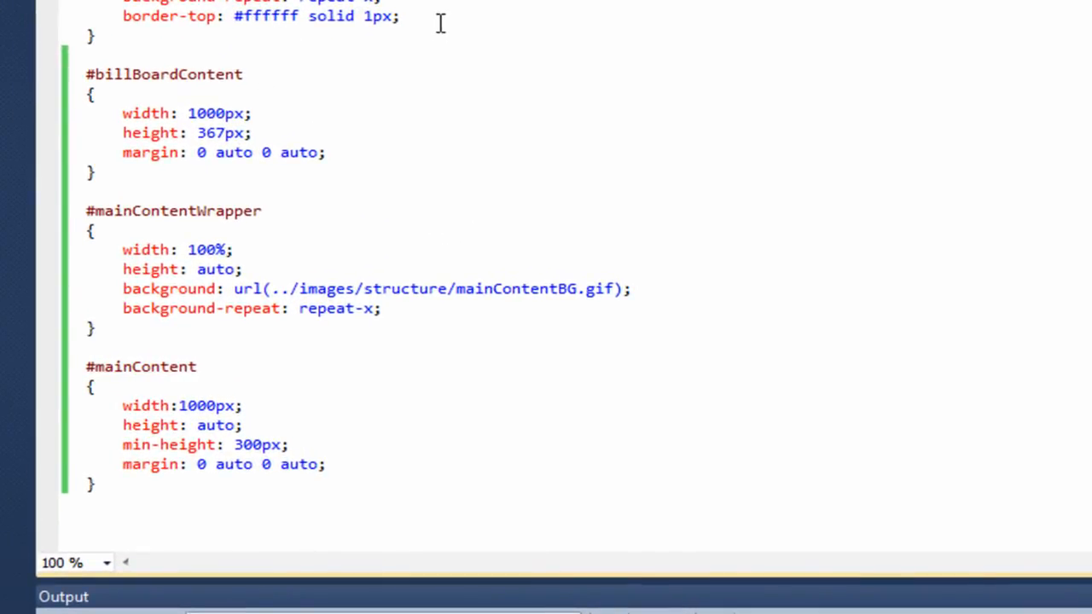
- Add border-bottom: #717d8f solid 1px to #billBoardWrapper beneath its white top border
{"action": "scroll", "scroll_direction": "up", "scroll_amount": 3}
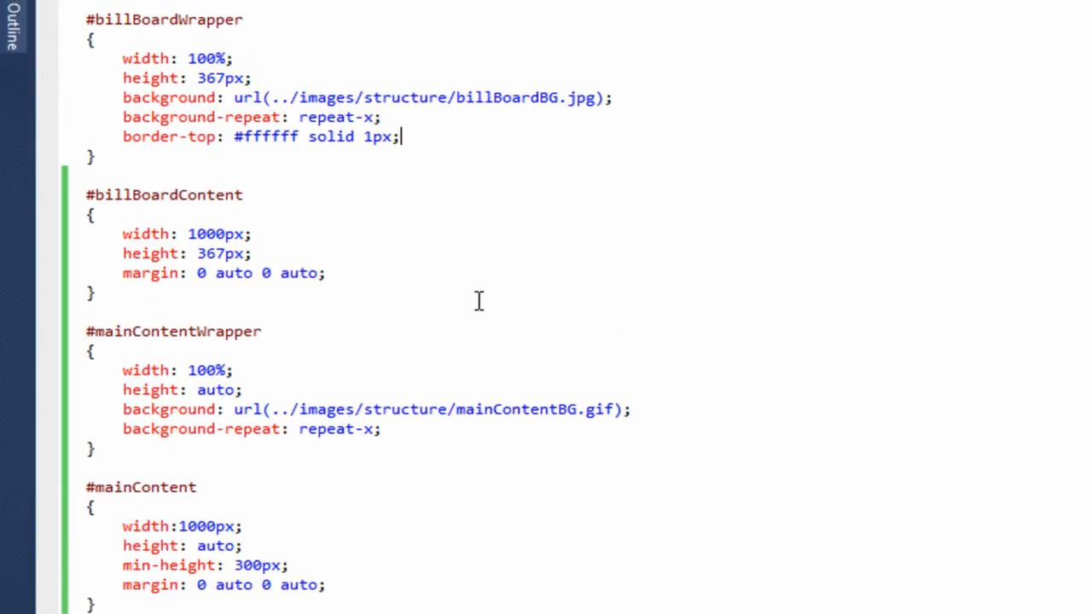
{"action": "type", "text": "717d8f"}
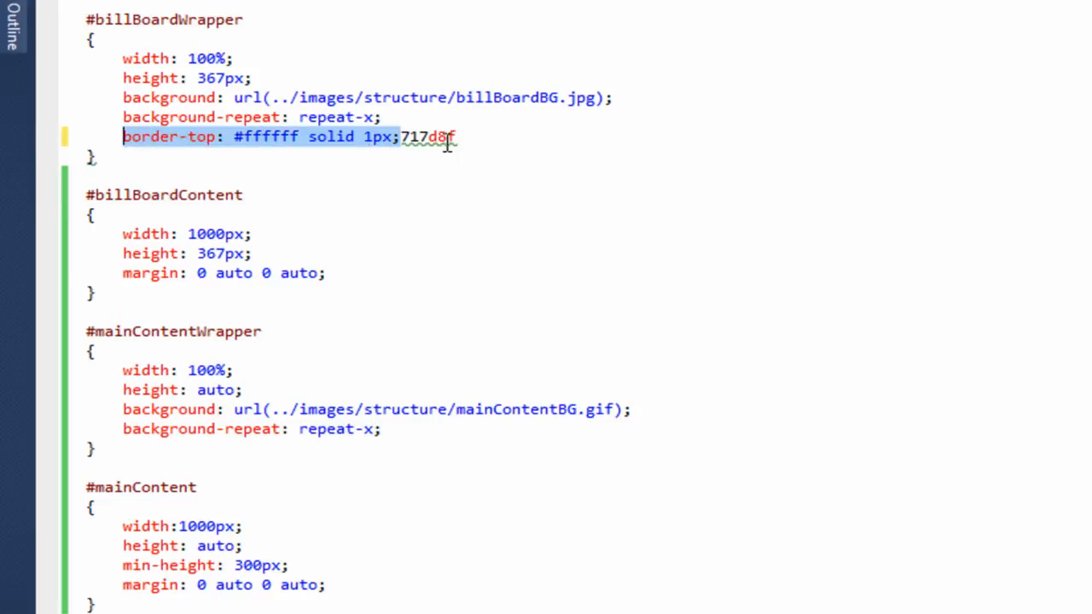
{"action": "key", "text": "enter"}
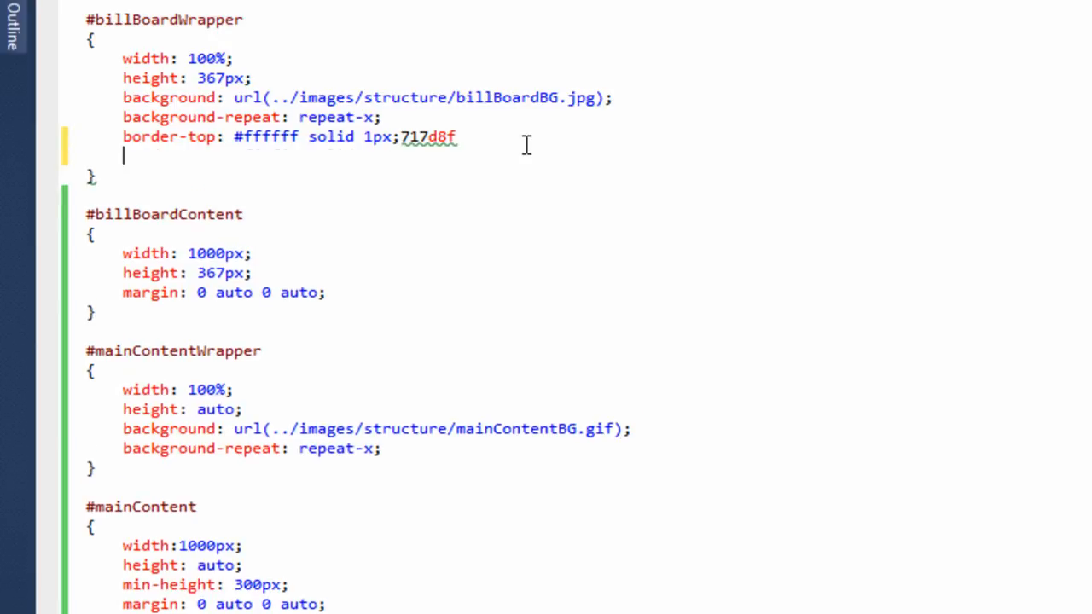
{"action": "type", "text": "border-top: #ffffff solid 1px;"}
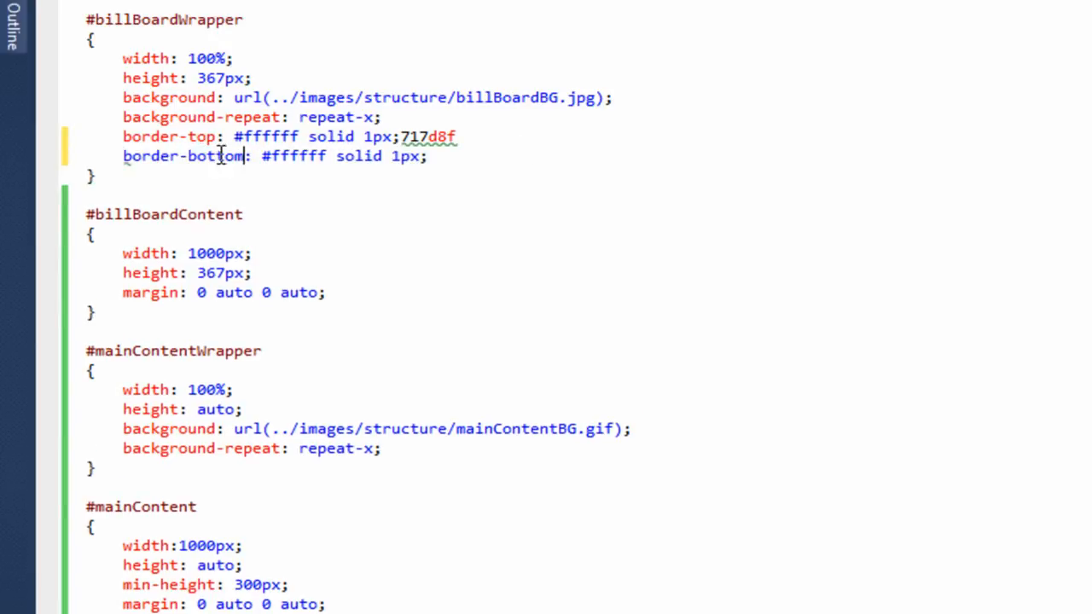
{"action": "double_click", "coordinate": [427, 136]}
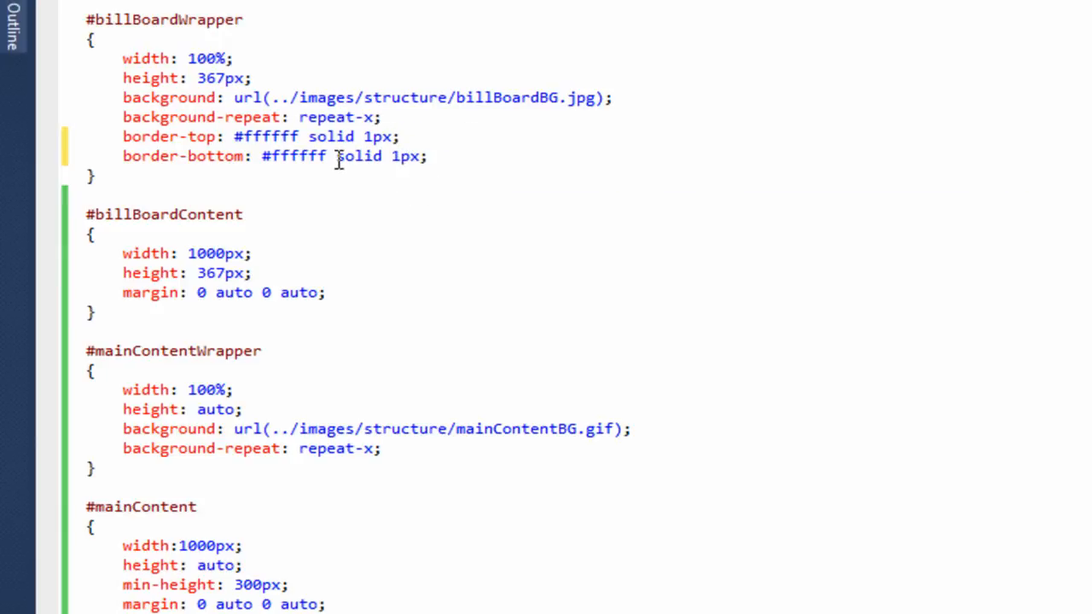
{"action": "double_click", "coordinate": [290, 157]}
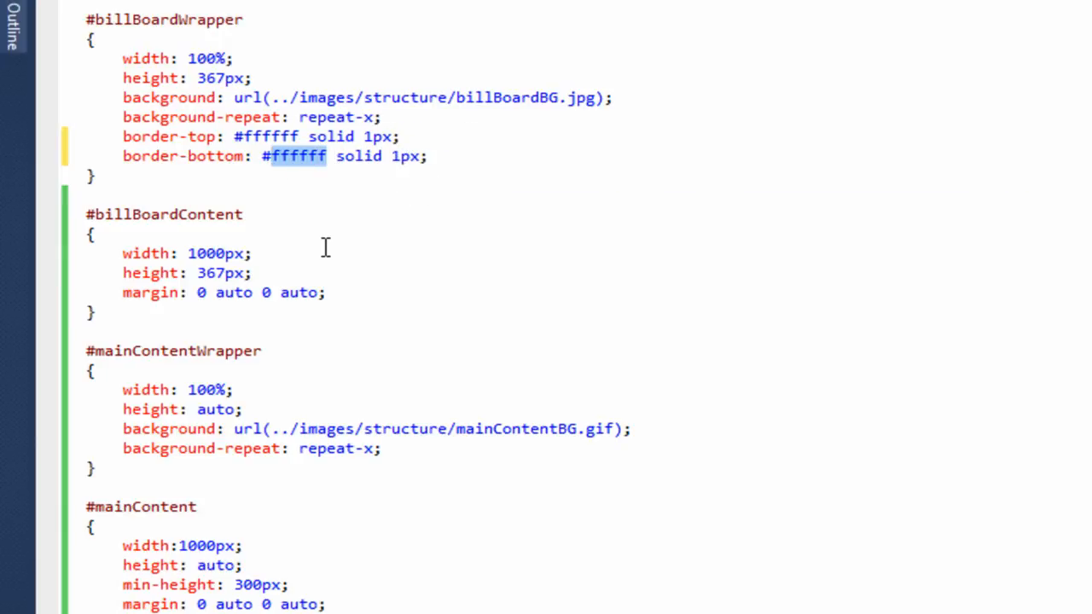
{"action": "type", "text": "#717d8f"}
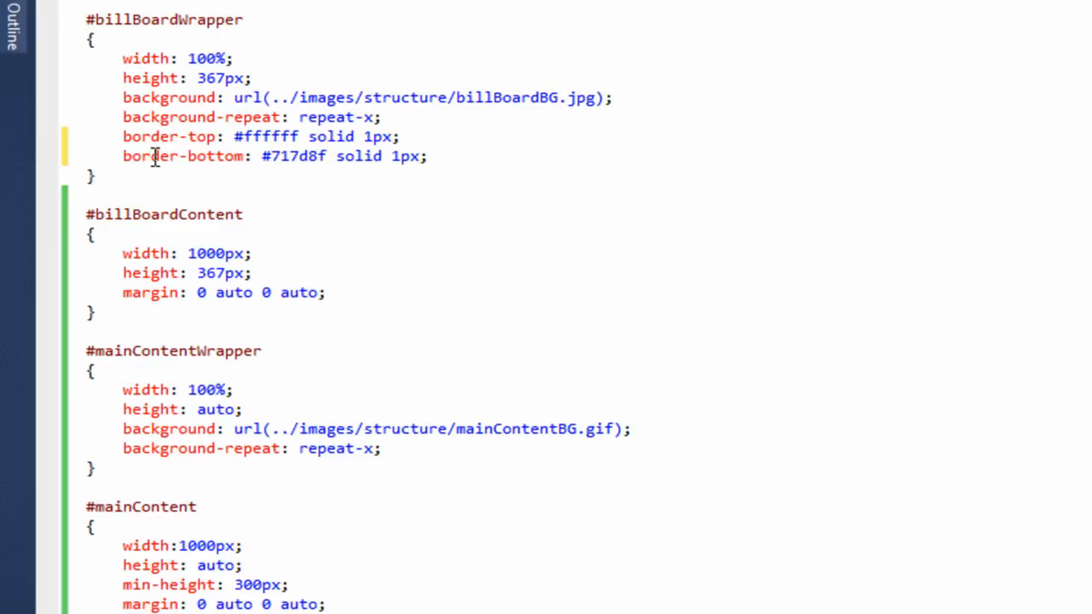
{"action": "mouse_move", "coordinate": [328, 157]}
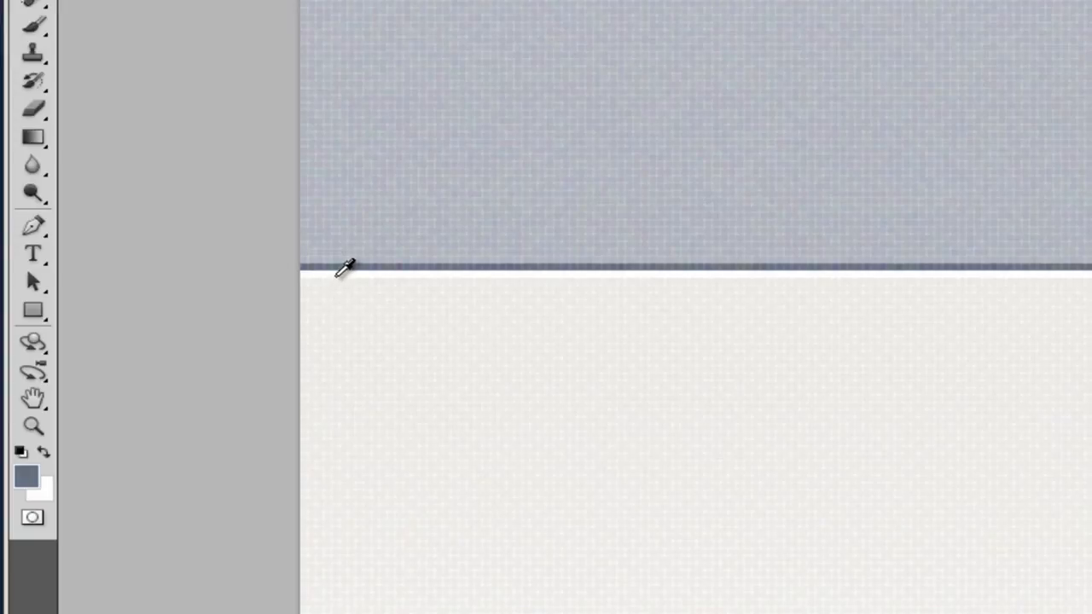
{"action": "left_click", "coordinate": [24, 476]}
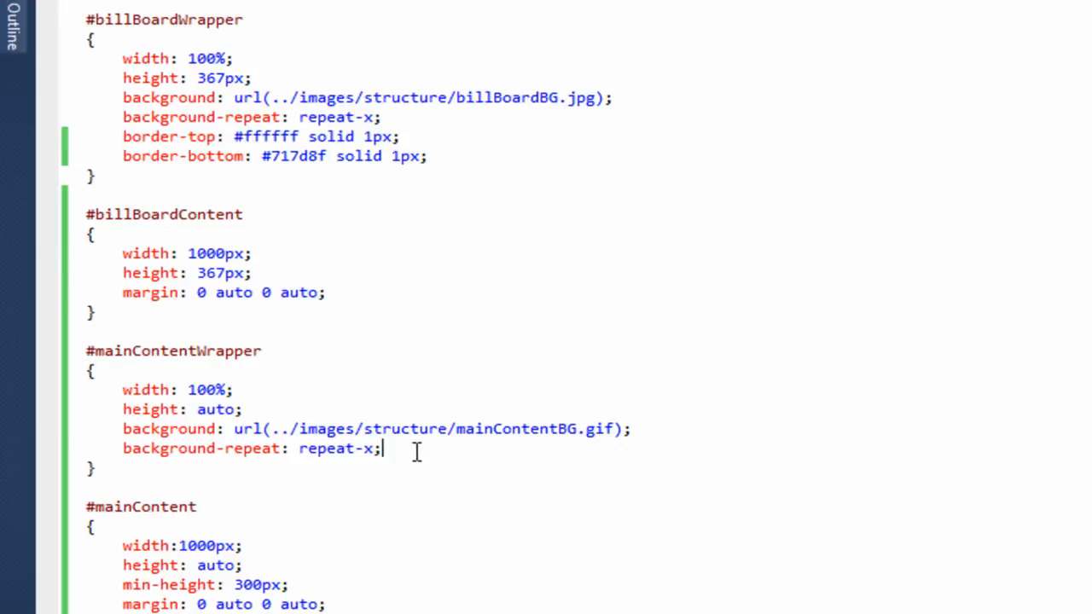
- Add border-top: #ffffff solid 1px to #mainContentWrapper and preview the site in the browser
{"action": "type", "text": "border-top: #ffffff solid 1px;"}
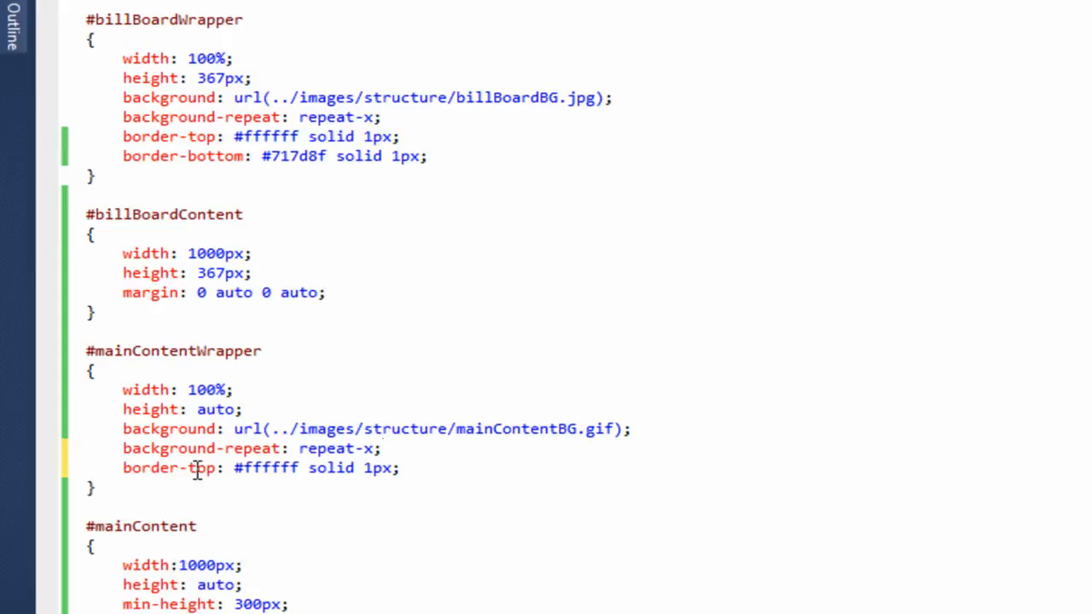
{"action": "mouse_move", "coordinate": [368, 474]}
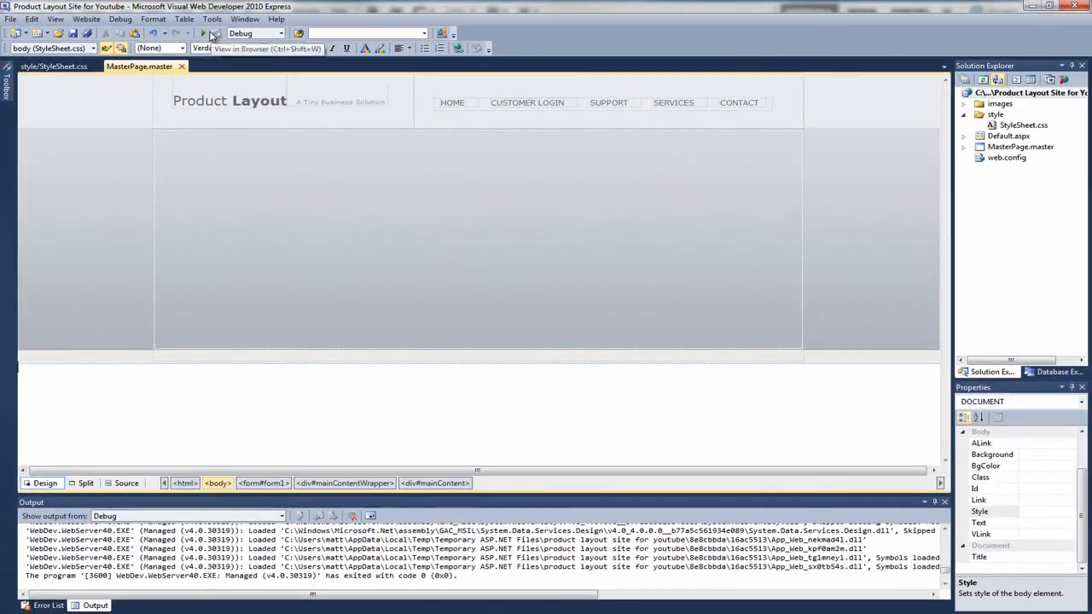
{"action": "left_click", "coordinate": [201, 34]}
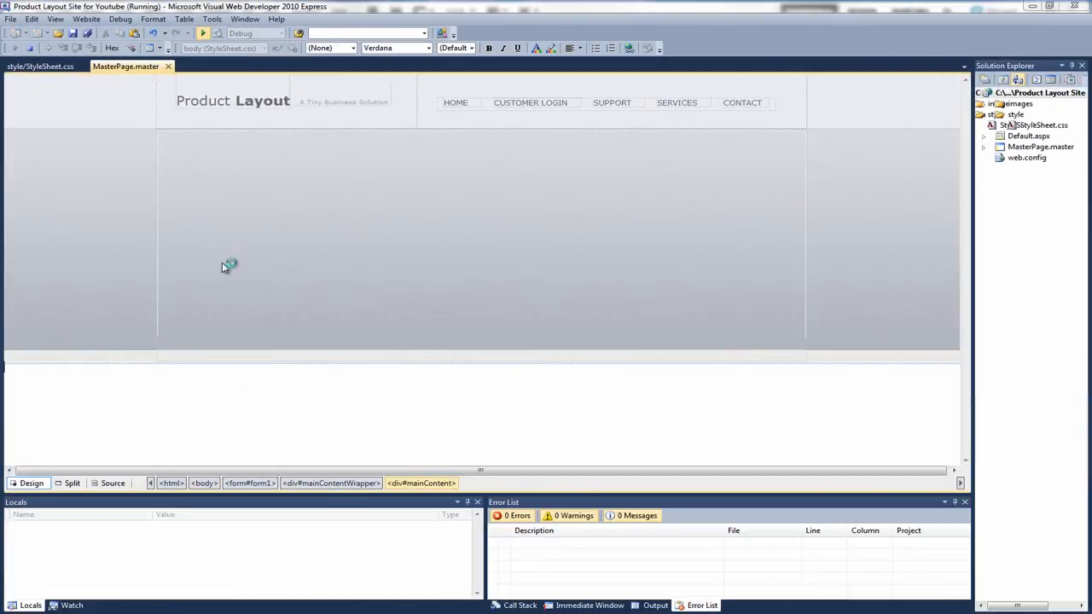
{"action": "left_click", "coordinate": [201, 32]}
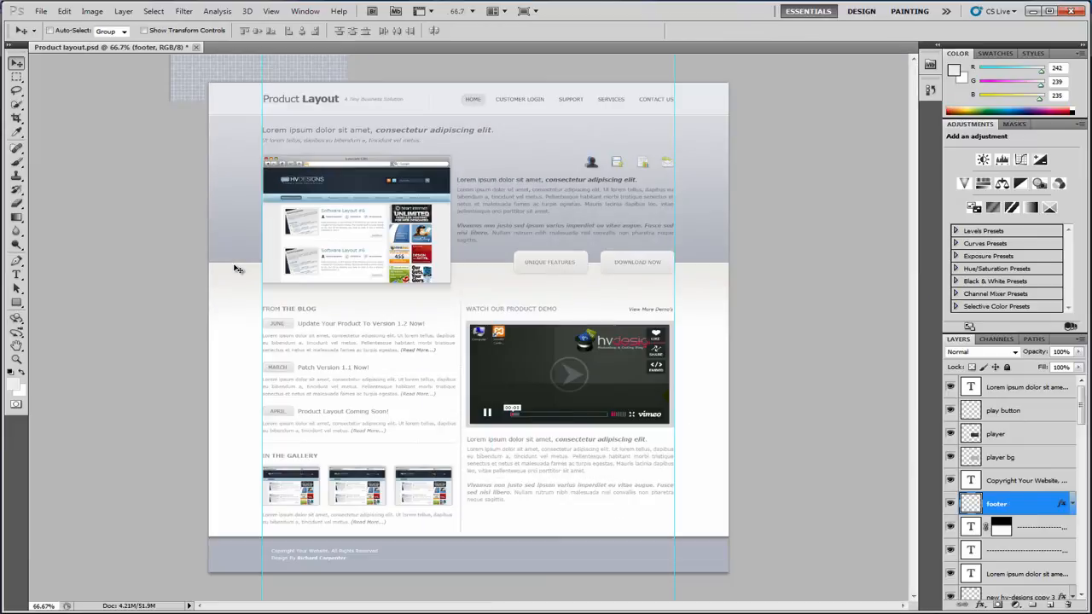
{"action": "mouse_move", "coordinate": [212, 544]}
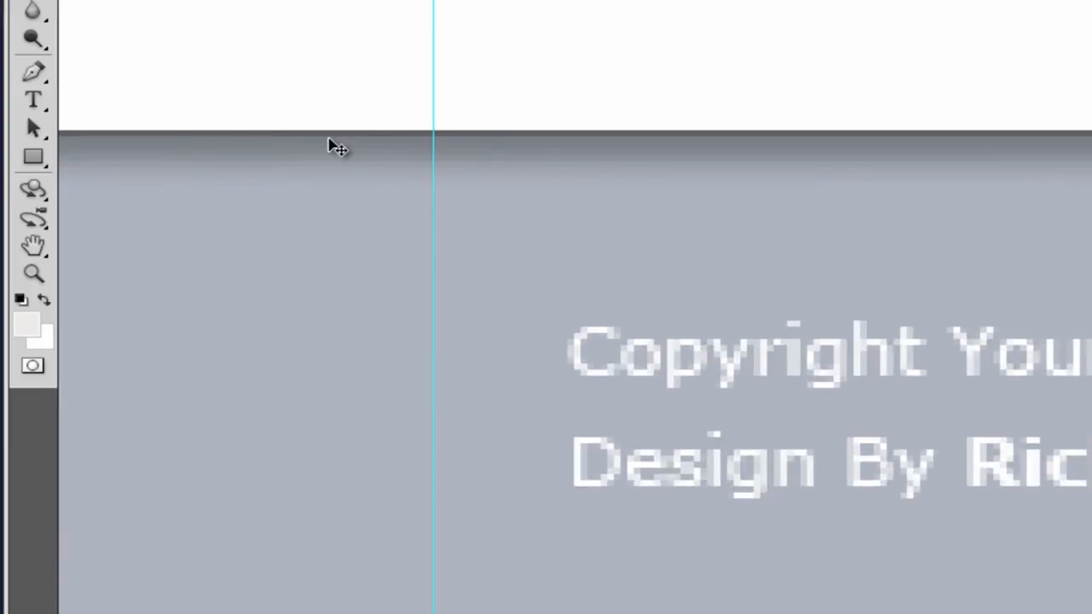
{"action": "mouse_move", "coordinate": [322, 215]}
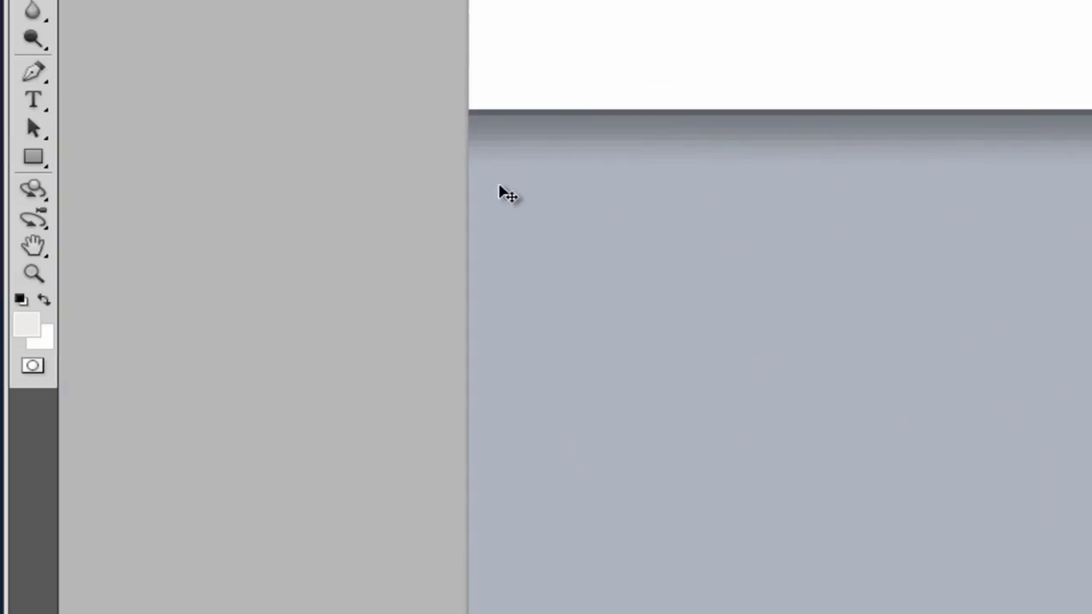
- Sample the dark grey #696b70 from the line above the footer with the Eyedropper and Color Picker
{"action": "left_click", "coordinate": [27, 326]}
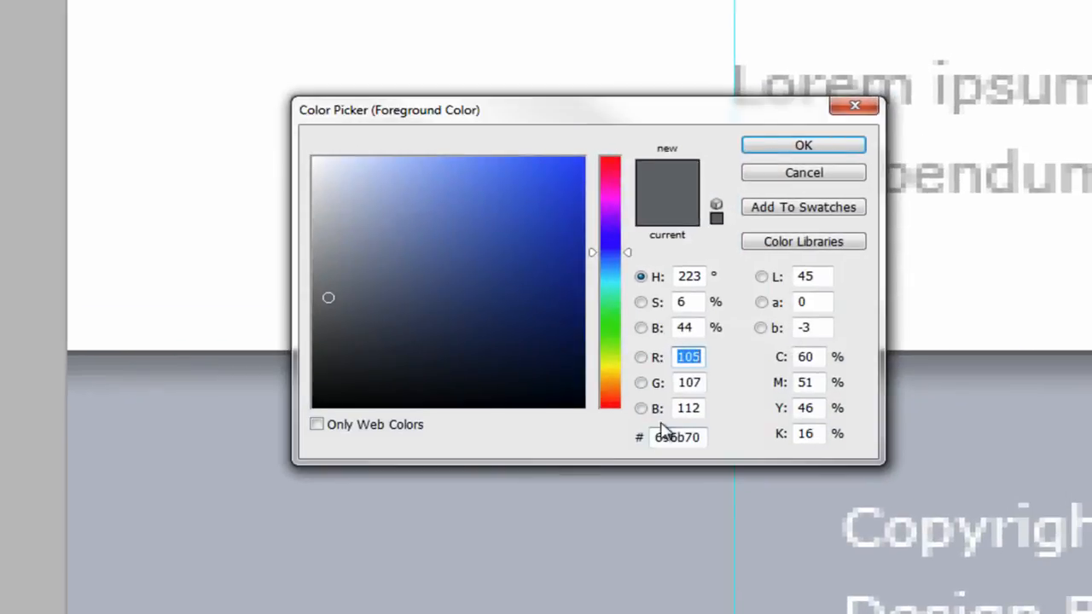
{"action": "left_click", "coordinate": [678, 437]}
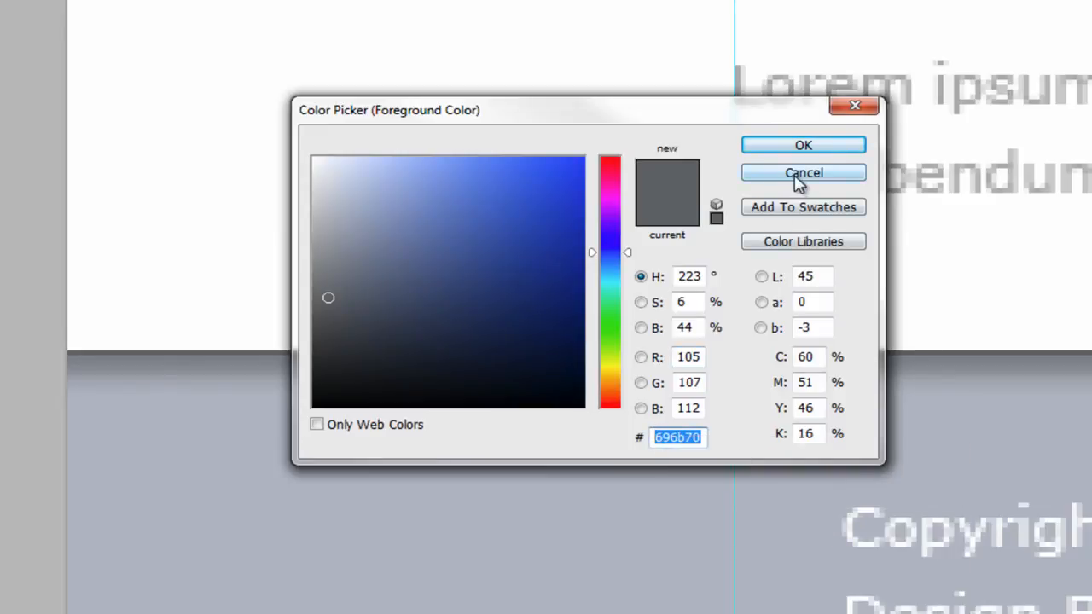
{"action": "left_click", "coordinate": [802, 172]}
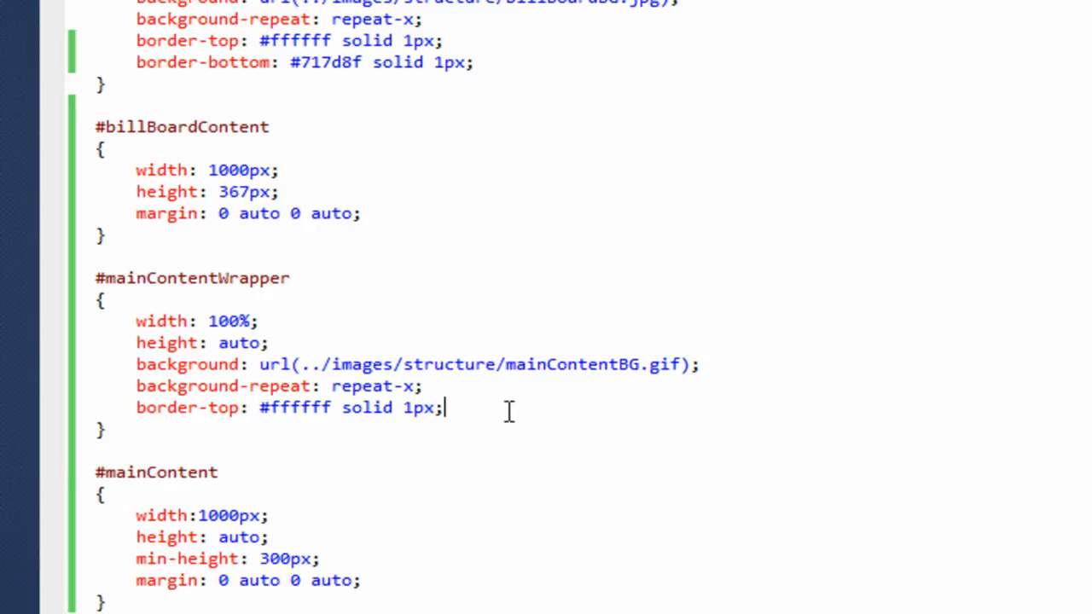
- Add border-bottom: #696b70 solid 1px to #mainContentWrapper beneath its white top border
{"action": "type", "text": "696b70"}
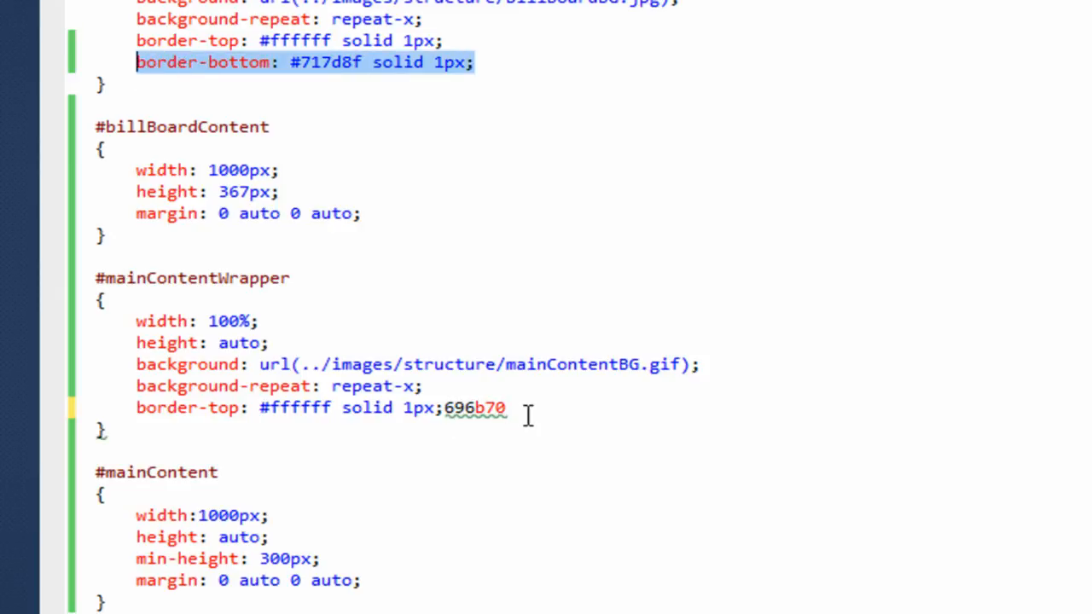
{"action": "type", "text": "border-bottom: #717d8f solid 1px;"}
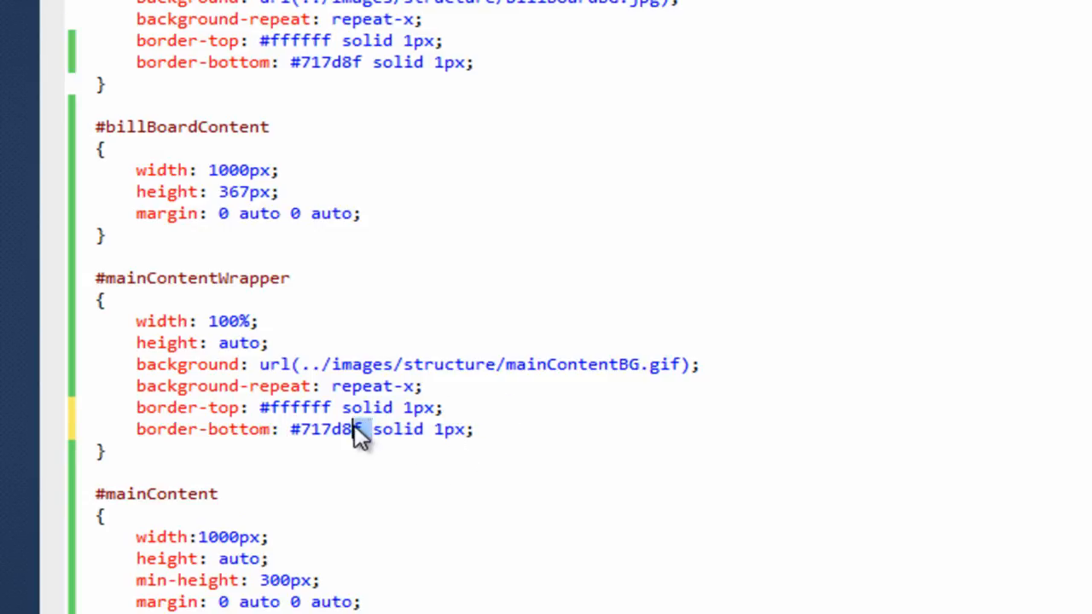
{"action": "double_click", "coordinate": [324, 430]}
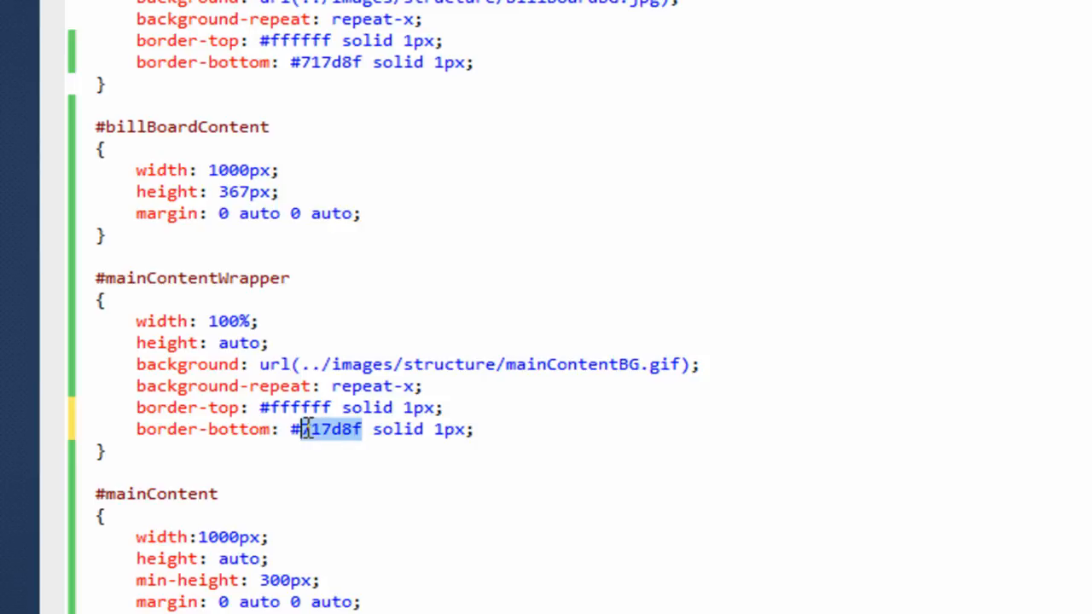
{"action": "type", "text": "696b70"}
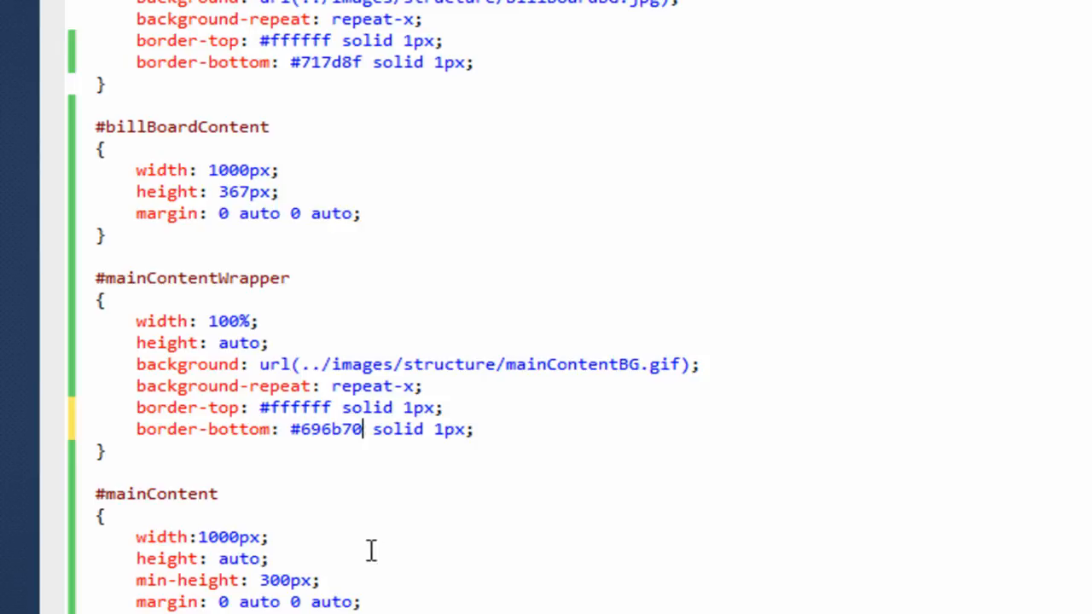